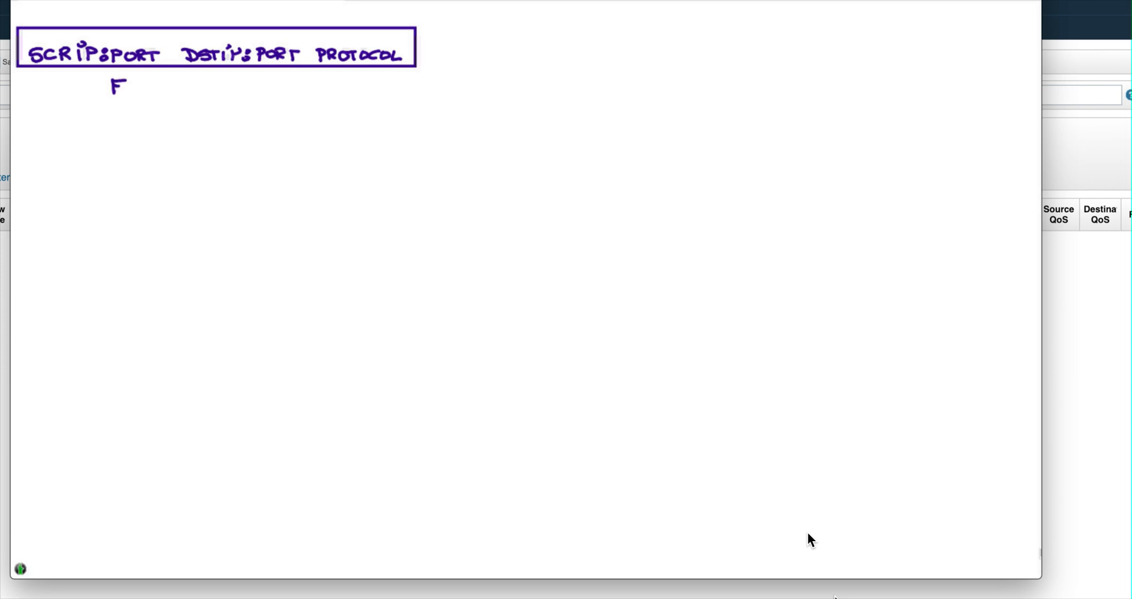
Step: Handwrite FLOW FIELDS and NETFLOW/IPFIX/QFLOW labels, with an arrow from QFLOW up to the flow fields
type("LOW FL")
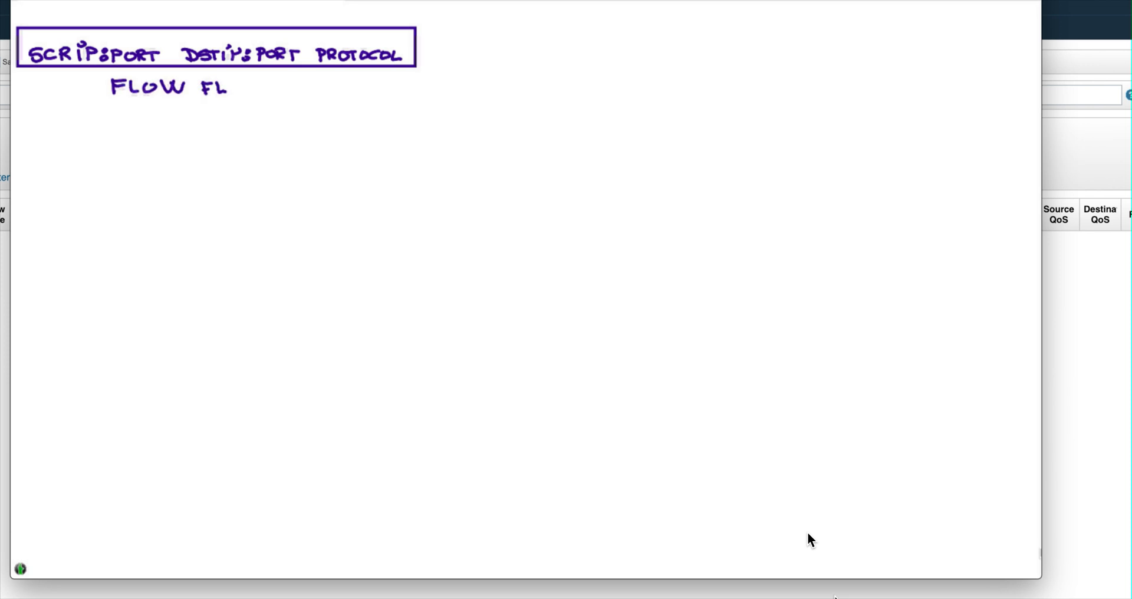
type("ELD")
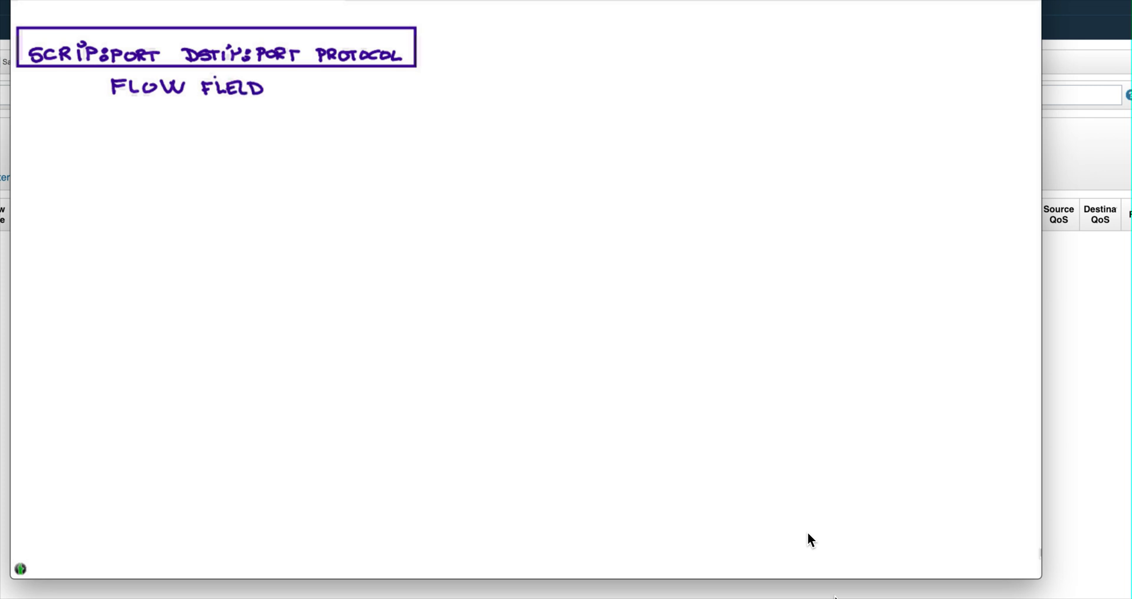
type("S")
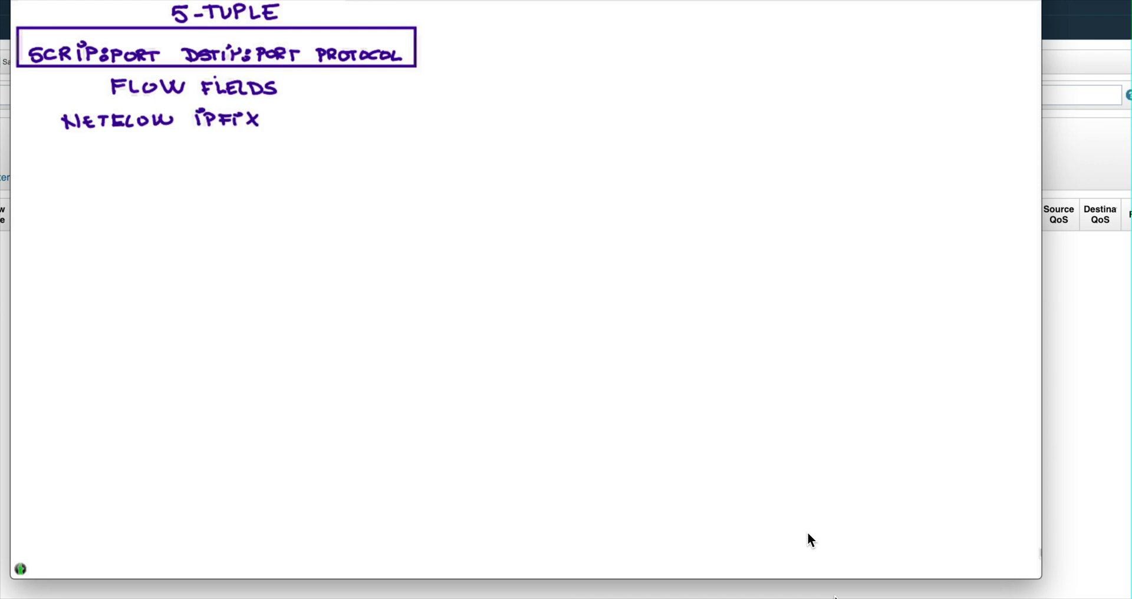
type("QI")
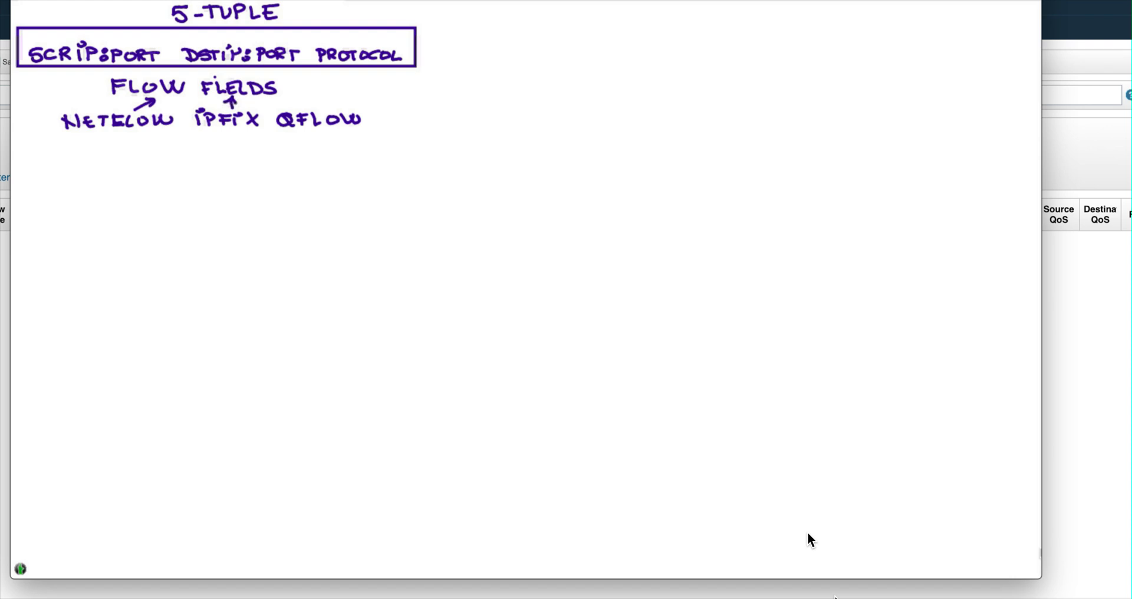
left_click_drag(296, 102, 271, 98)
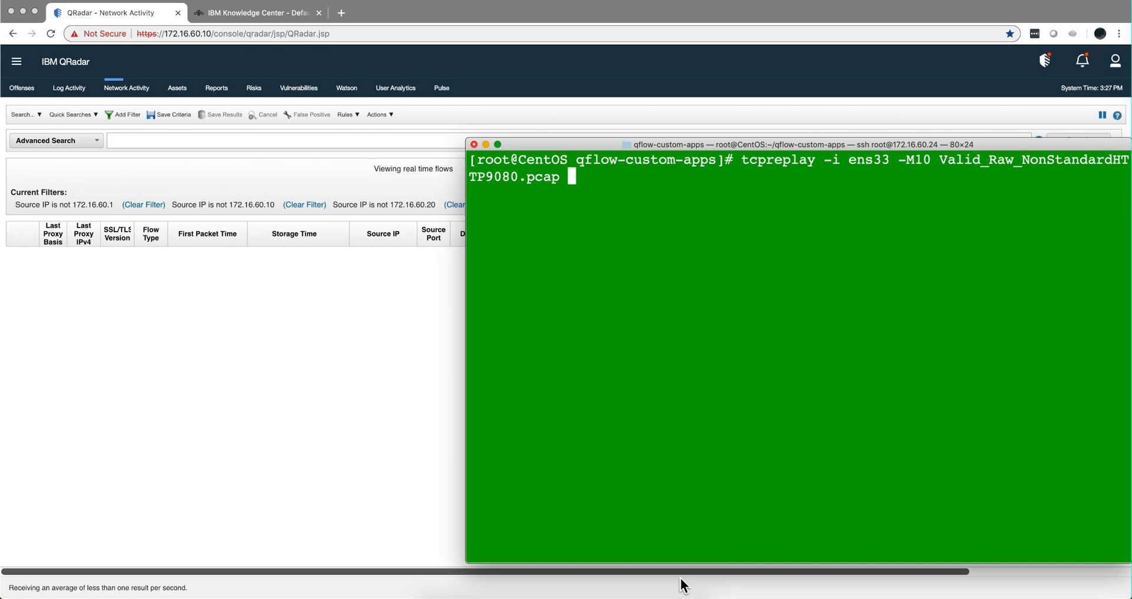
Step: Run tcpreplay -i ens33 -M10 Valid_Raw_NonStandardHTTP9080.pcap to send its 14 packets to QRadar
key("Return")
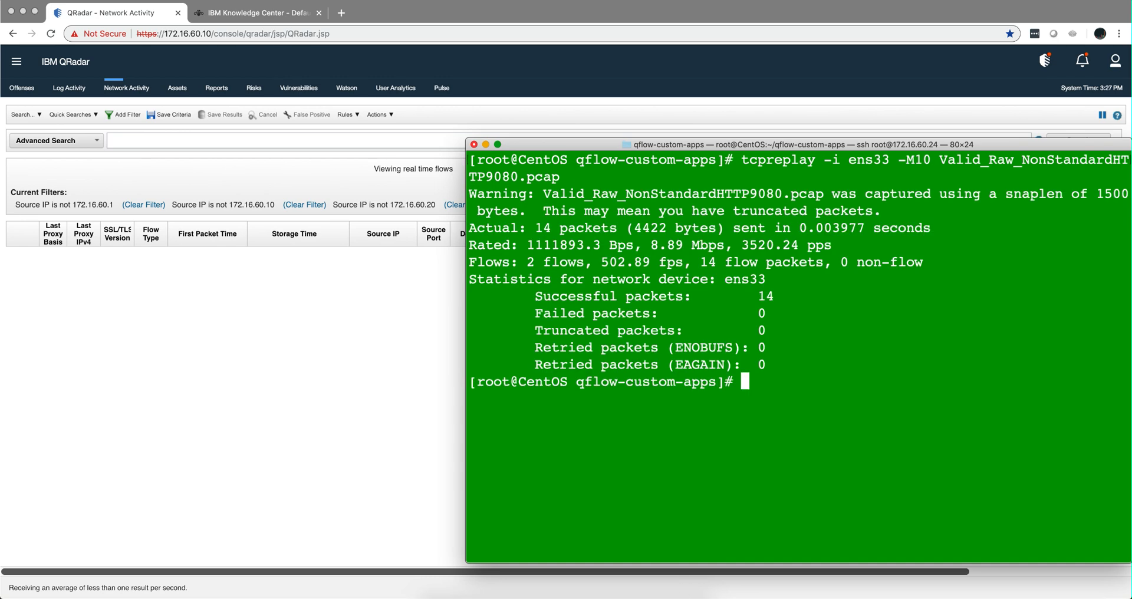
mouse_move(585, 309)
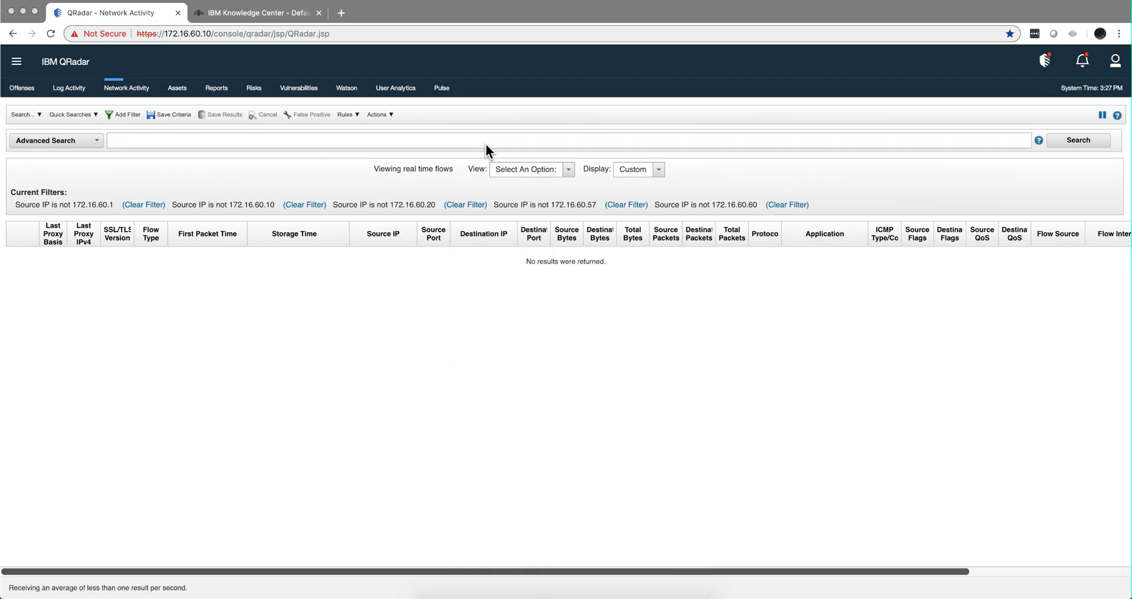
mouse_move(707, 201)
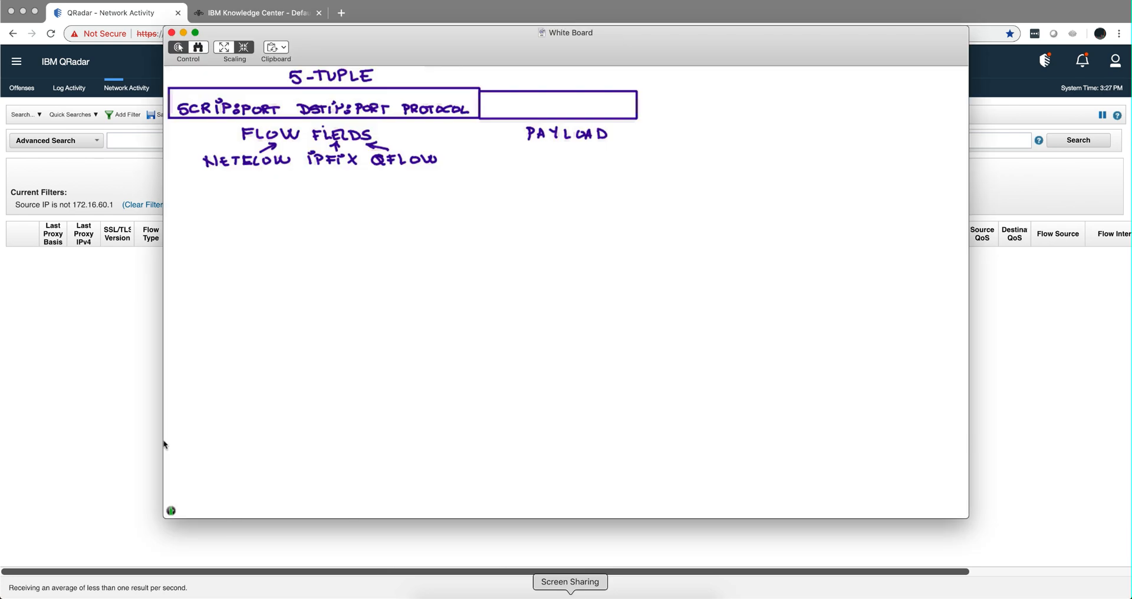
mouse_move(588, 319)
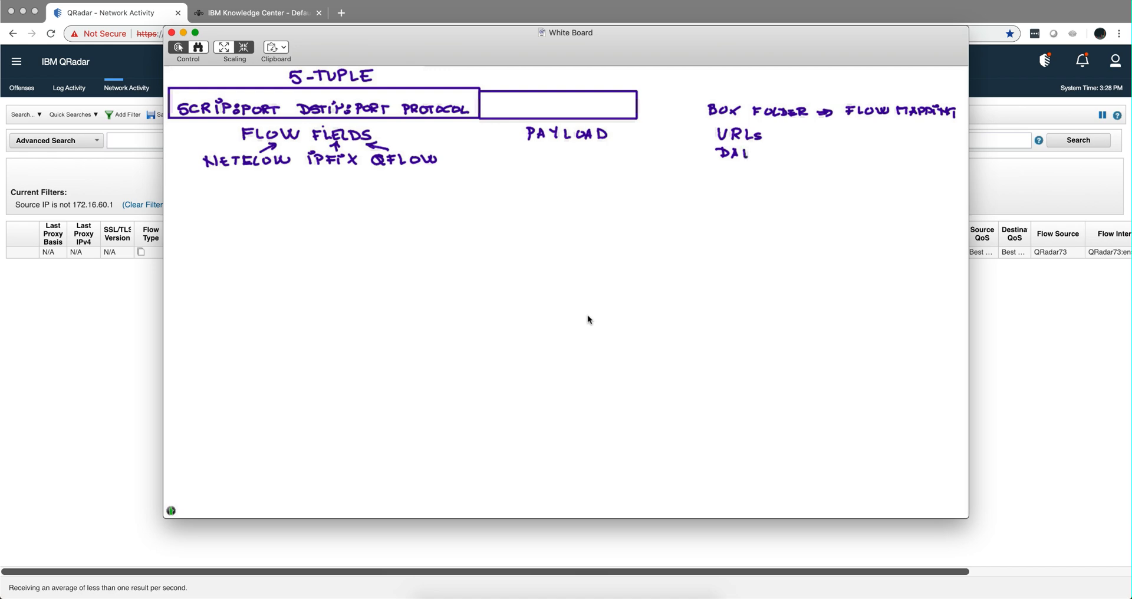
Step: Continue handwriting the flow mapping notes beside the payload section
left_click_drag(751, 153, 787, 153)
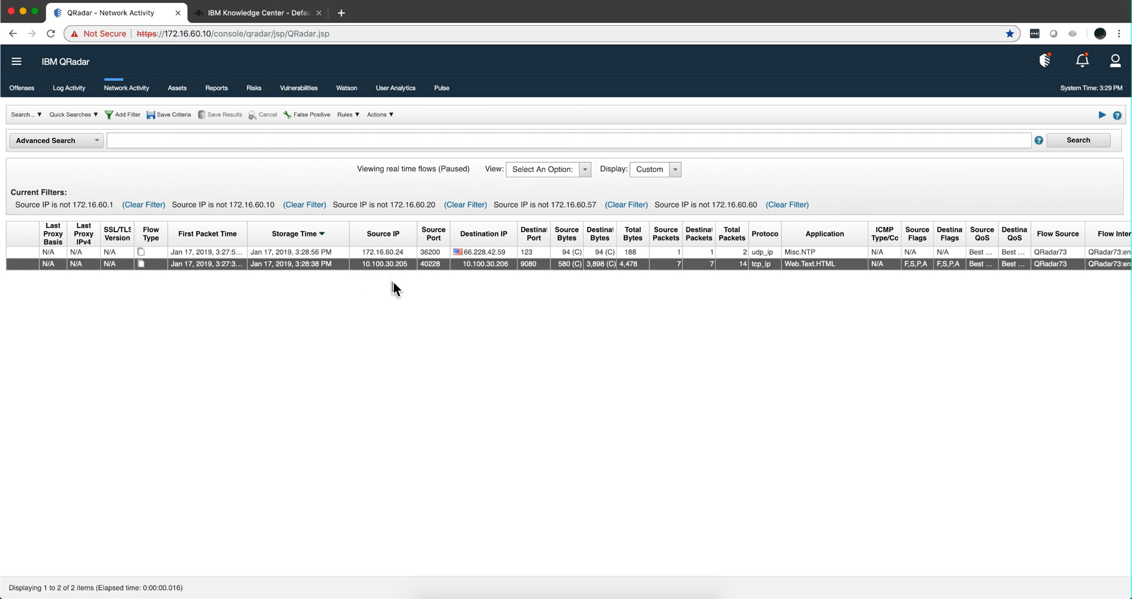
mouse_move(575, 294)
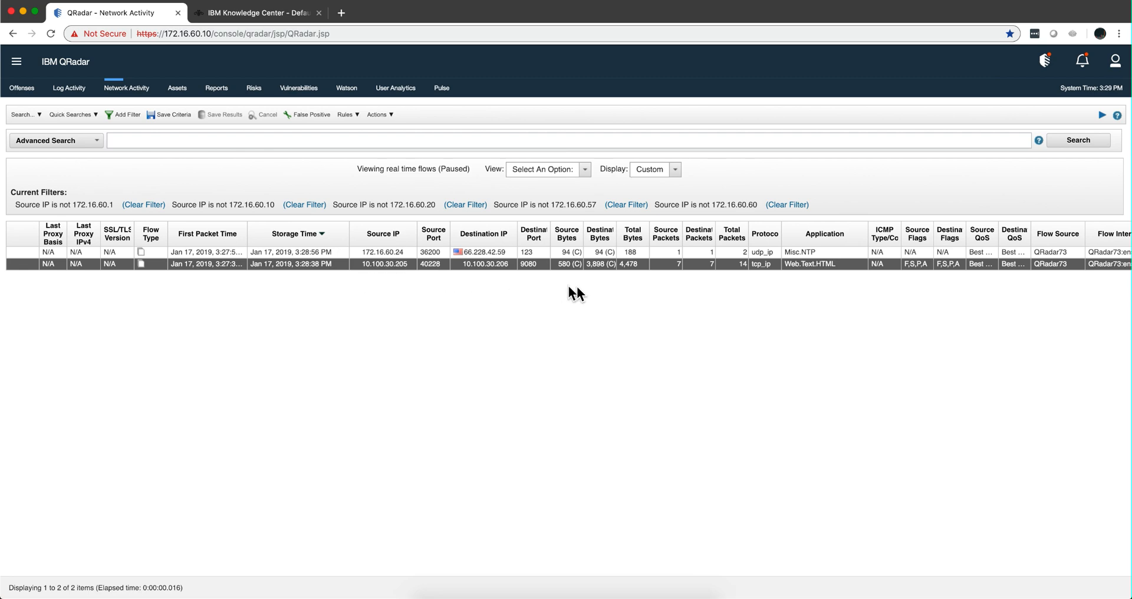
mouse_move(487, 288)
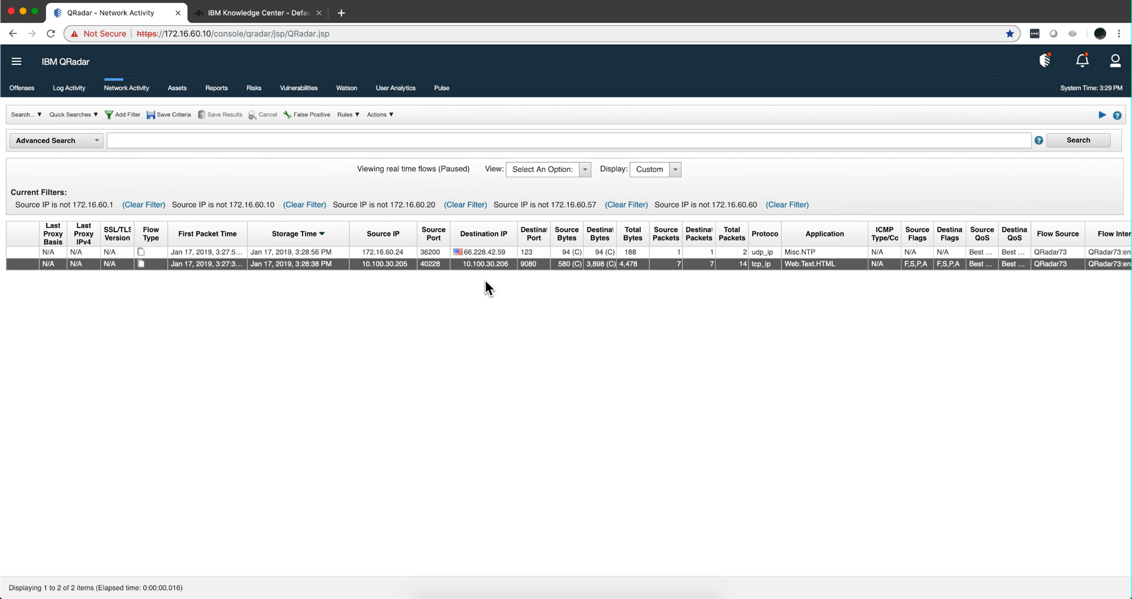
mouse_move(492, 281)
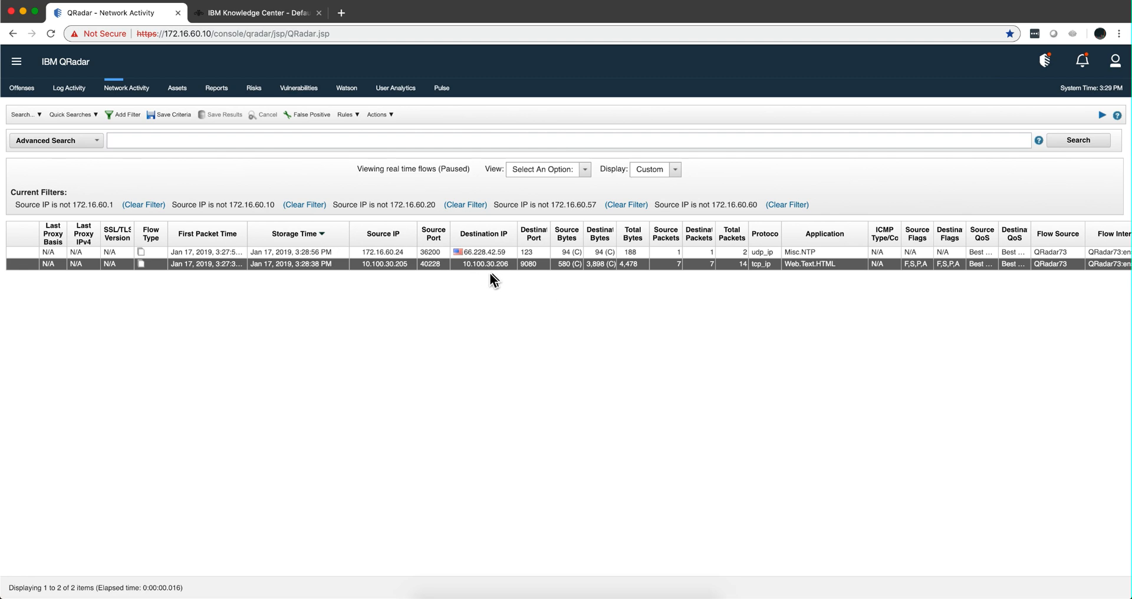
mouse_move(521, 276)
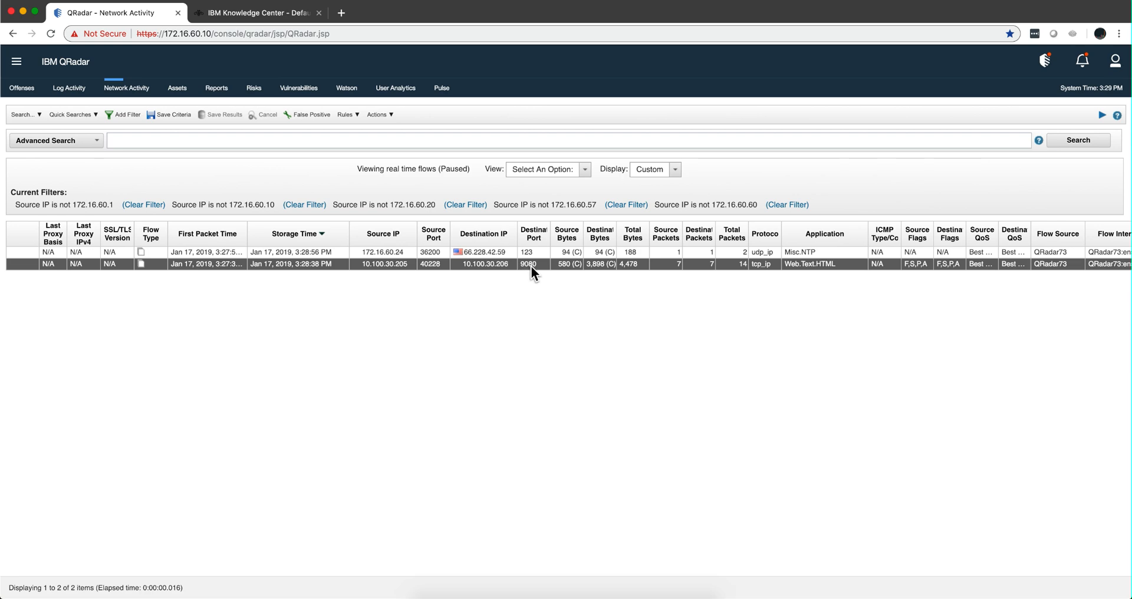
mouse_move(818, 276)
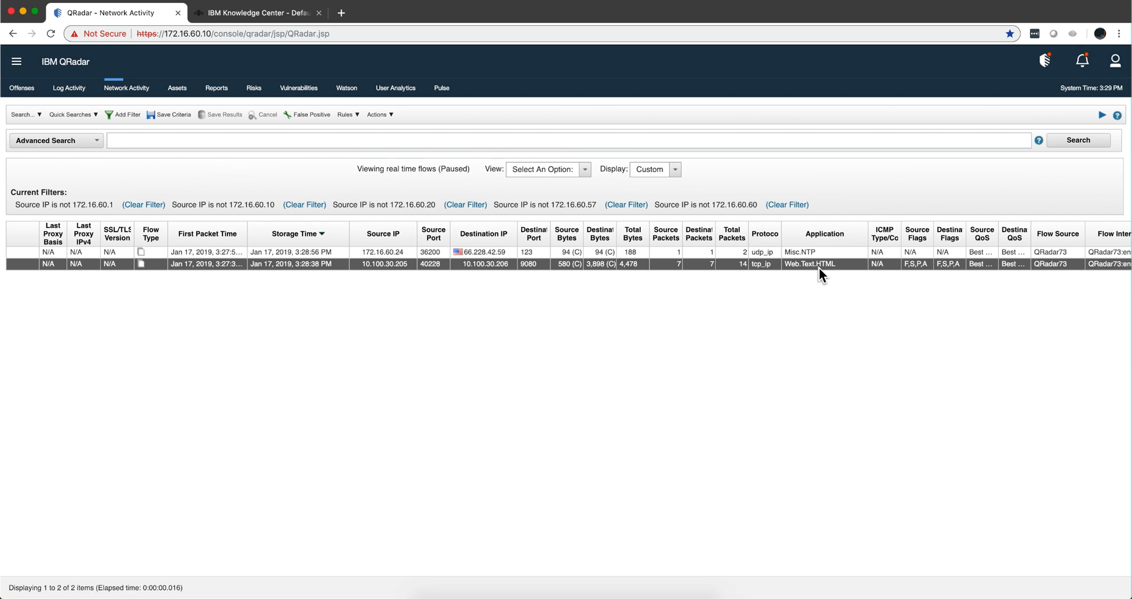
mouse_move(593, 277)
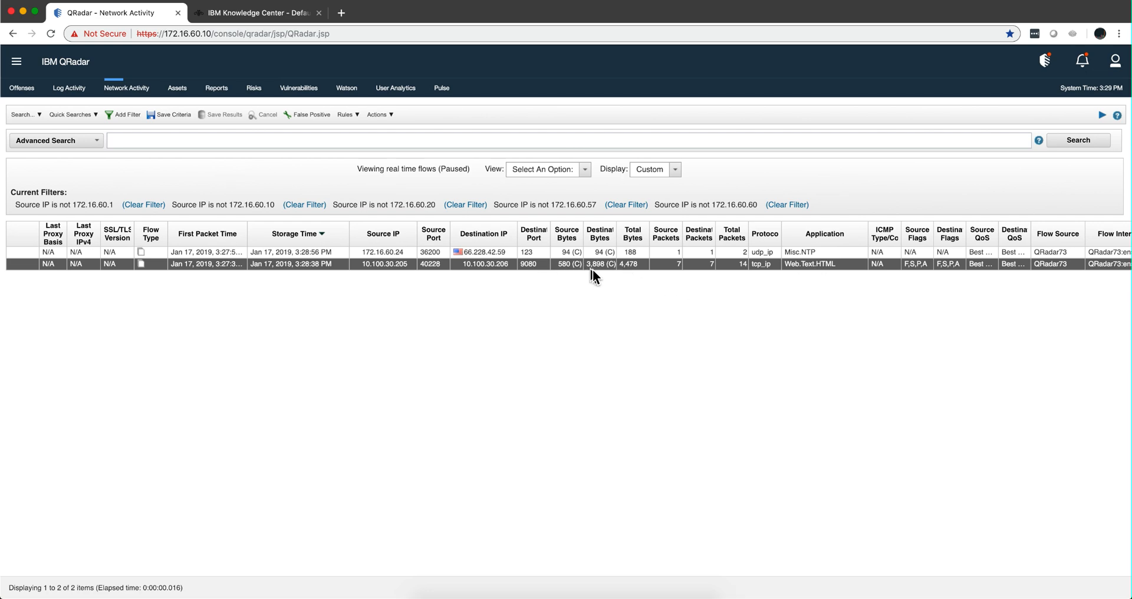
mouse_move(803, 280)
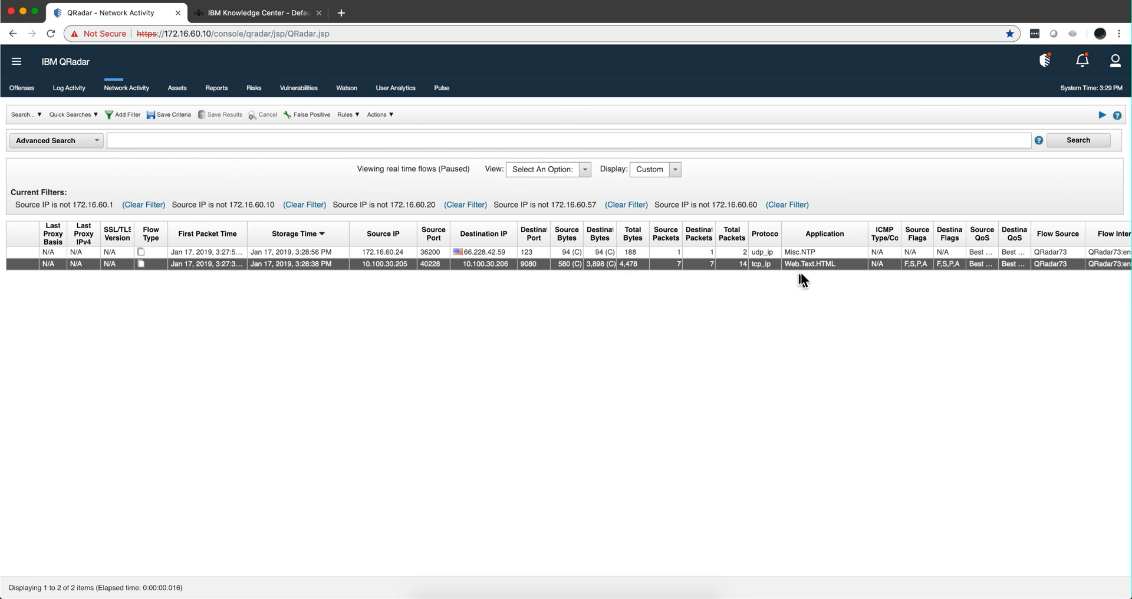
mouse_move(819, 248)
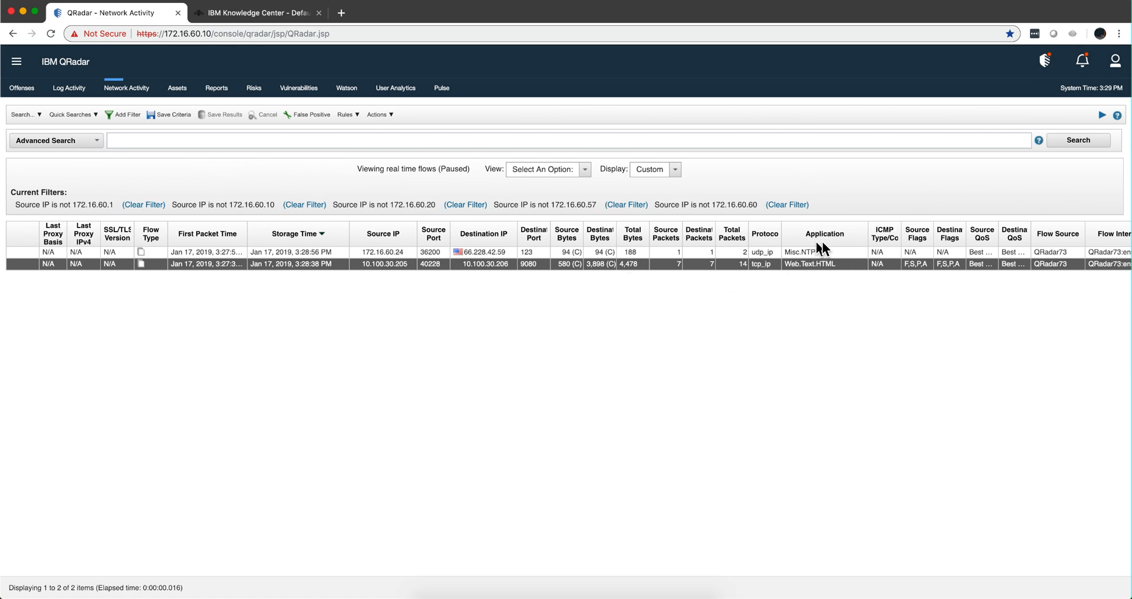
mouse_move(817, 269)
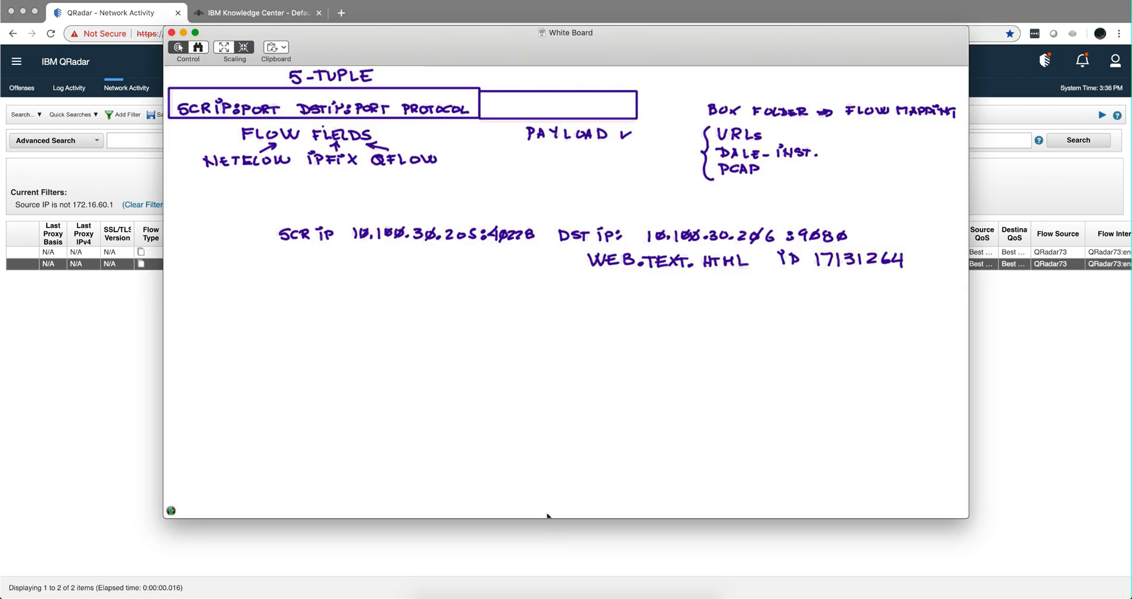
mouse_move(356, 253)
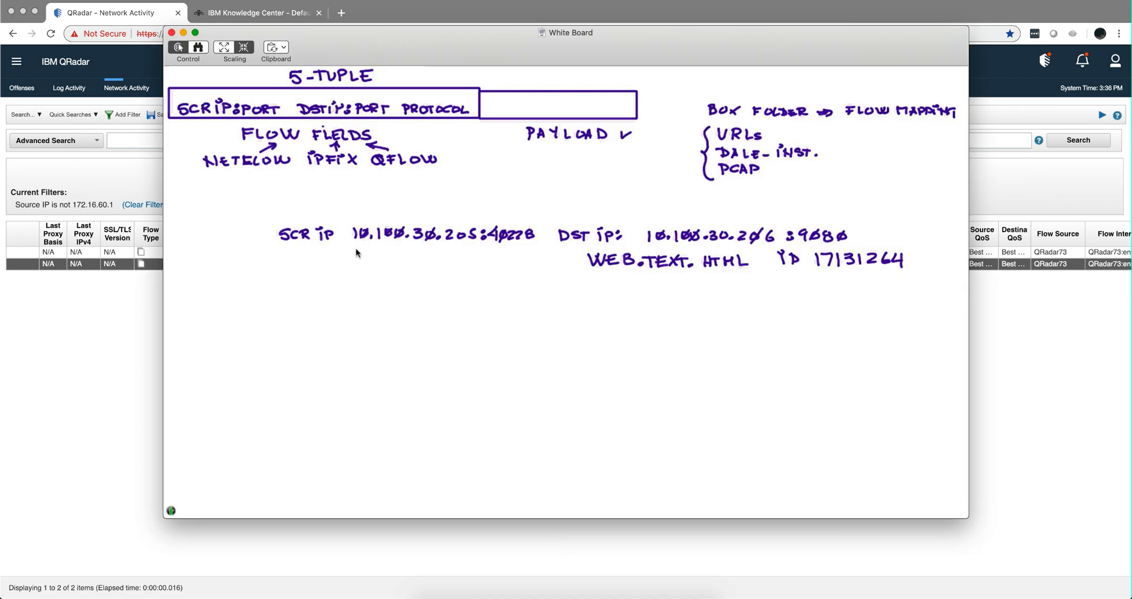
mouse_move(515, 257)
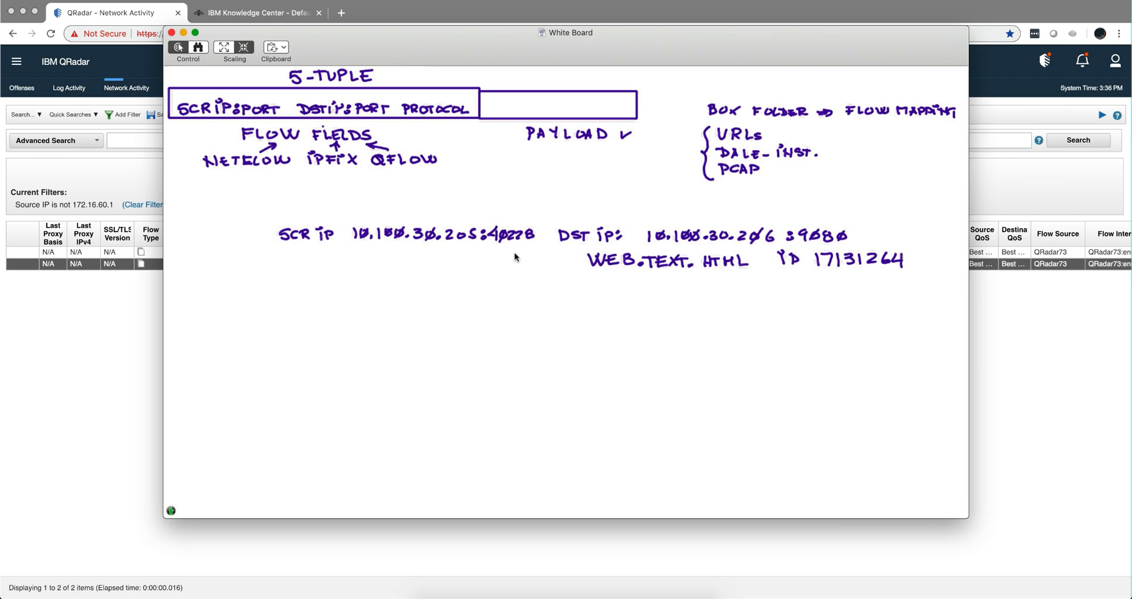
mouse_move(545, 234)
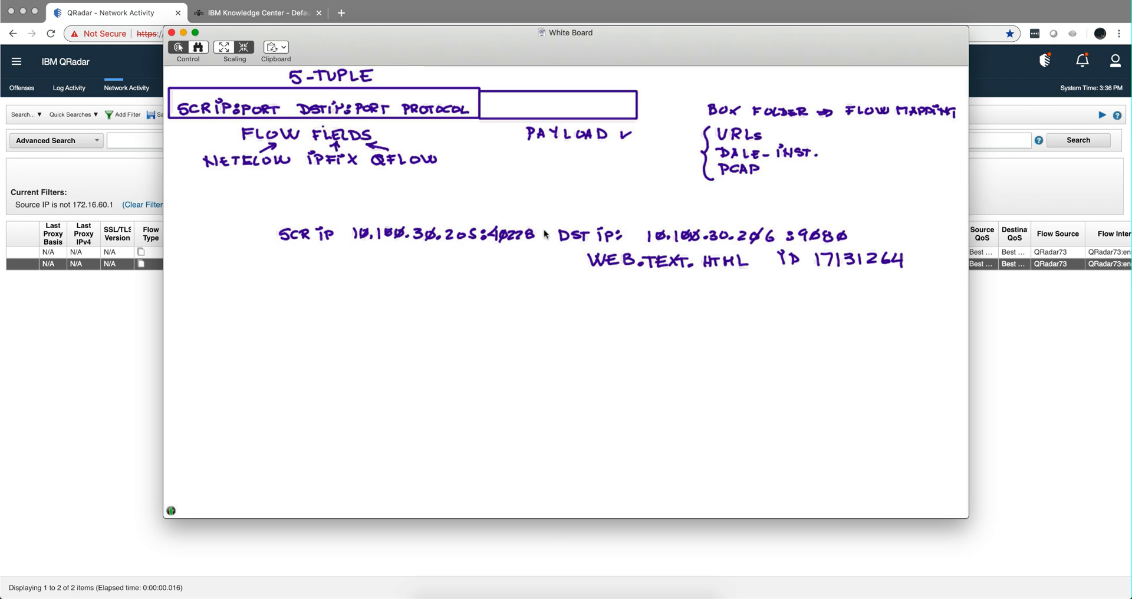
mouse_move(540, 239)
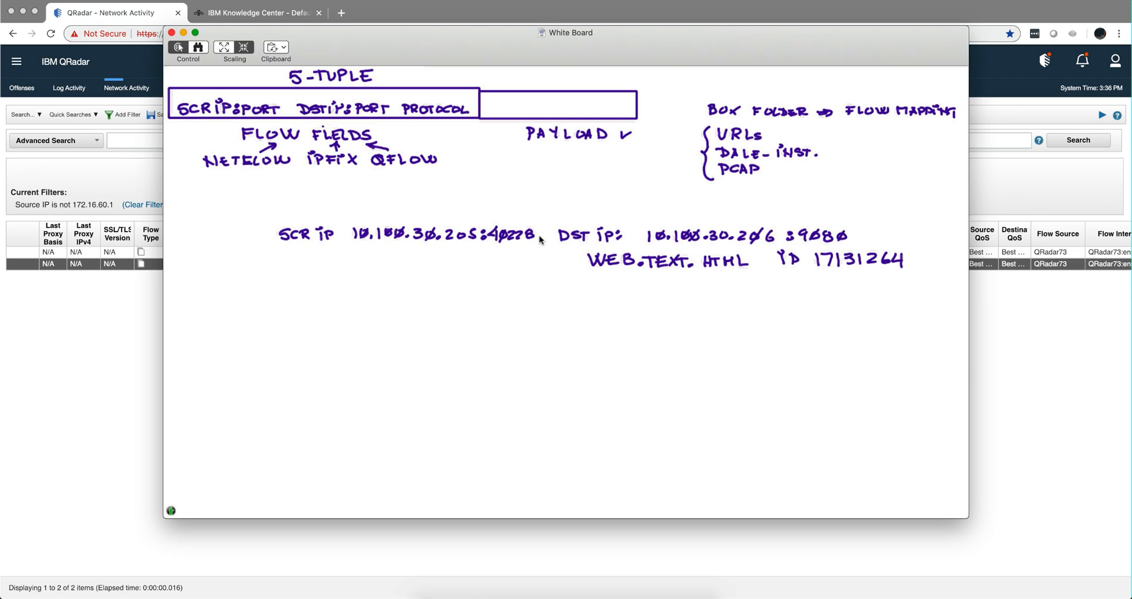
mouse_move(645, 239)
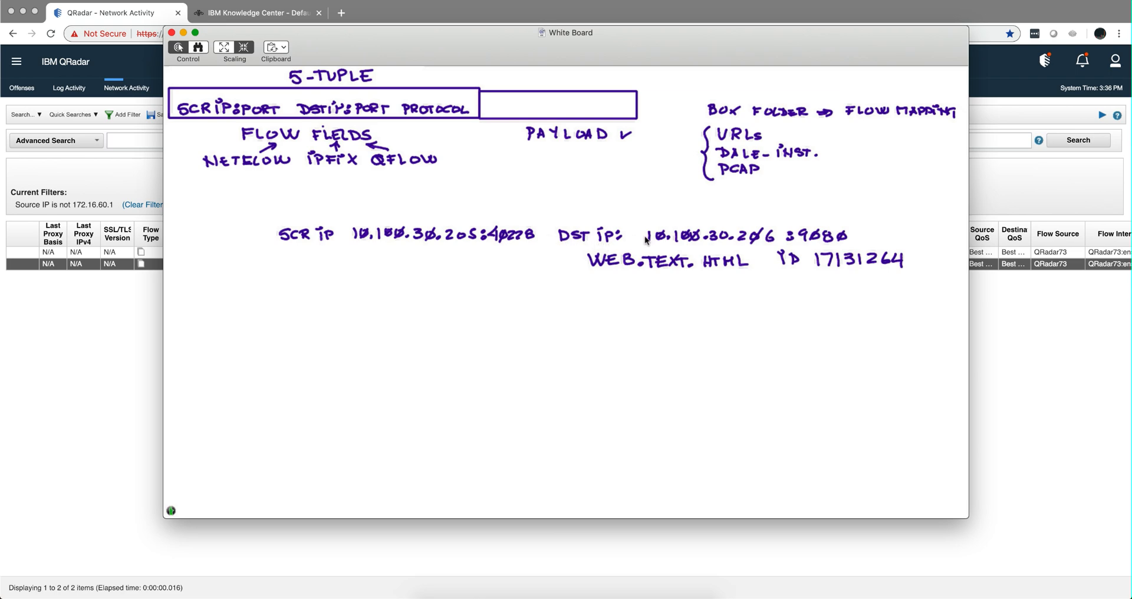
mouse_move(531, 239)
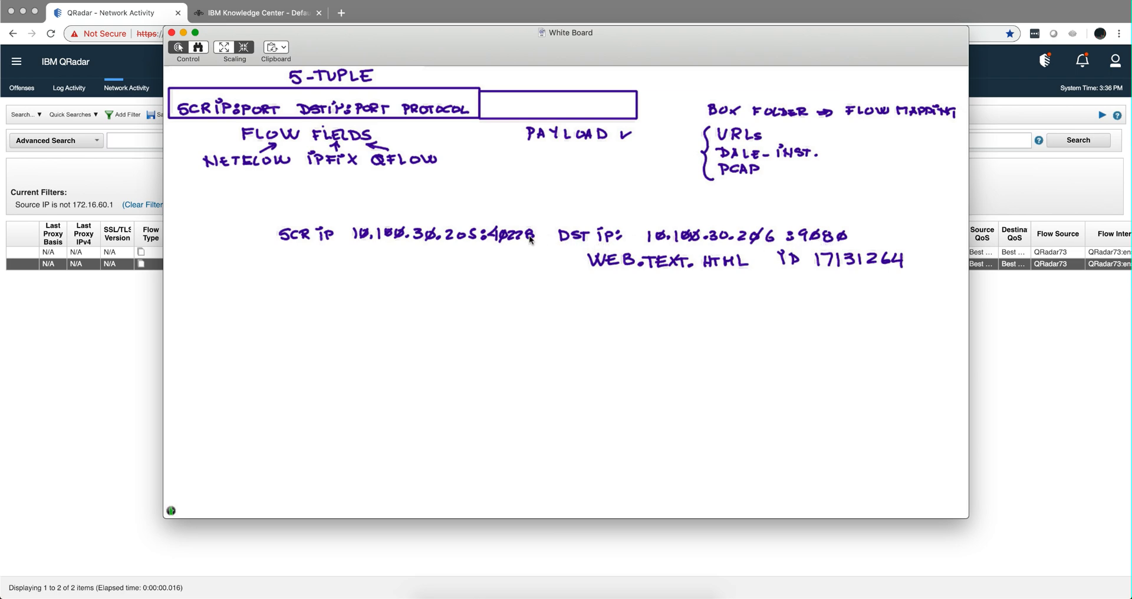
mouse_move(460, 242)
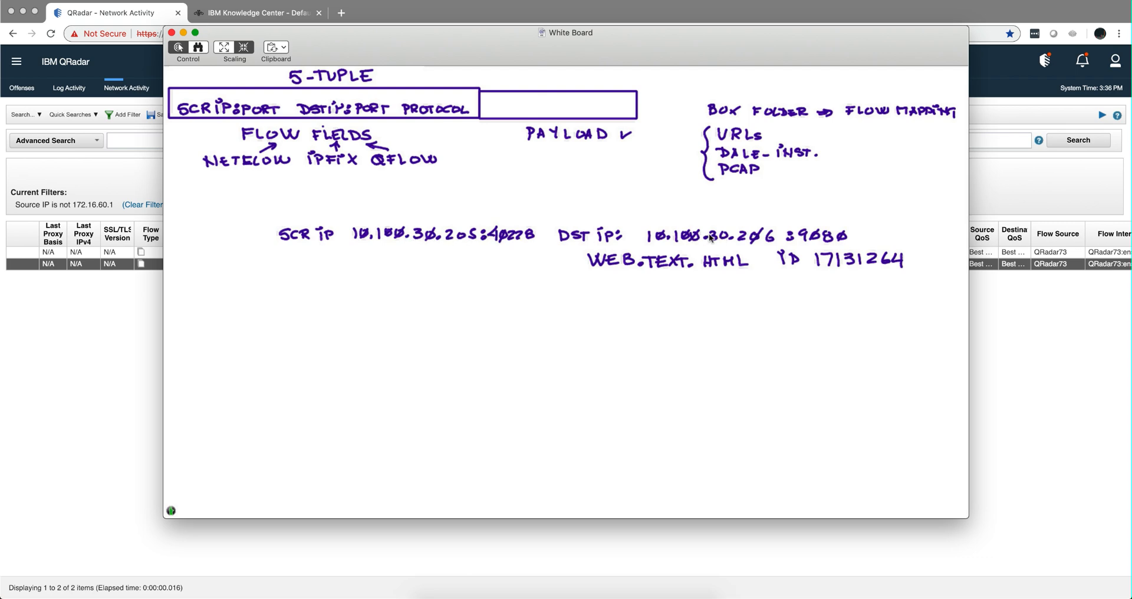
mouse_move(836, 243)
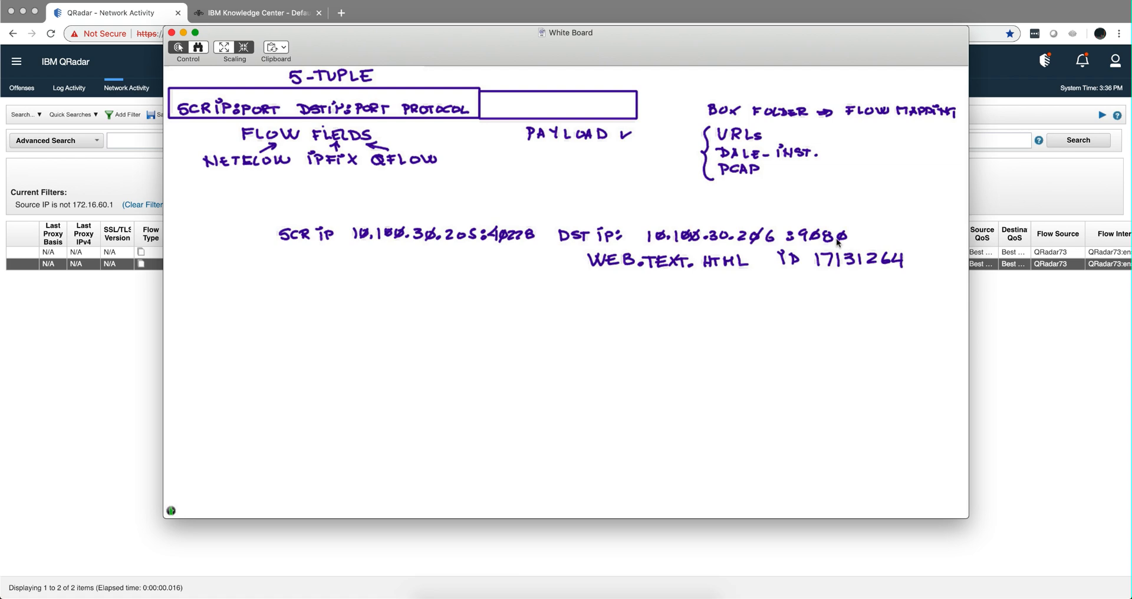
mouse_move(826, 274)
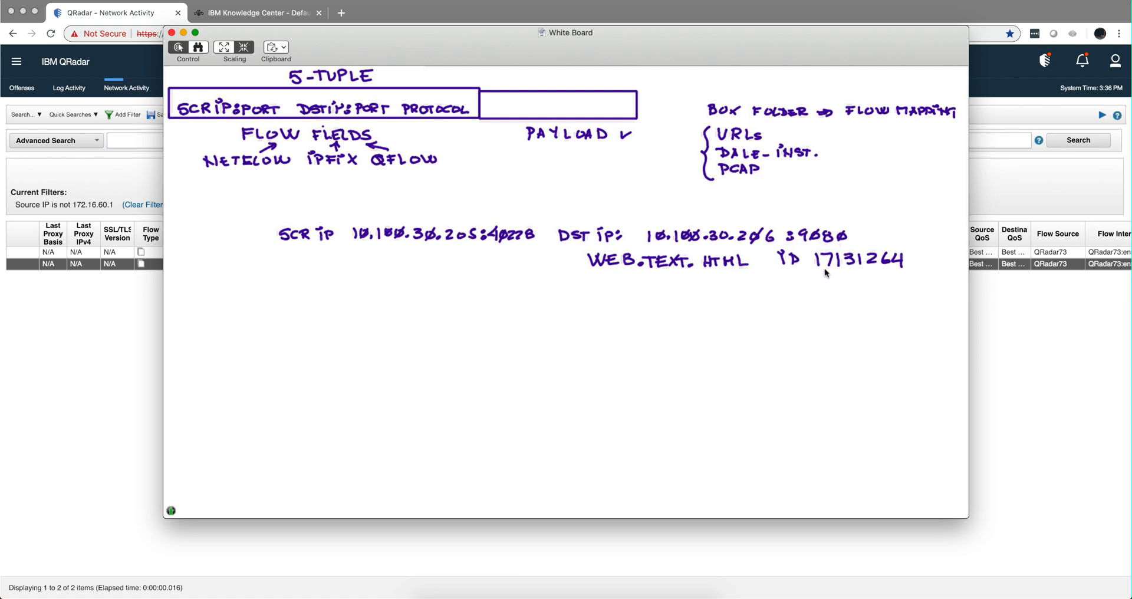
mouse_move(843, 272)
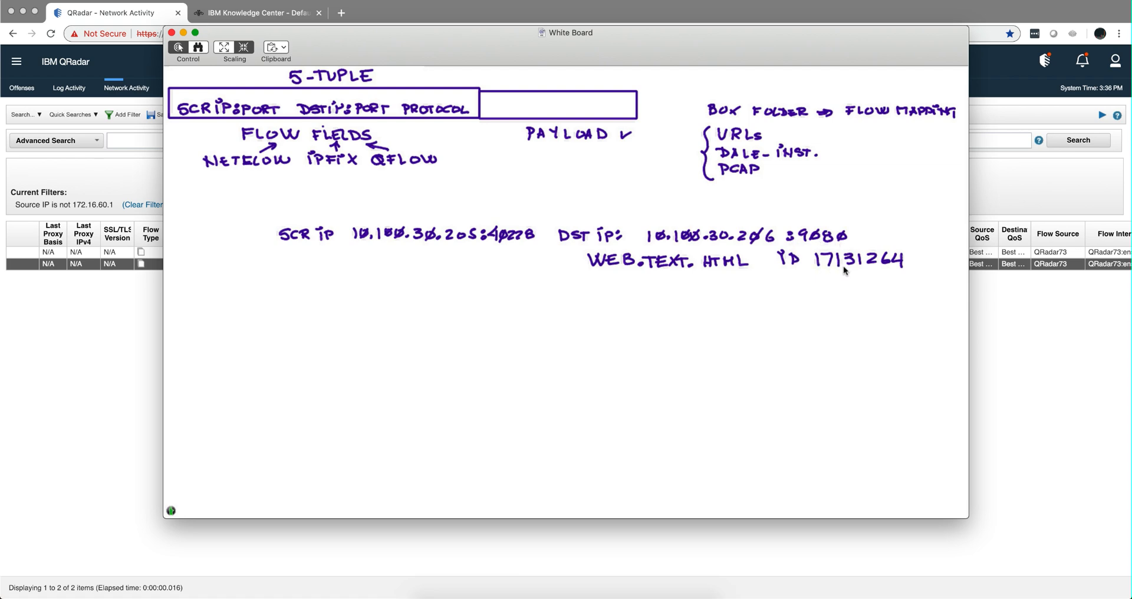
mouse_move(893, 269)
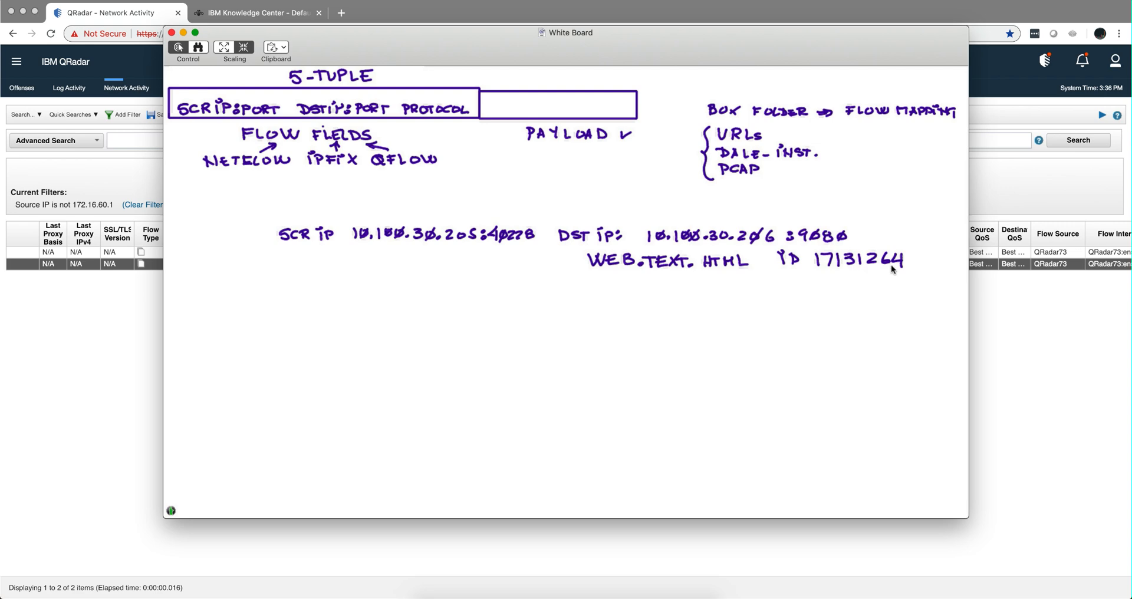
mouse_move(773, 278)
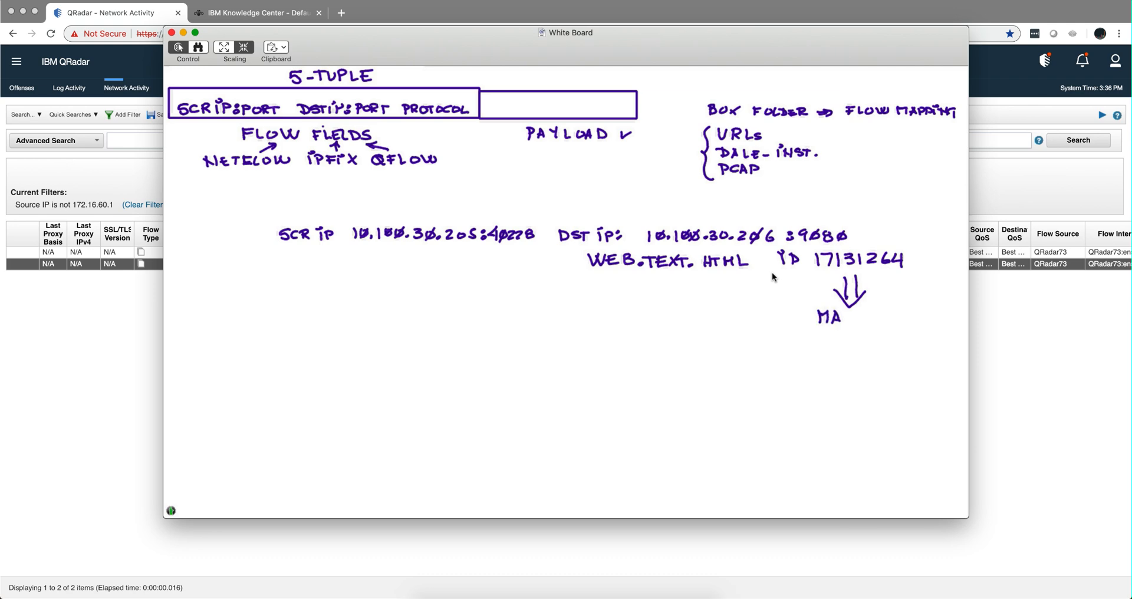
left_click_drag(824, 318, 881, 317)
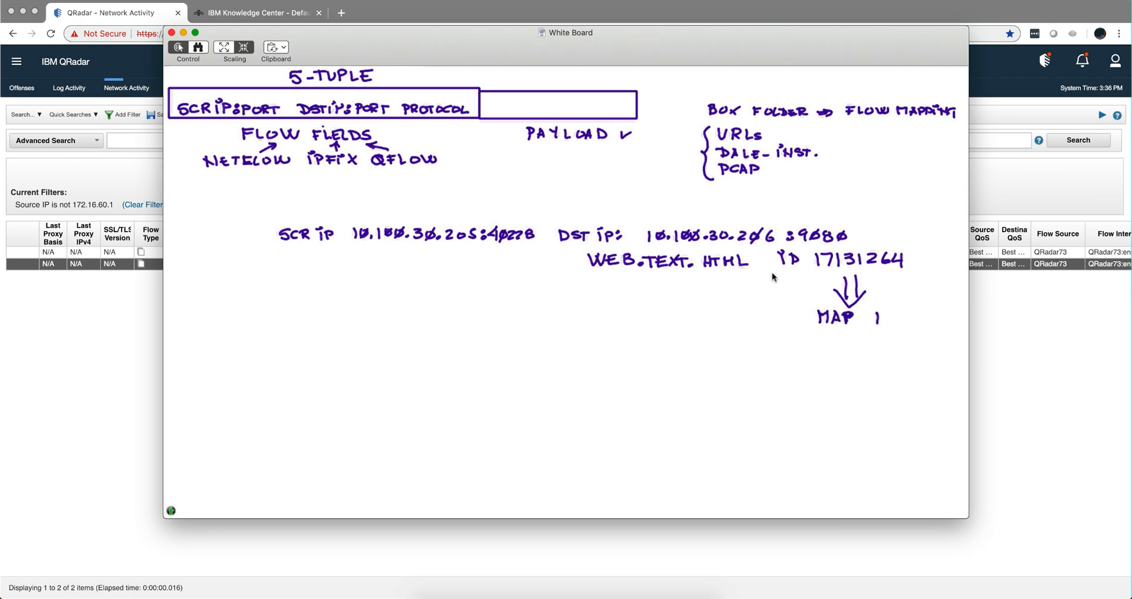
type(",500")
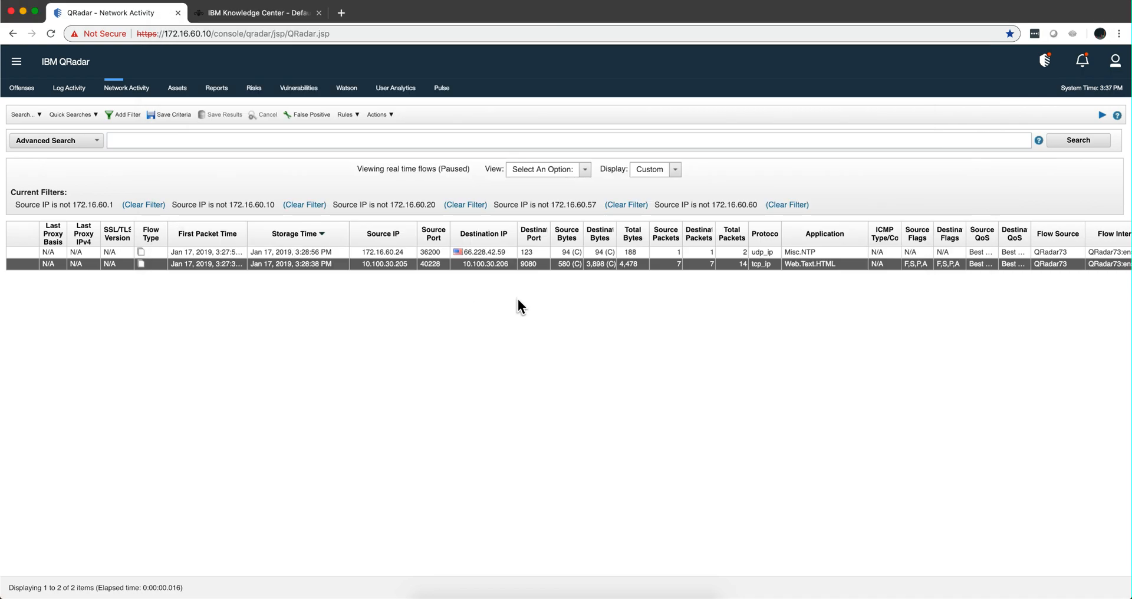
mouse_move(829, 278)
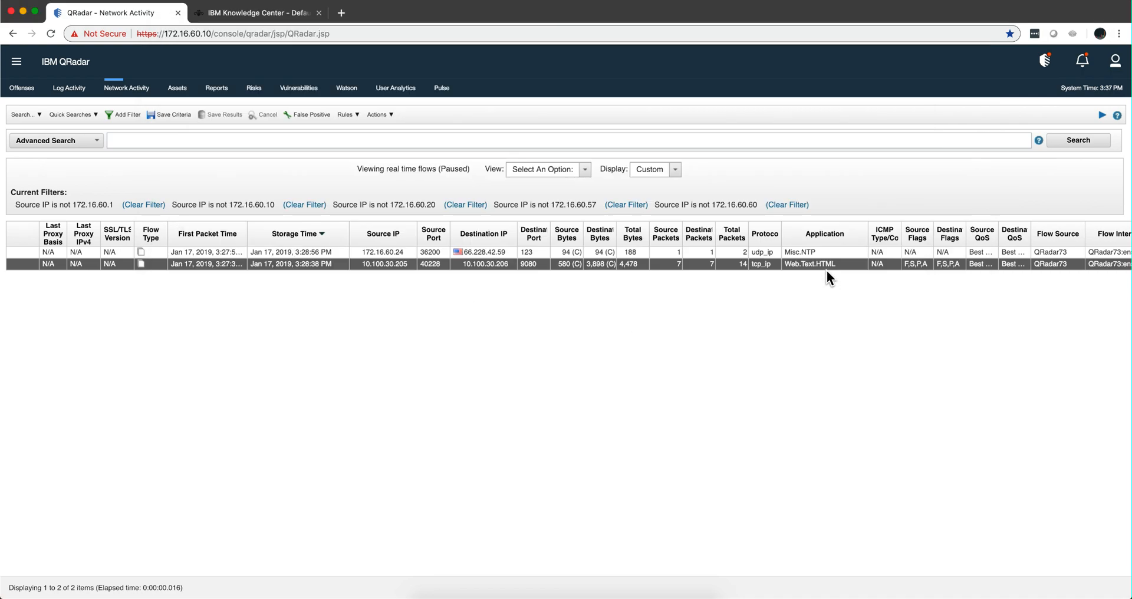
mouse_move(830, 263)
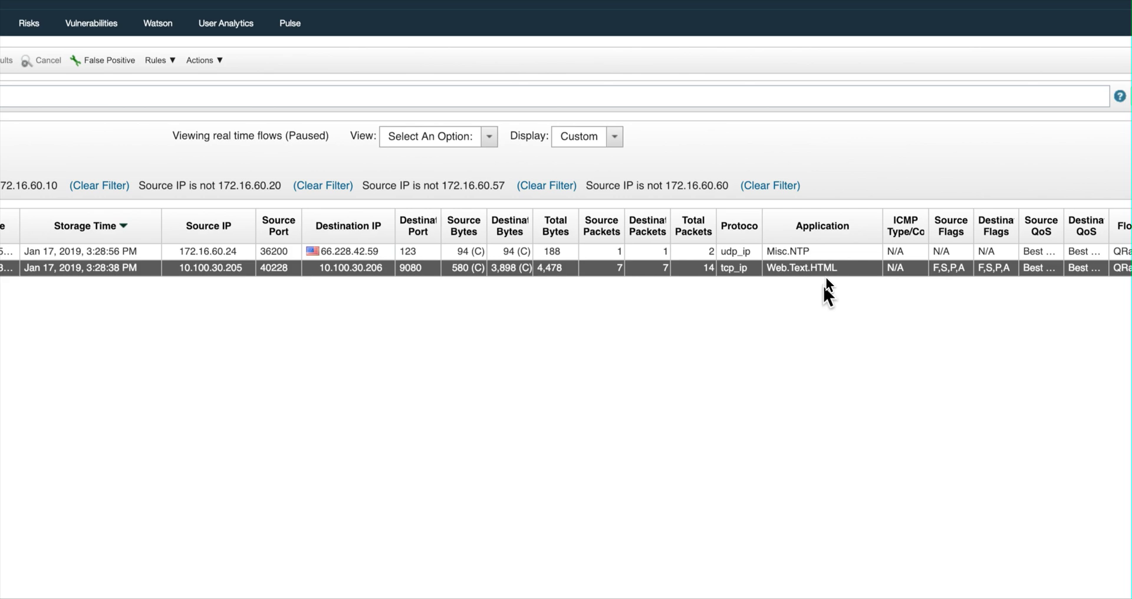
left_click(255, 12)
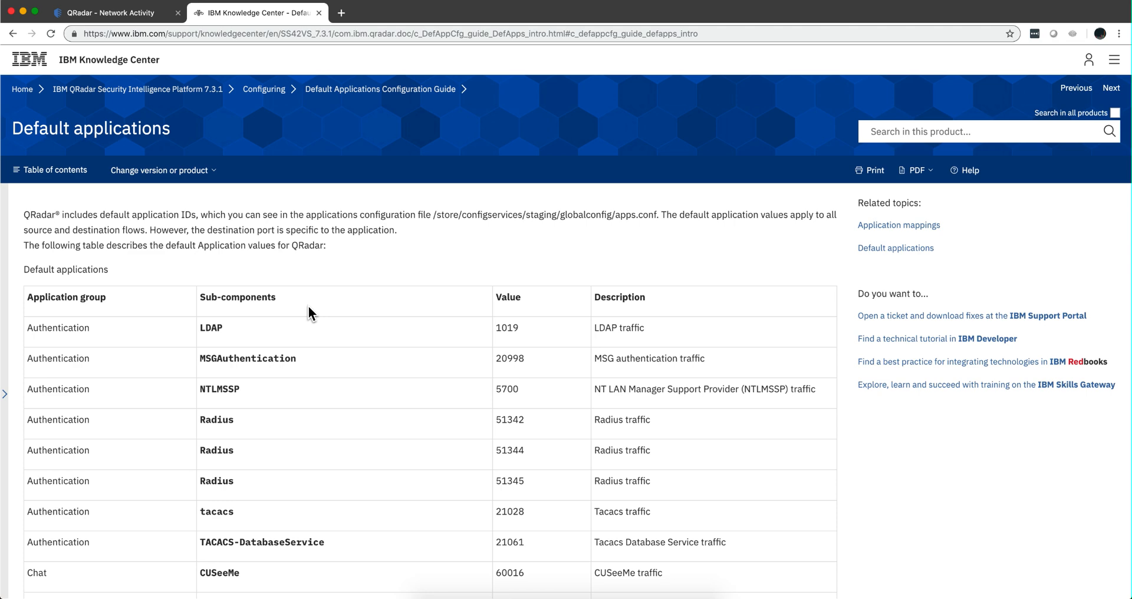
mouse_move(262, 292)
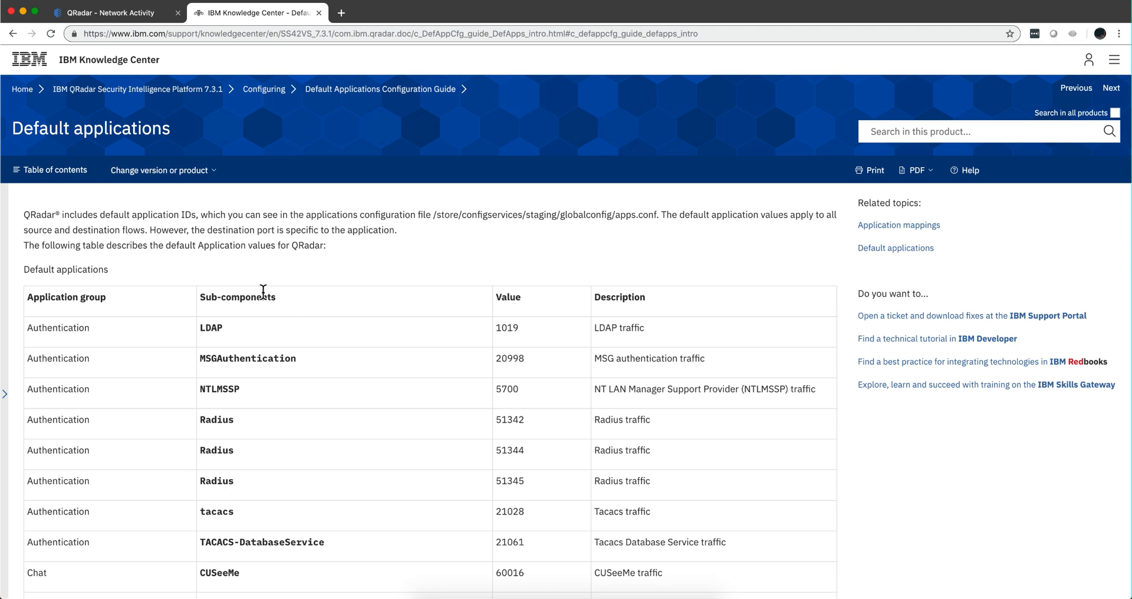
mouse_move(474, 335)
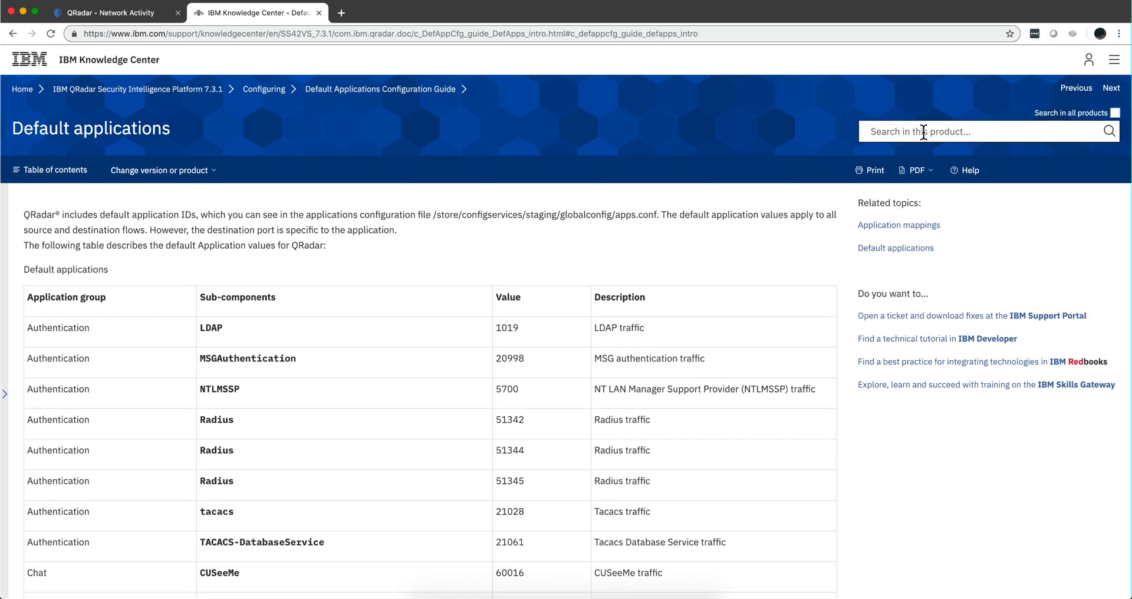
Step: Search the documentation for 'web' and scroll the Default applications table
type("web")
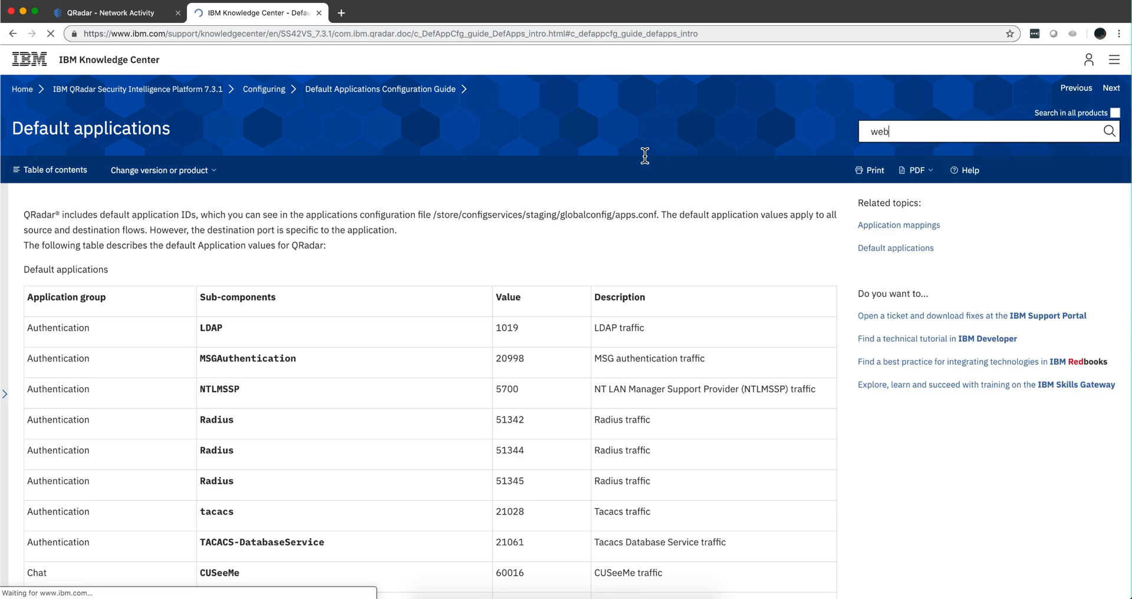
left_click(1109, 131)
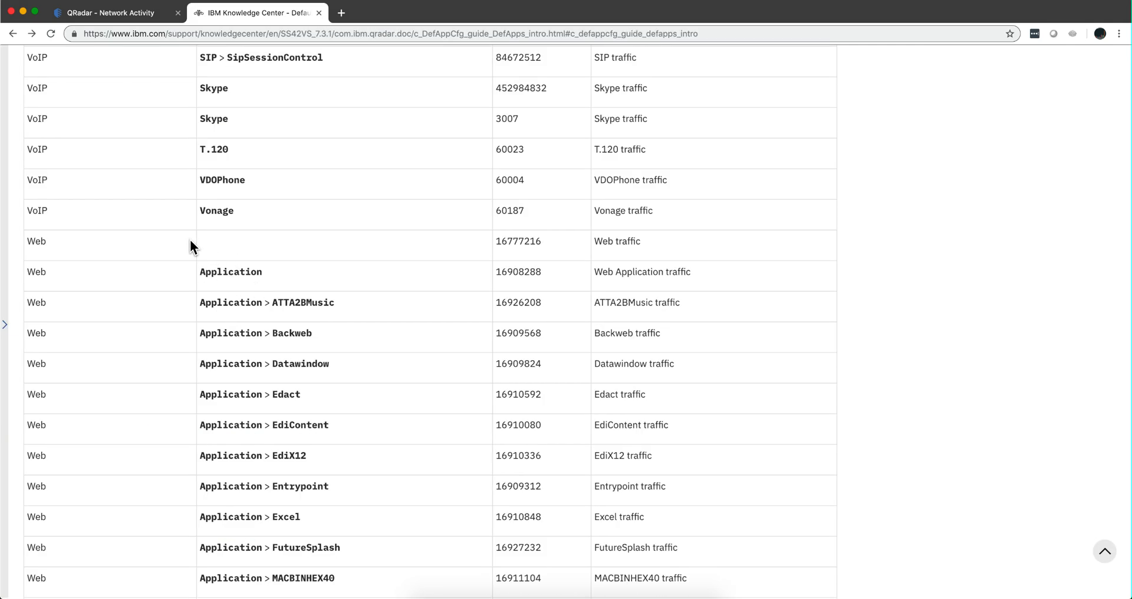
scroll("down", 3)
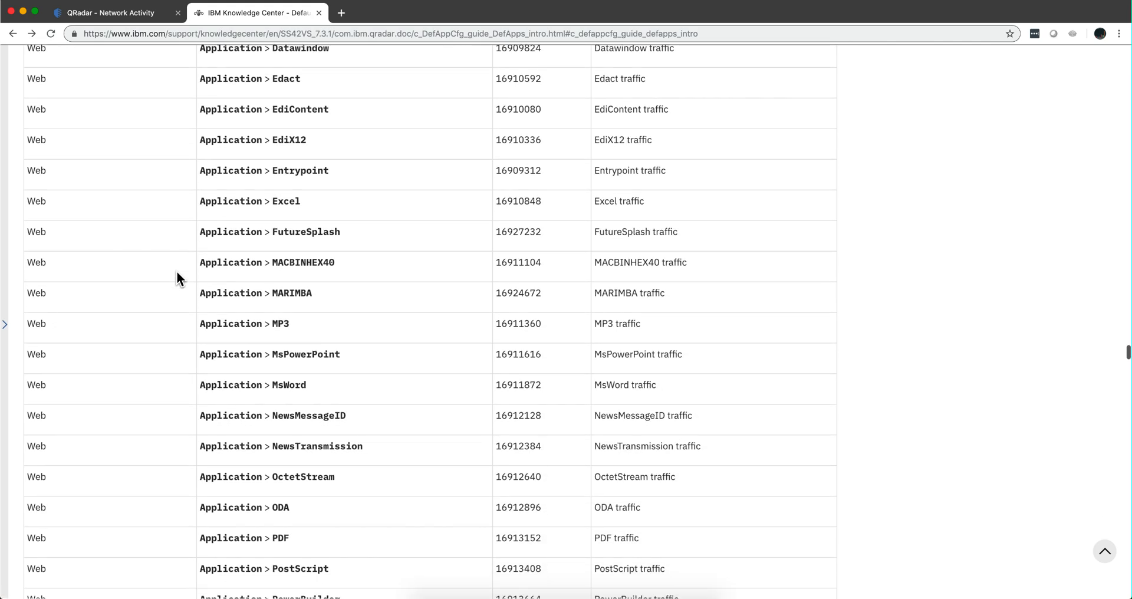
scroll("down", 3)
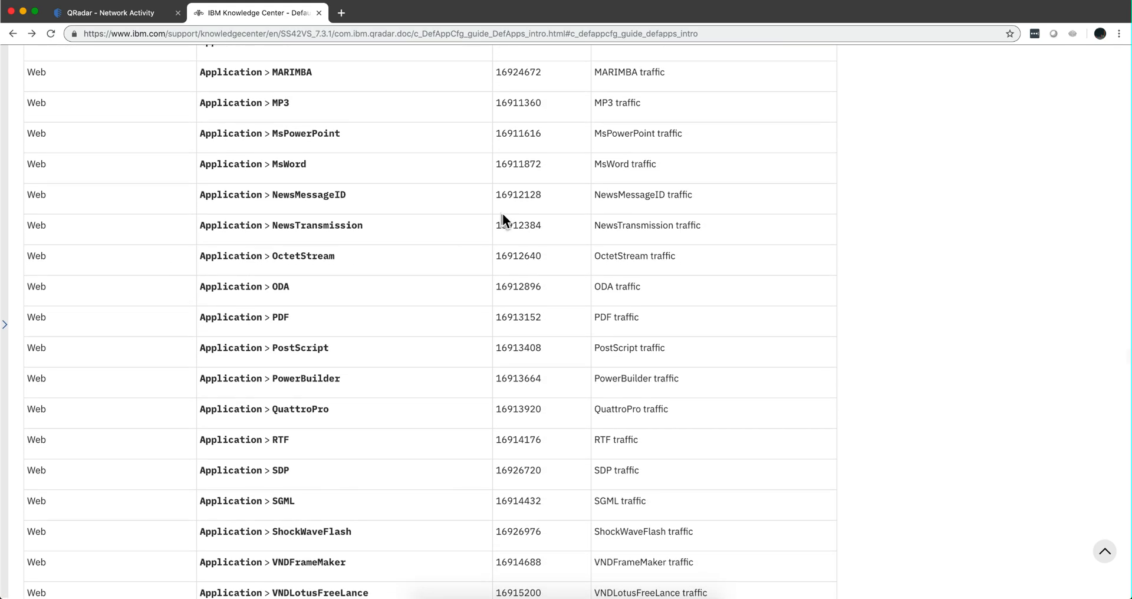
scroll("down", 3)
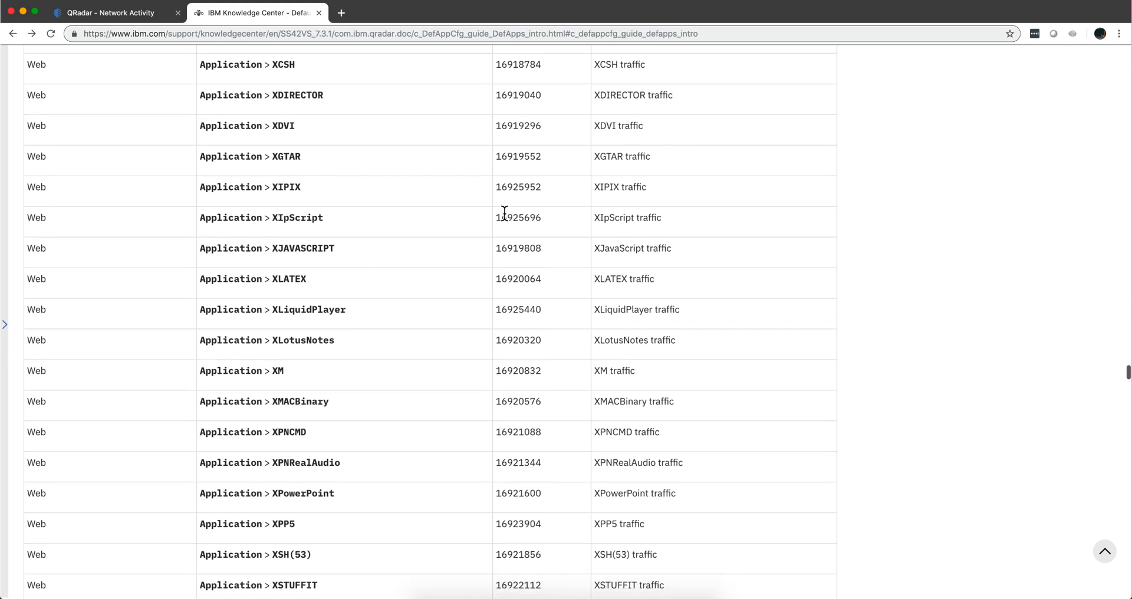
Step: Find-in-page to locate the Web Text > HTML row for ID 17131264
key("Ctrl+f")
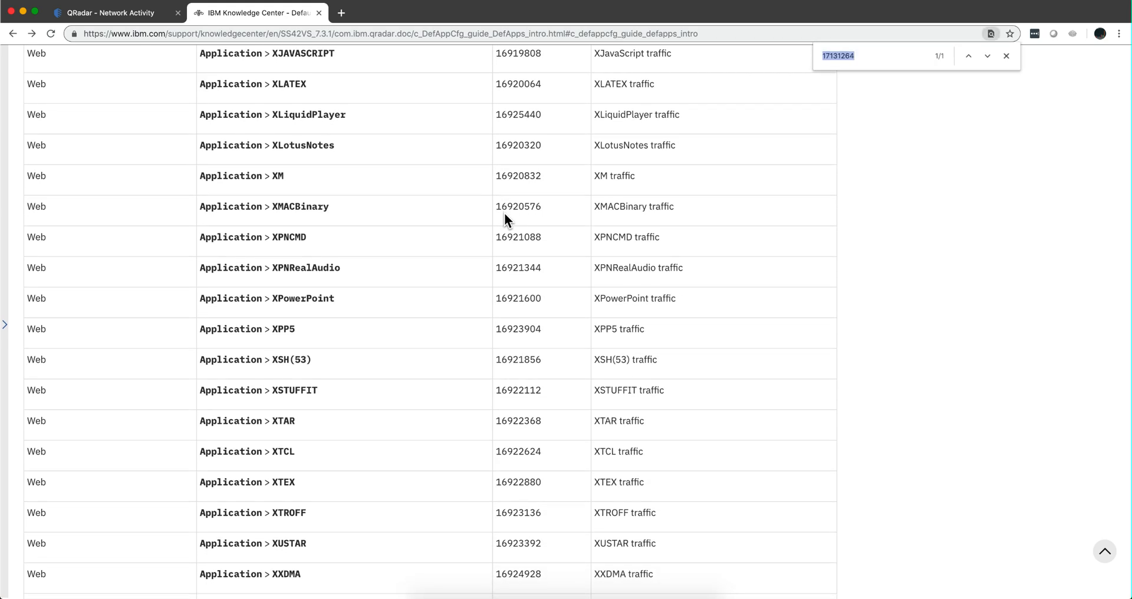
type("websphere")
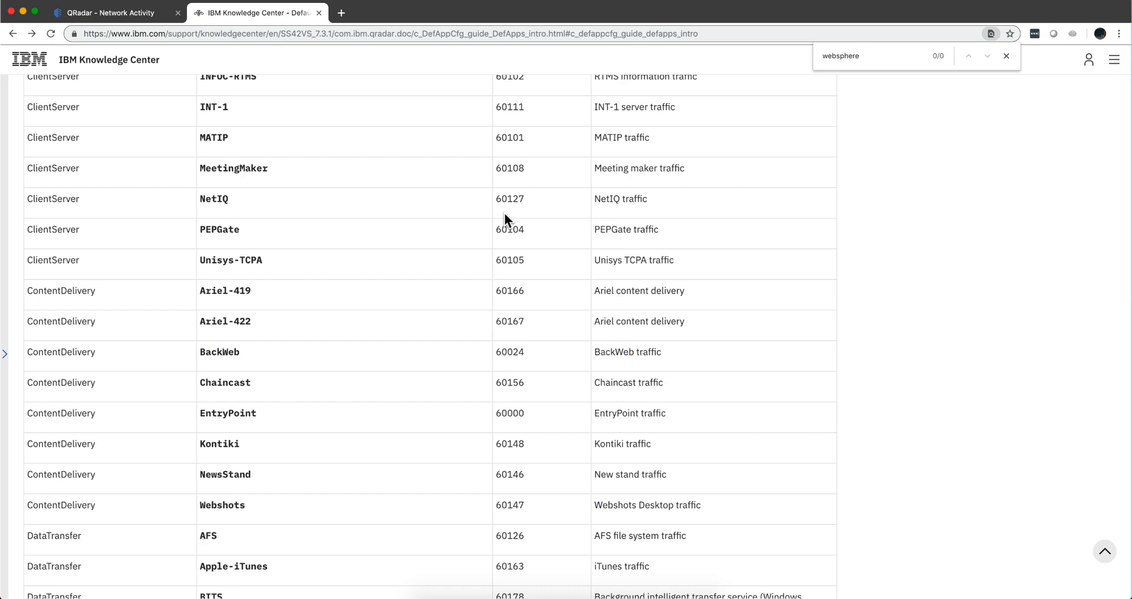
type("we")
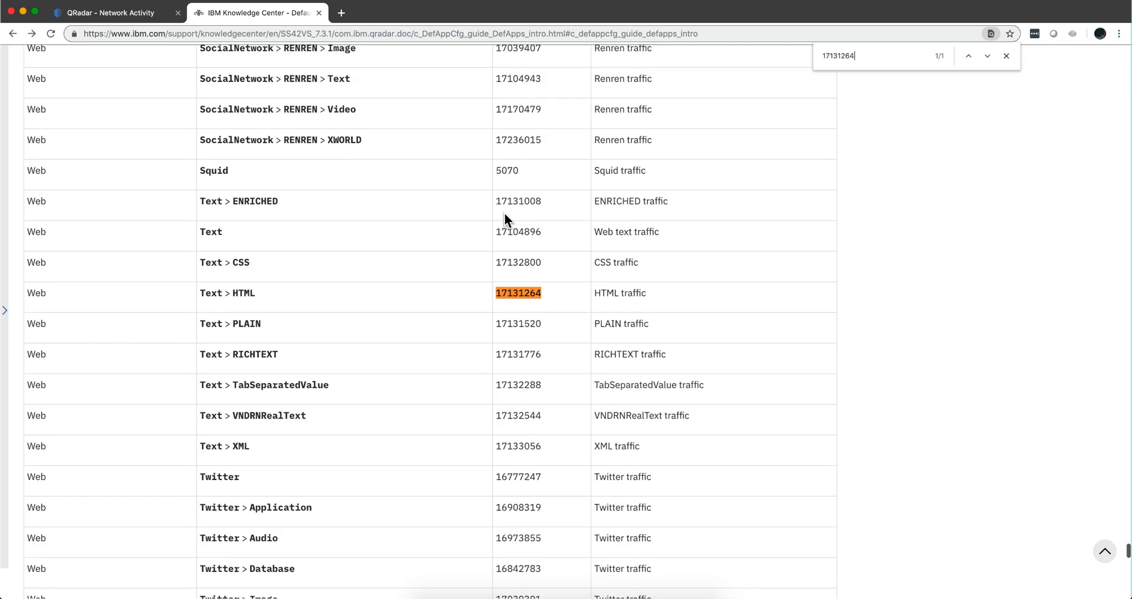
mouse_move(509, 311)
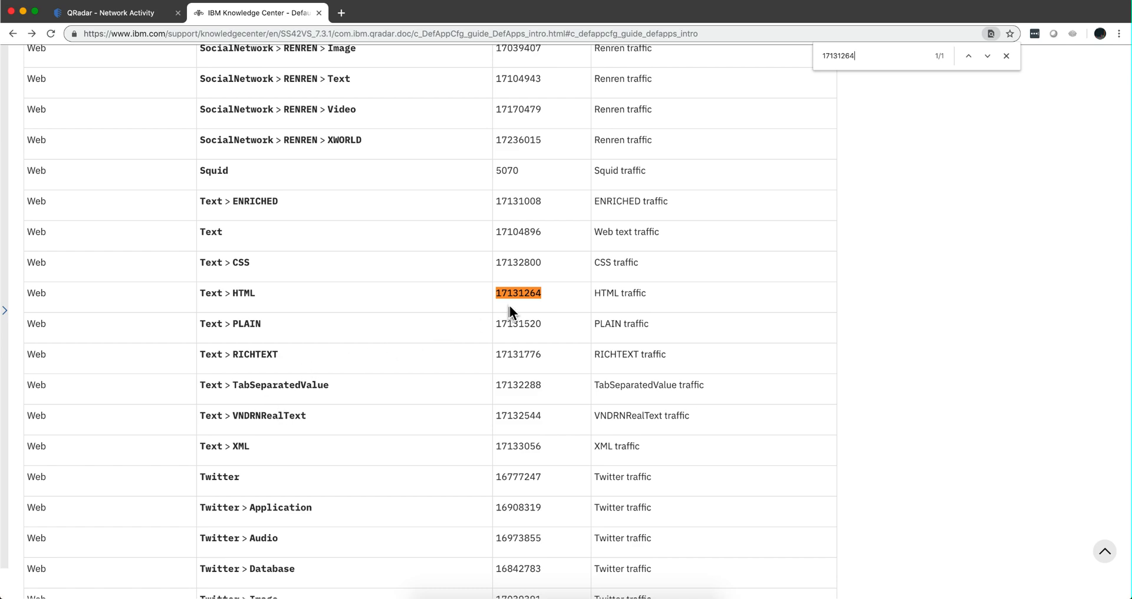
mouse_move(122, 305)
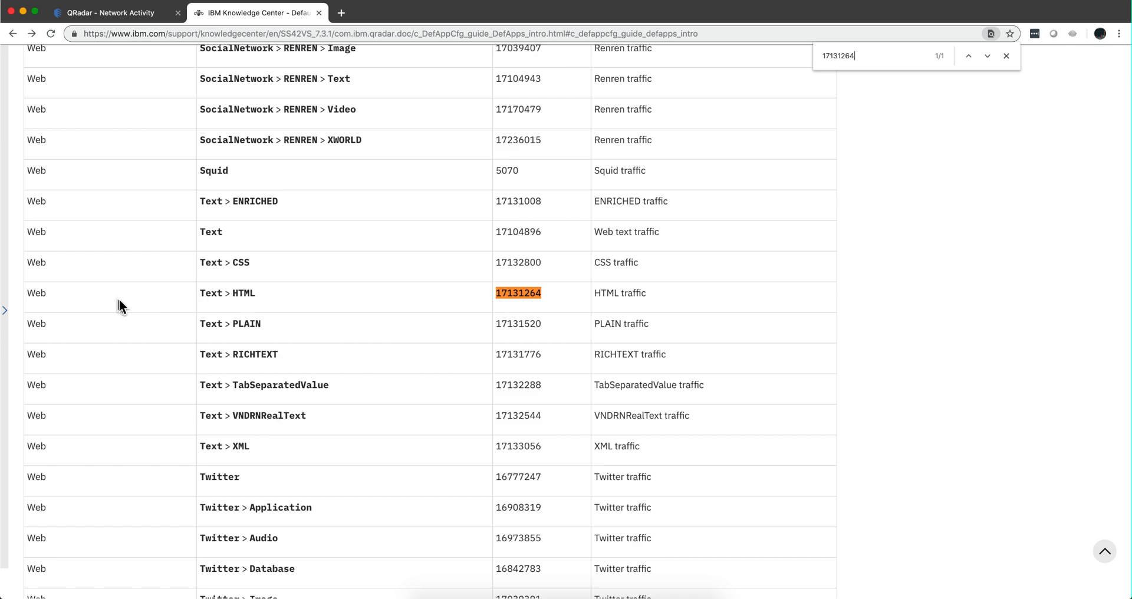
mouse_move(228, 289)
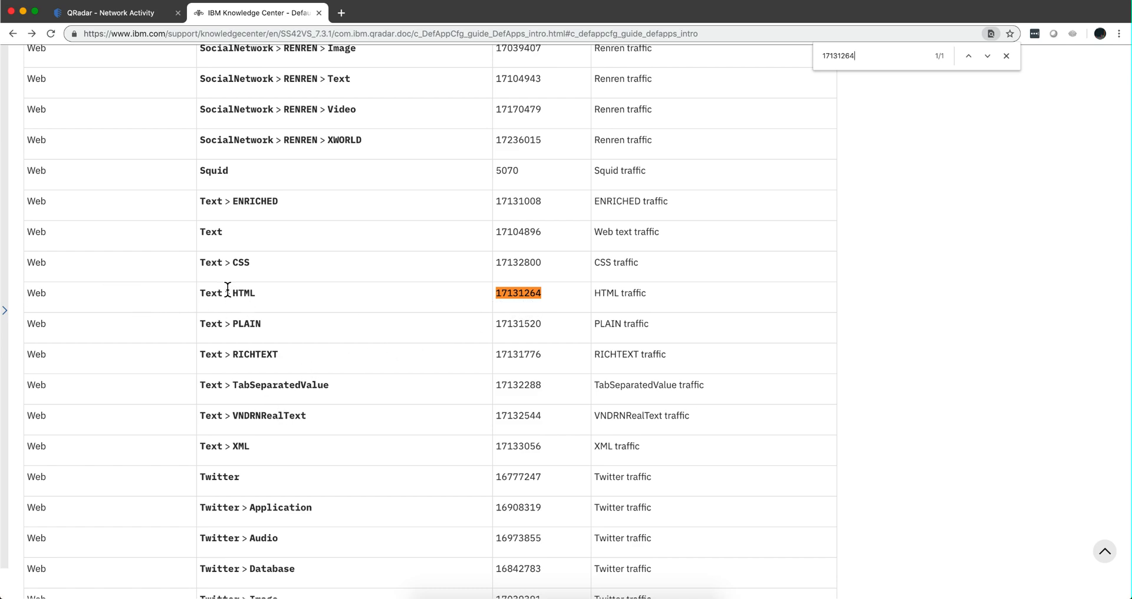
mouse_move(538, 264)
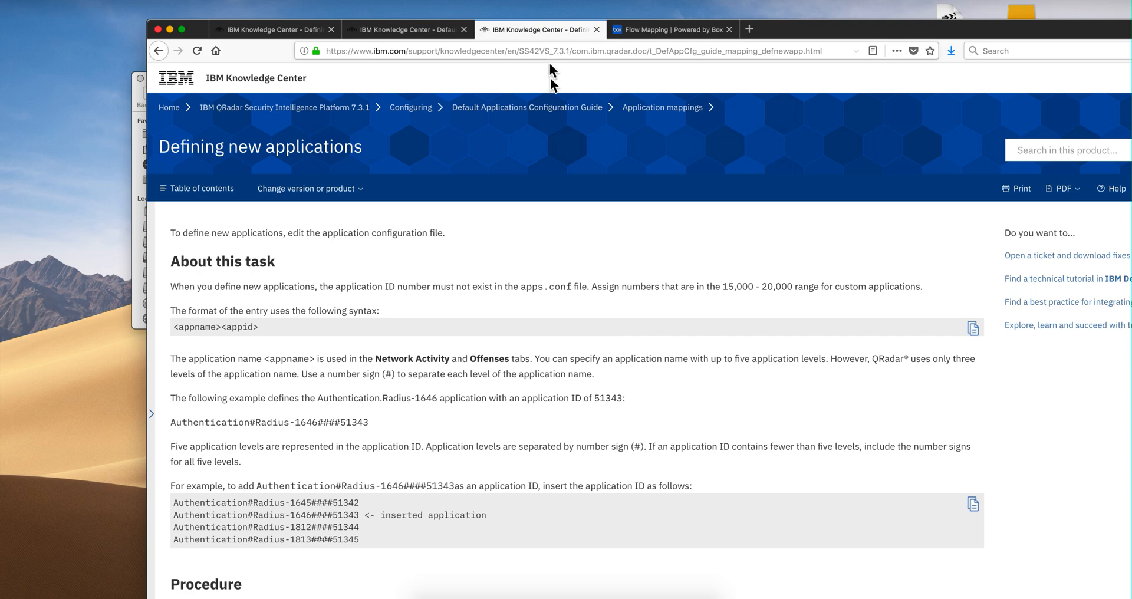
Step: Scroll to 'What to do next' and go to the Defining application mappings page
scroll("down", 3)
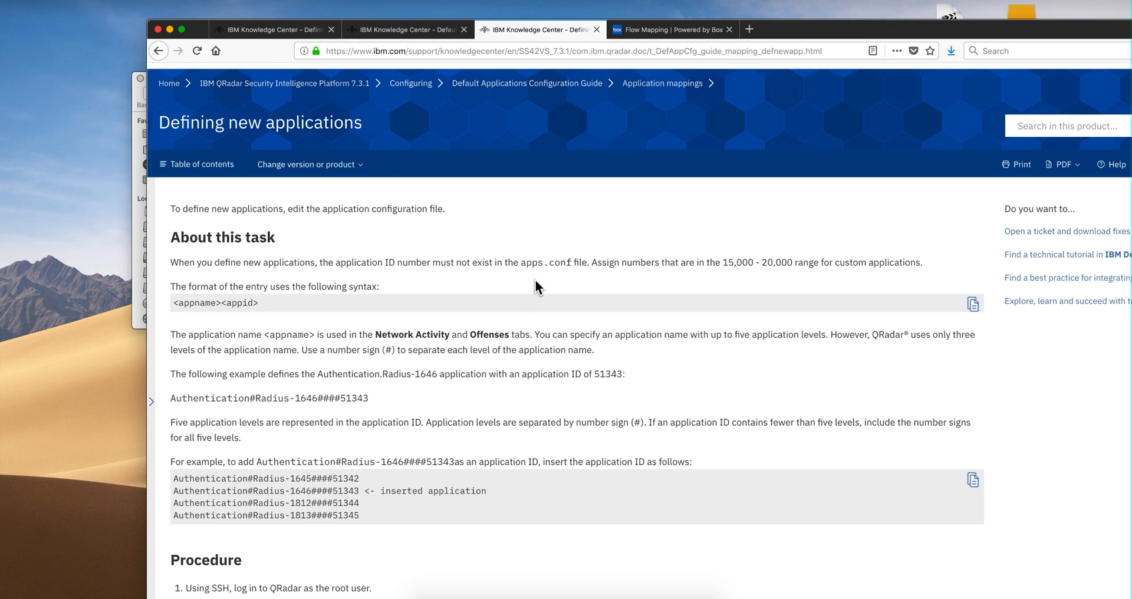
scroll("down", 3)
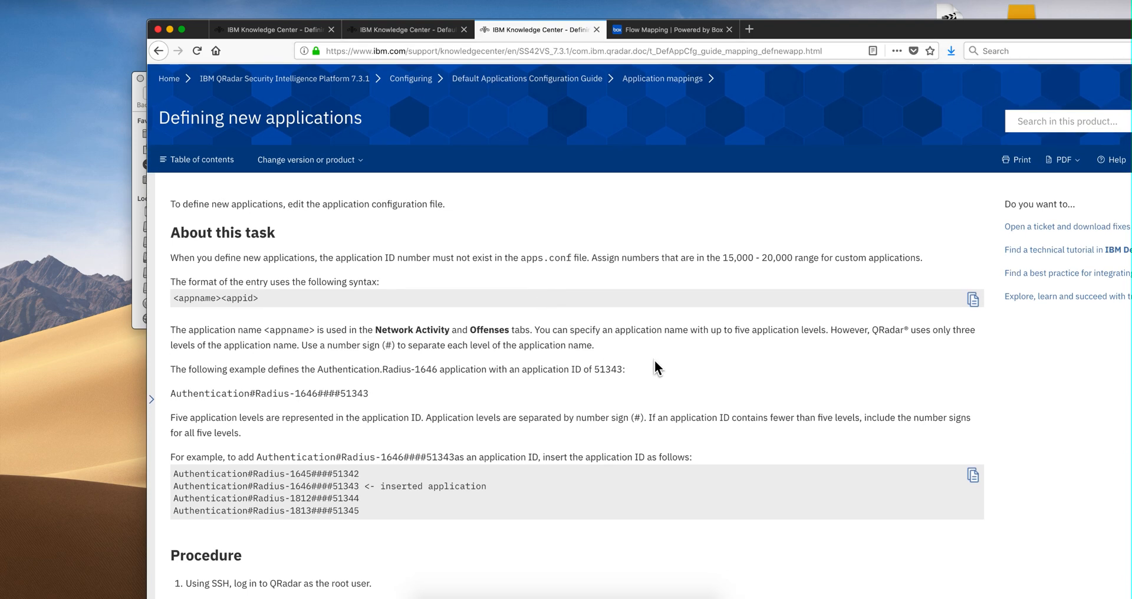
scroll("down", 3)
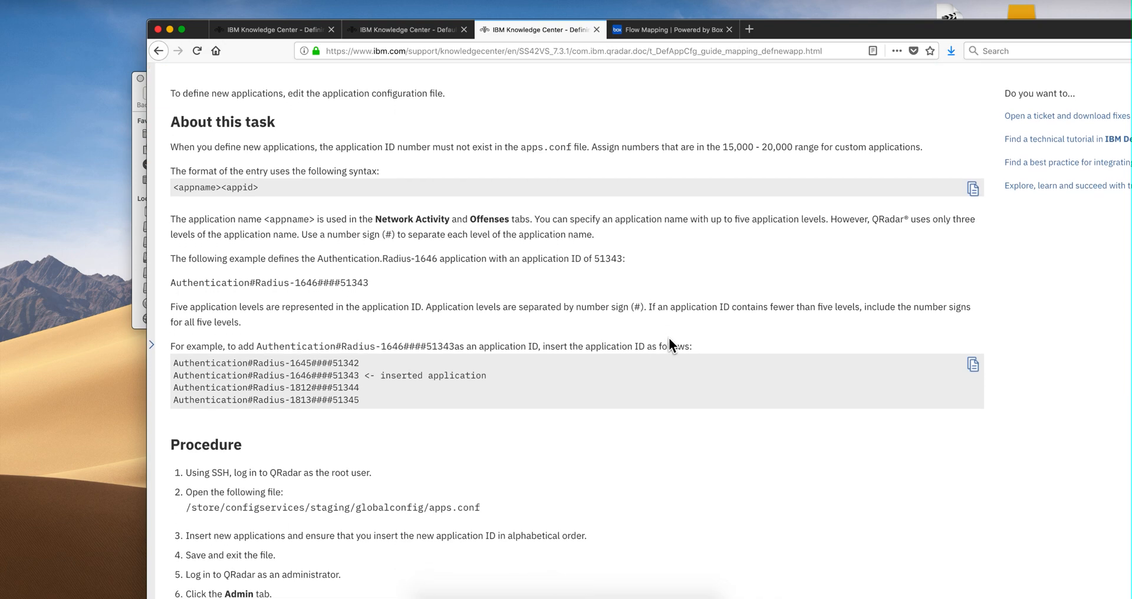
mouse_move(635, 378)
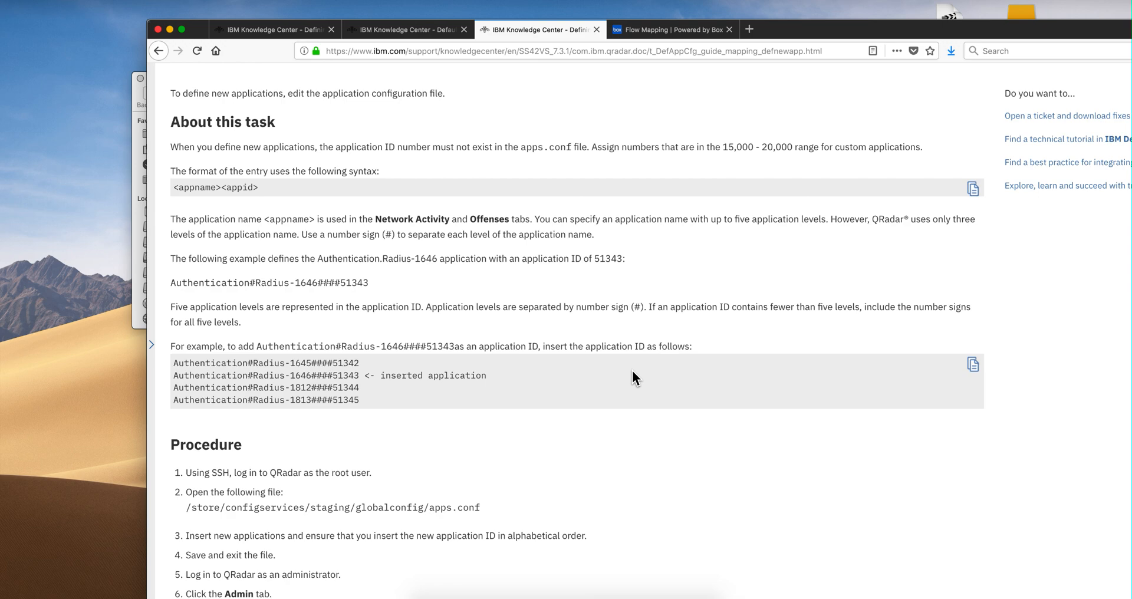
scroll("down", 3)
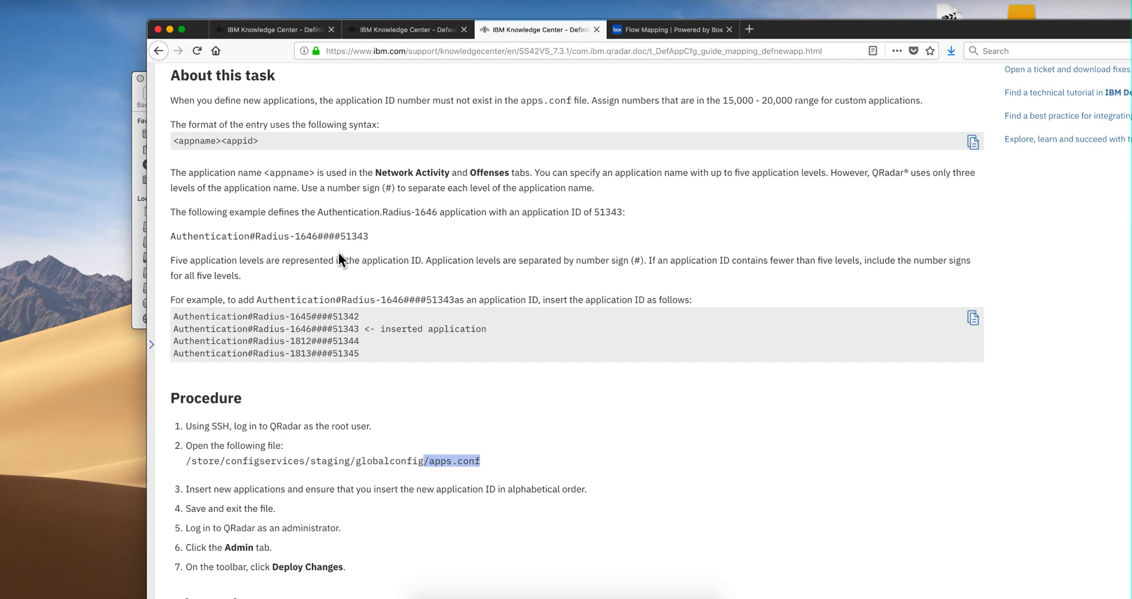
mouse_move(427, 371)
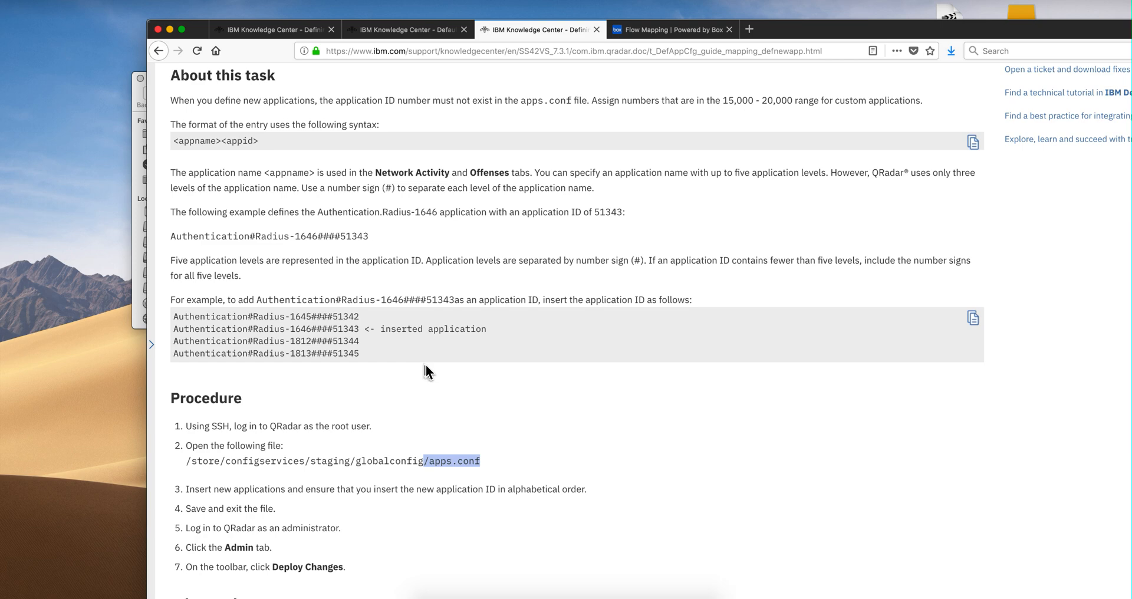
mouse_move(454, 382)
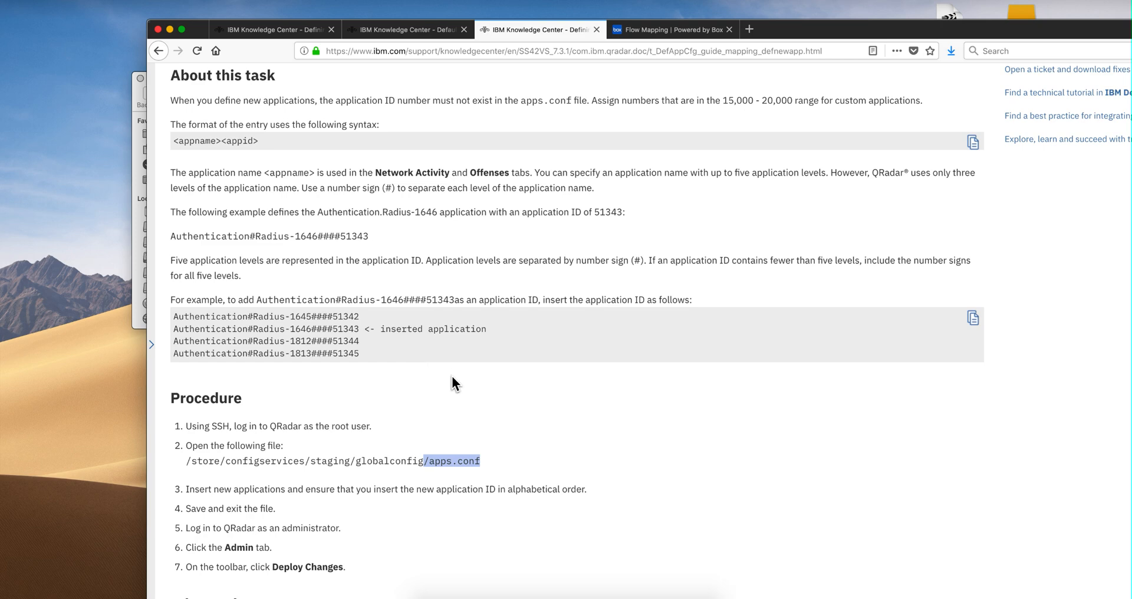
scroll("down", 3)
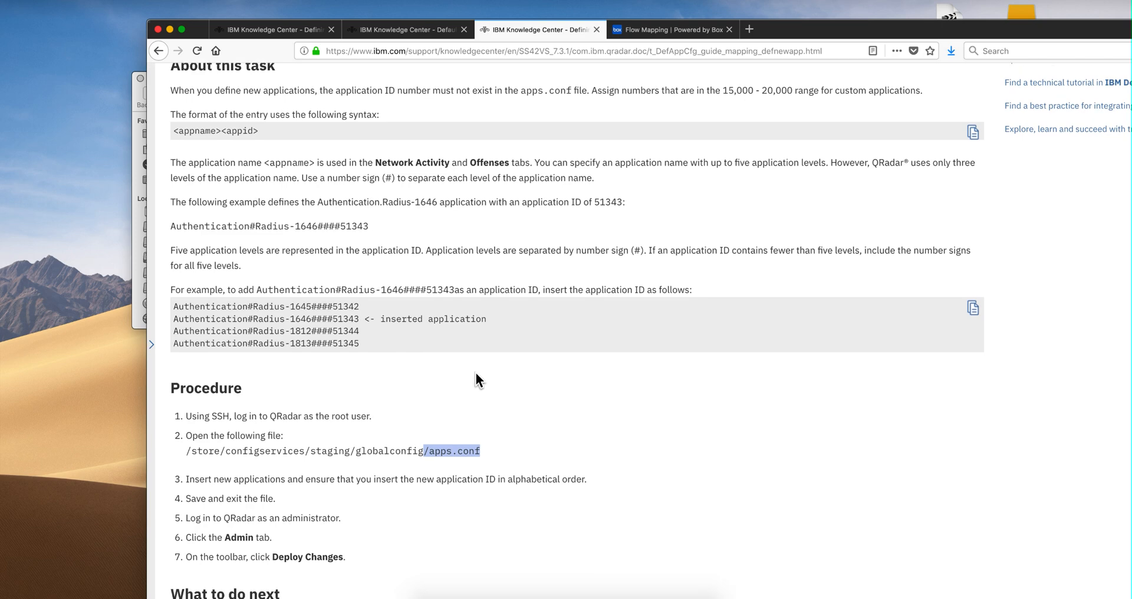
scroll("down", 3)
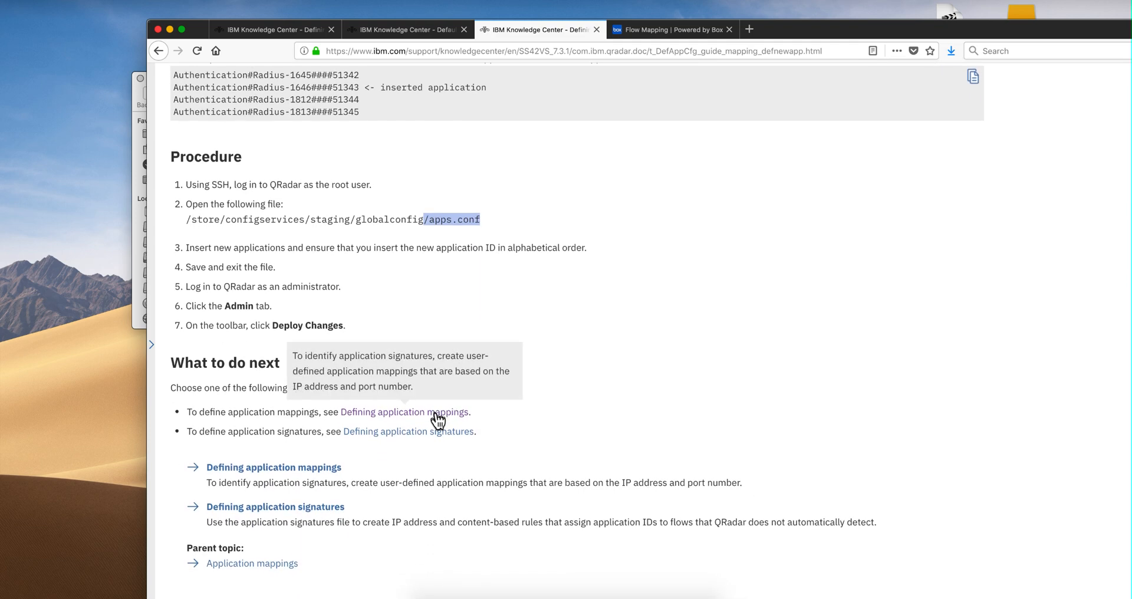
left_click(405, 412)
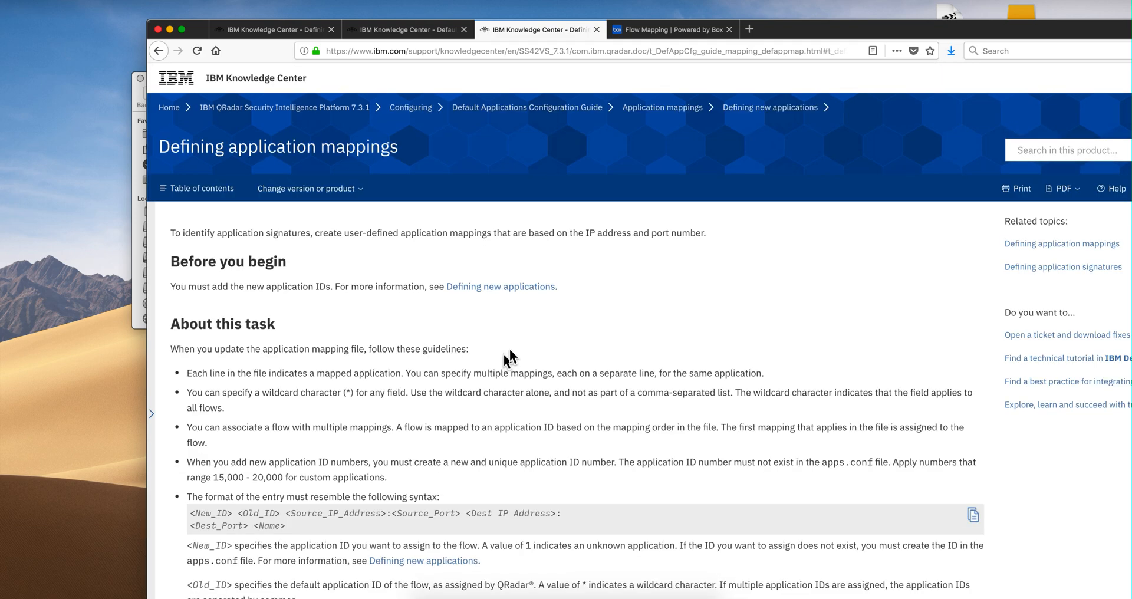
Step: Scroll to the example and select the user_application_mapping.conf file name
scroll("down", 3)
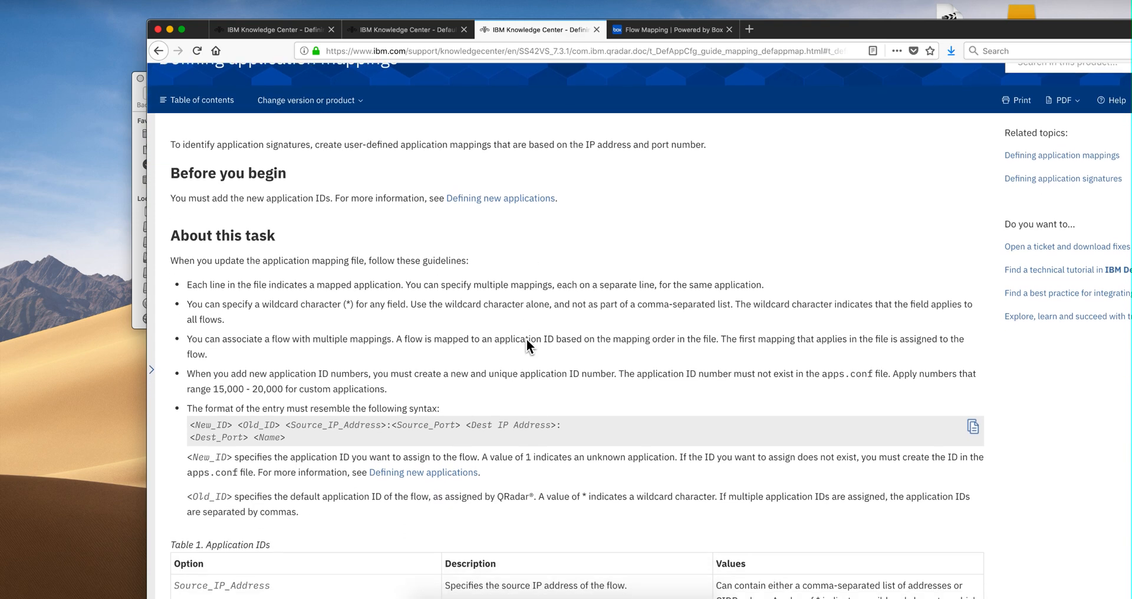
scroll("down", 3)
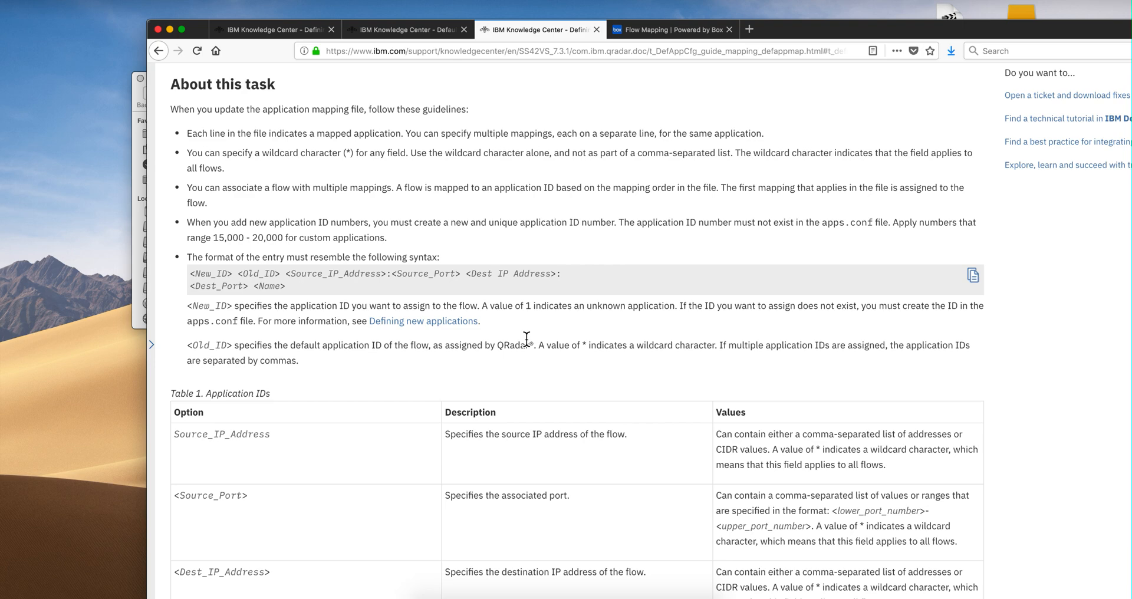
scroll("down", 3)
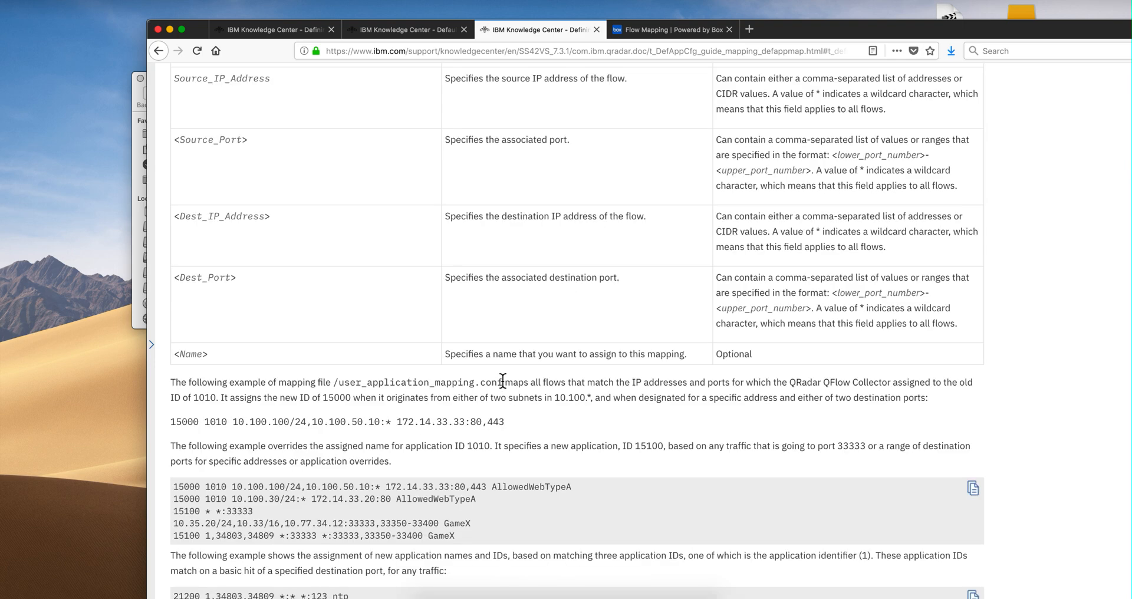
double_click(418, 382)
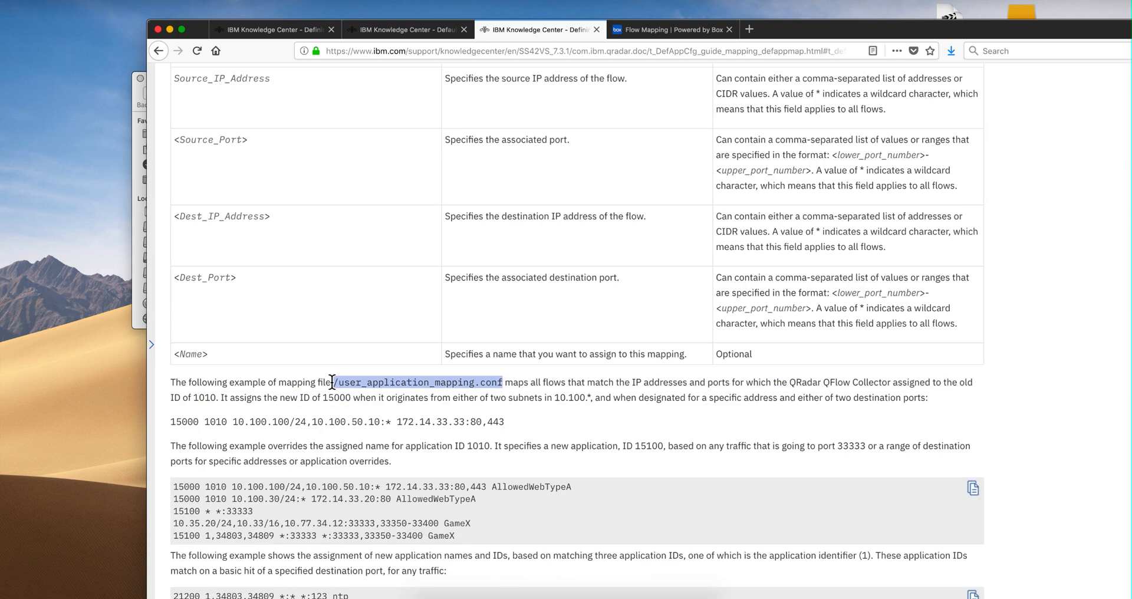
mouse_move(395, 339)
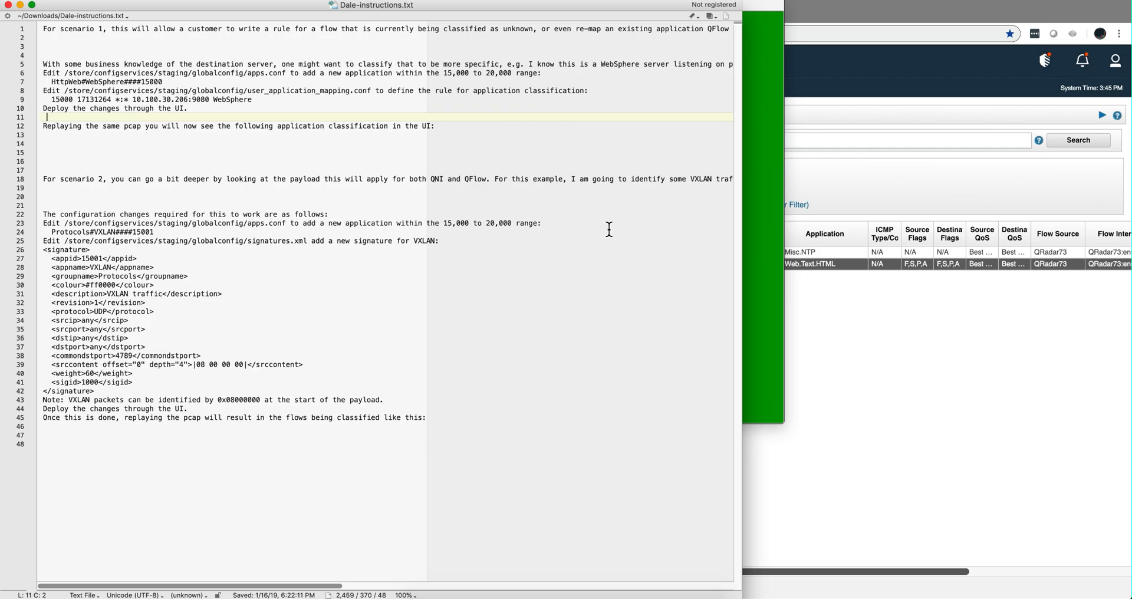
mouse_move(298, 144)
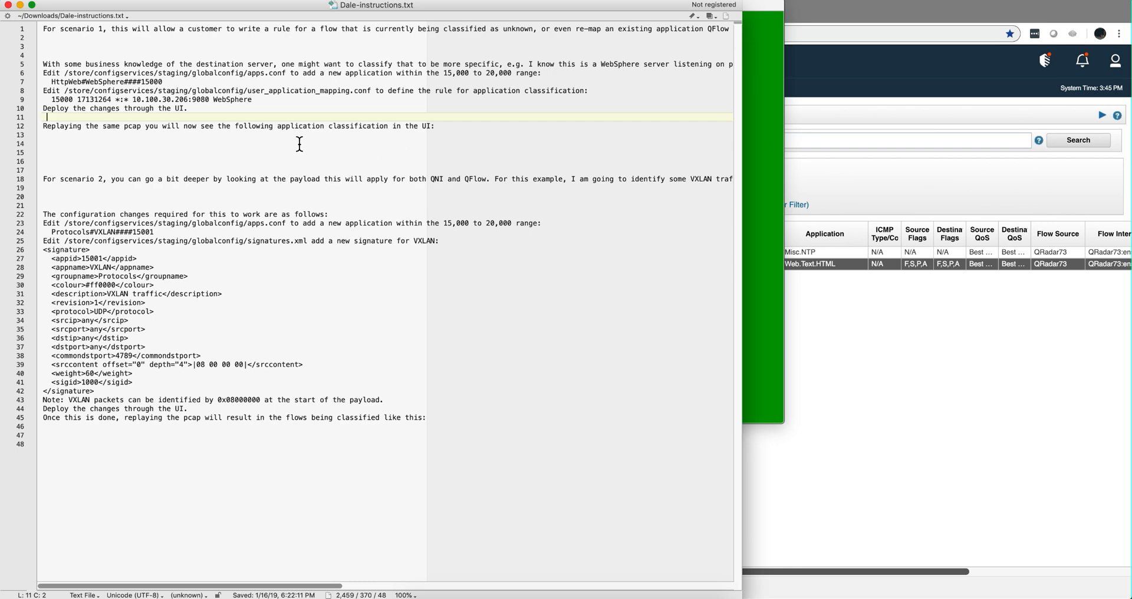
mouse_move(225, 99)
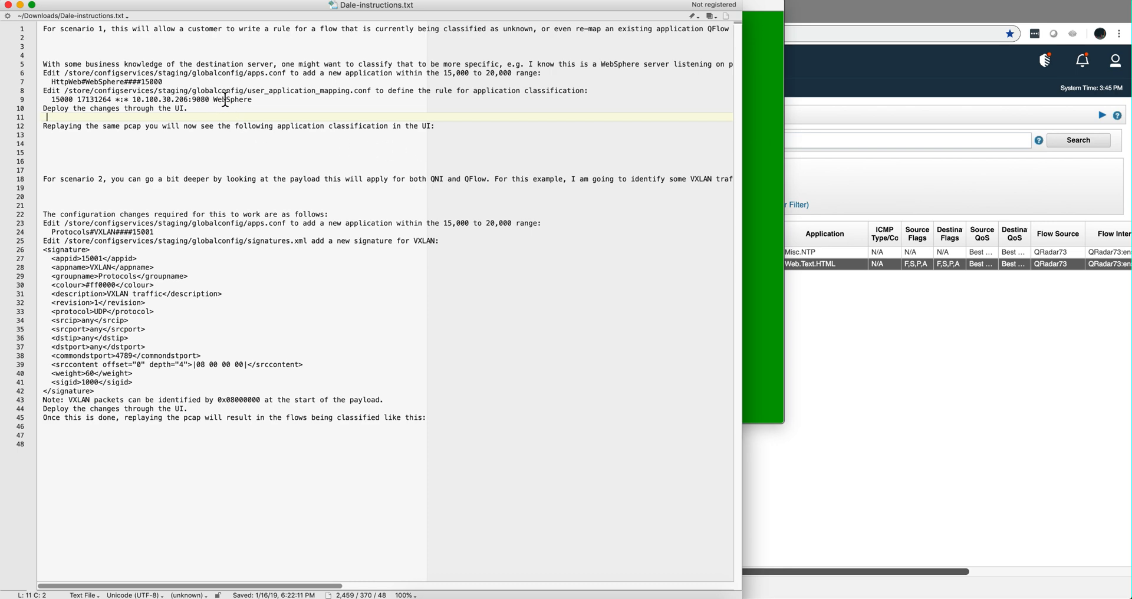
mouse_move(251, 99)
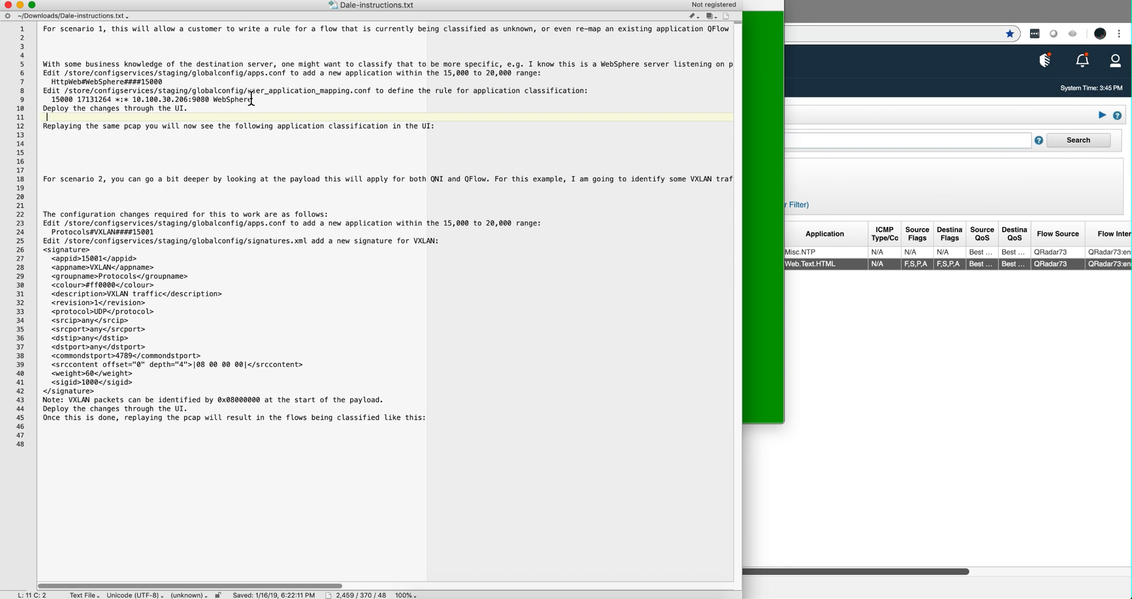
Step: Select the HttpWeb#WebSphere####15000 entry in Dale-instructions.txt and copy it
left_click(164, 81)
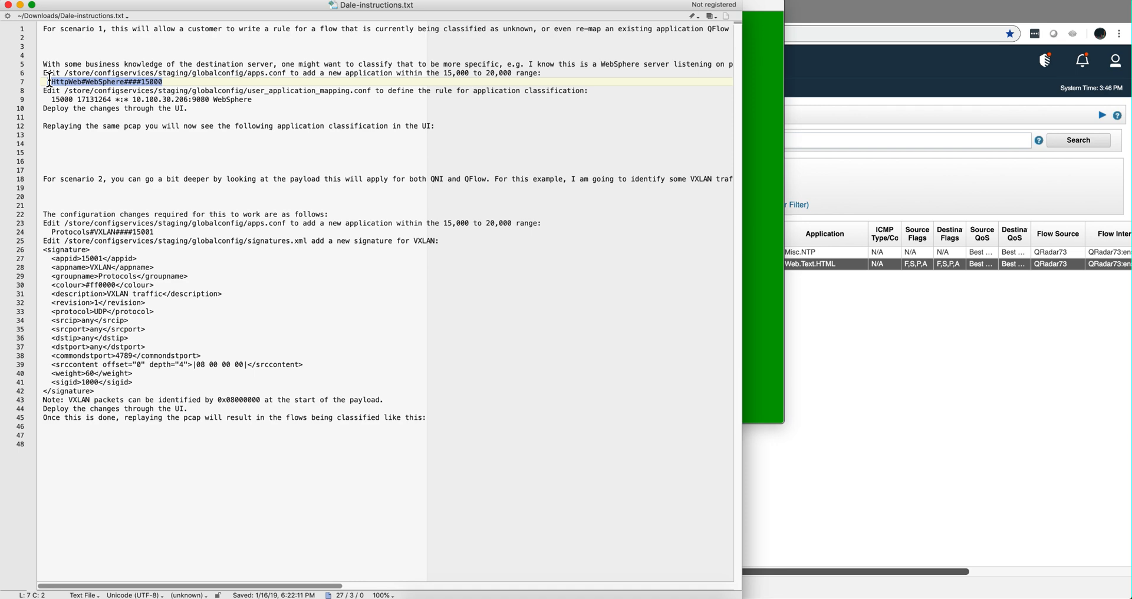
left_click(85, 82)
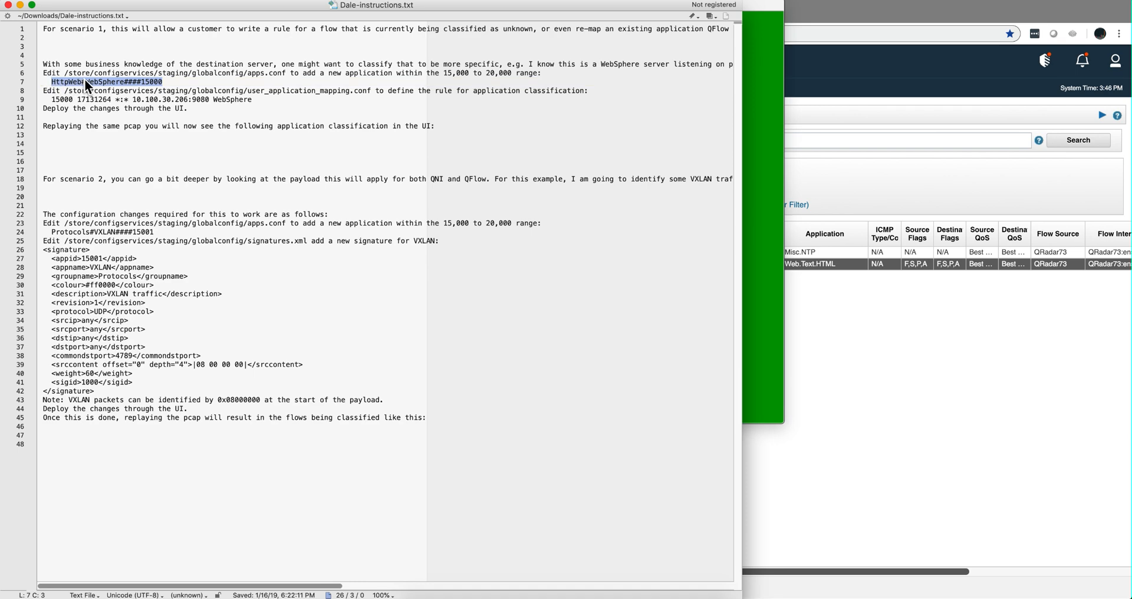
right_click(109, 99)
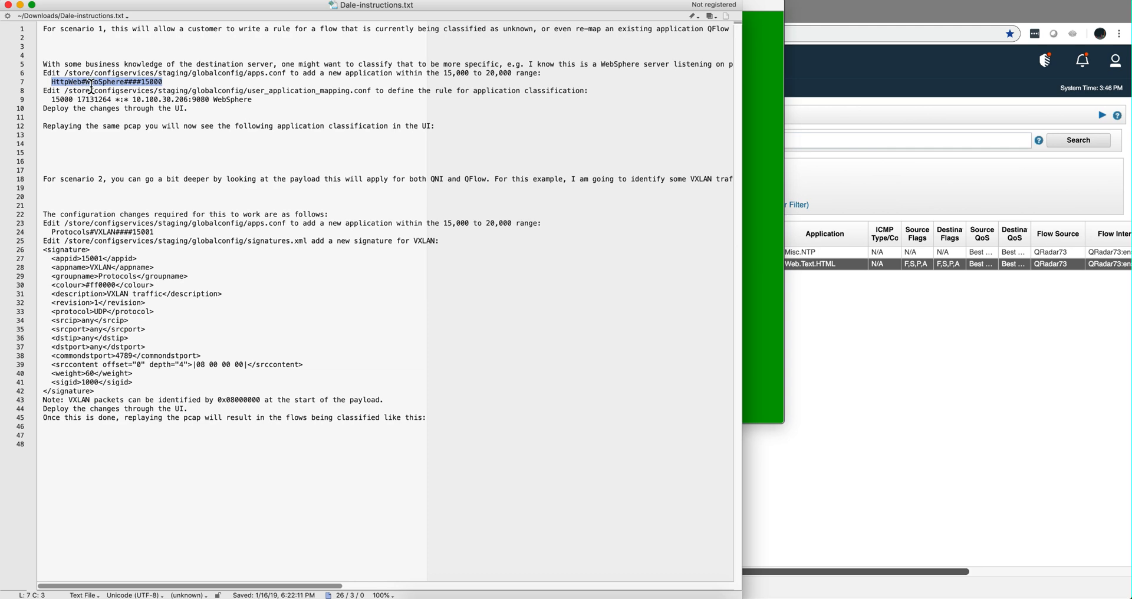
mouse_move(129, 92)
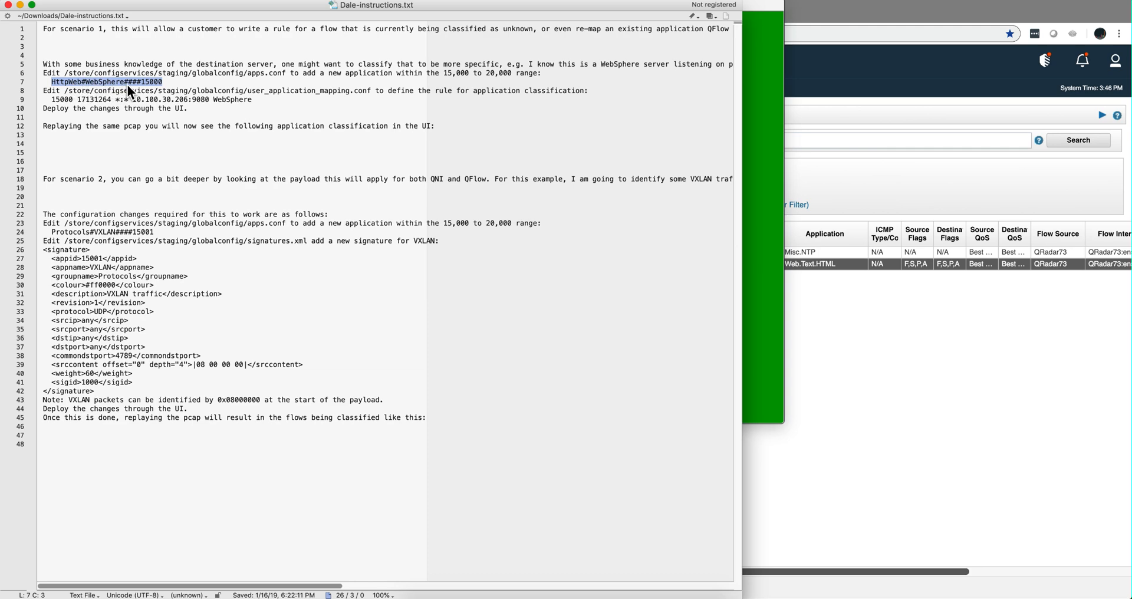
mouse_move(142, 90)
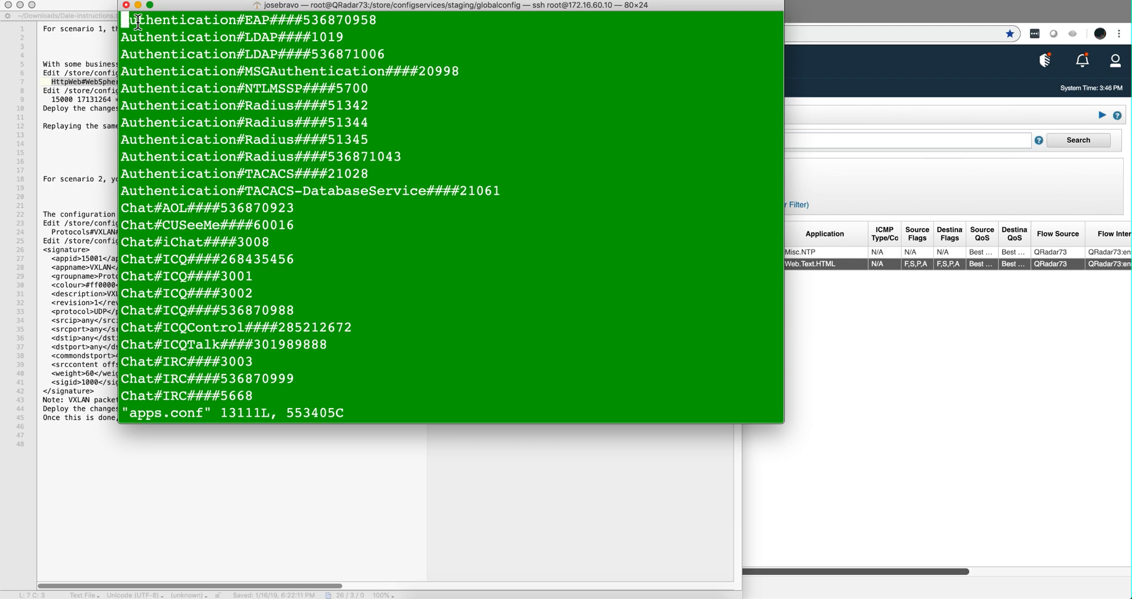
Step: Insert the WebSphere entry at the top of apps.conf and save with :wq
key("i")
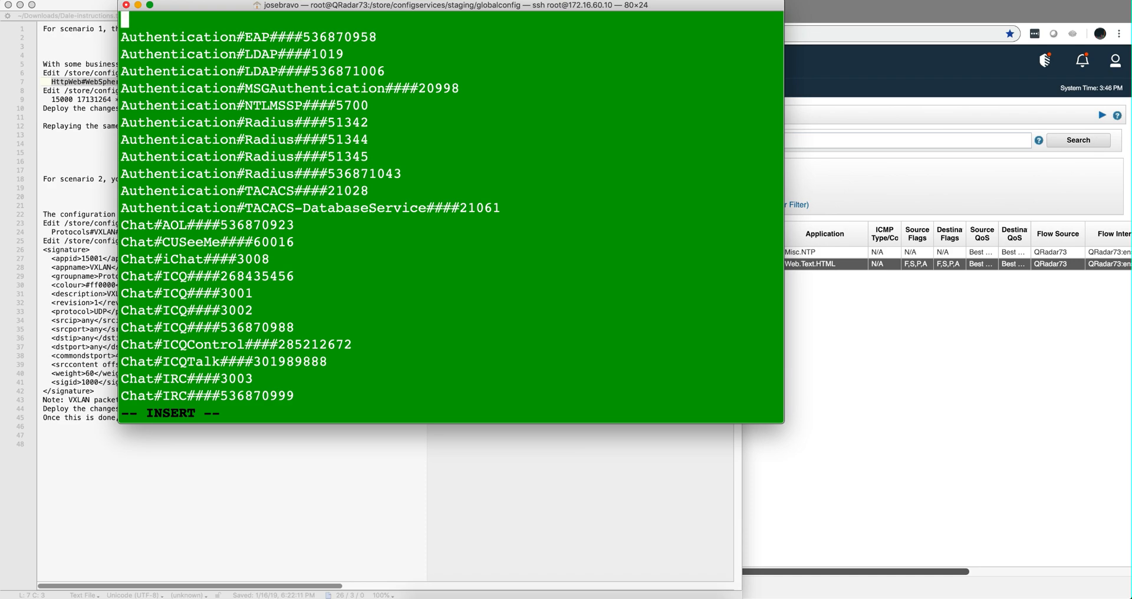
scroll("up", 3)
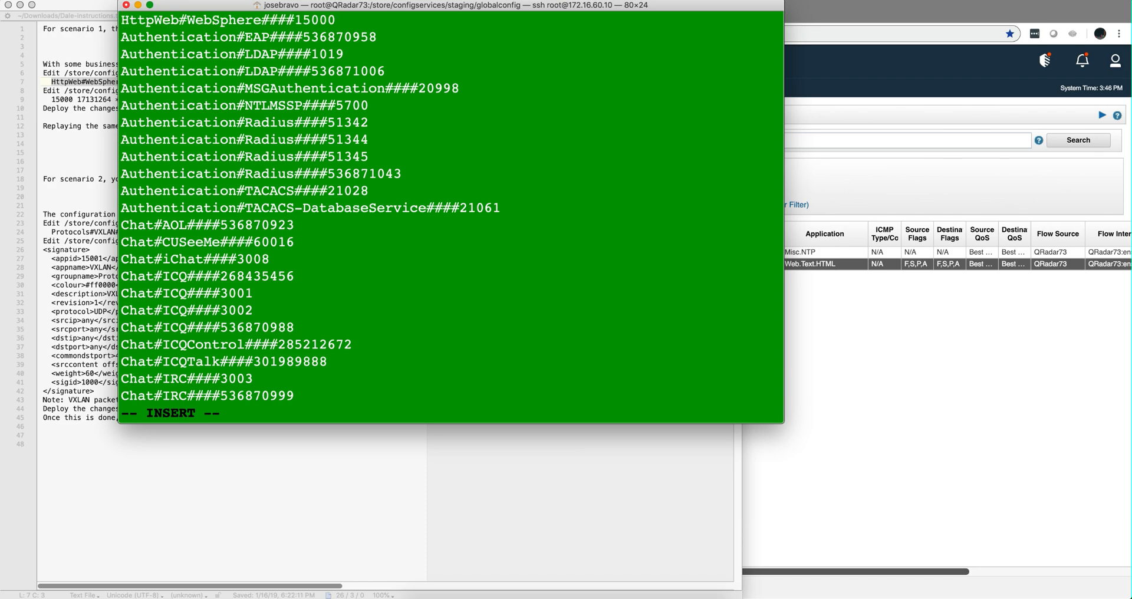
type(":wq")
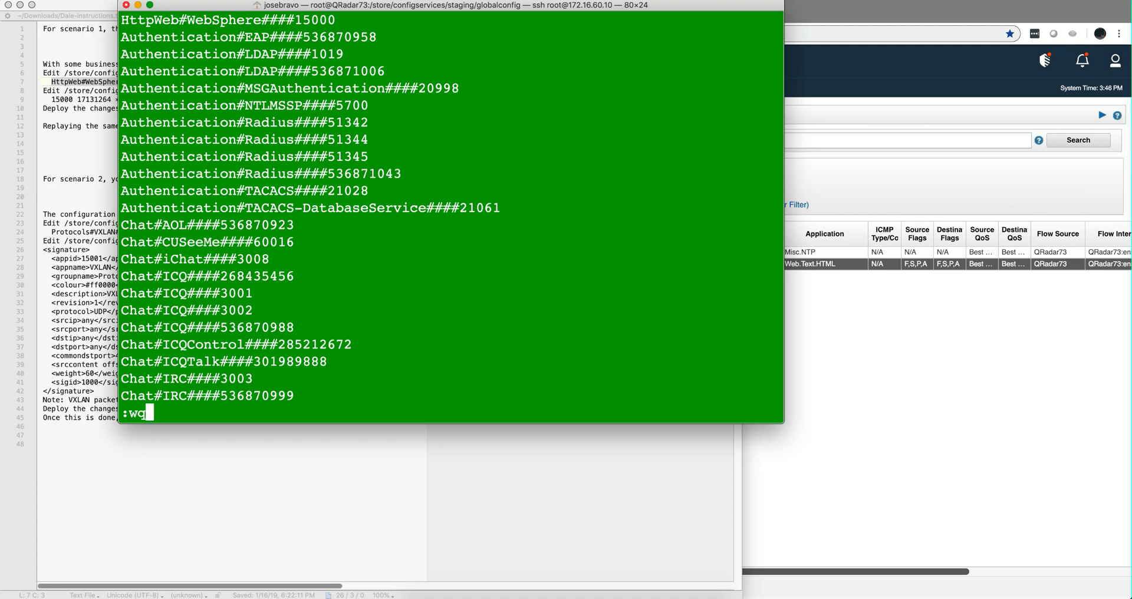
key("Return")
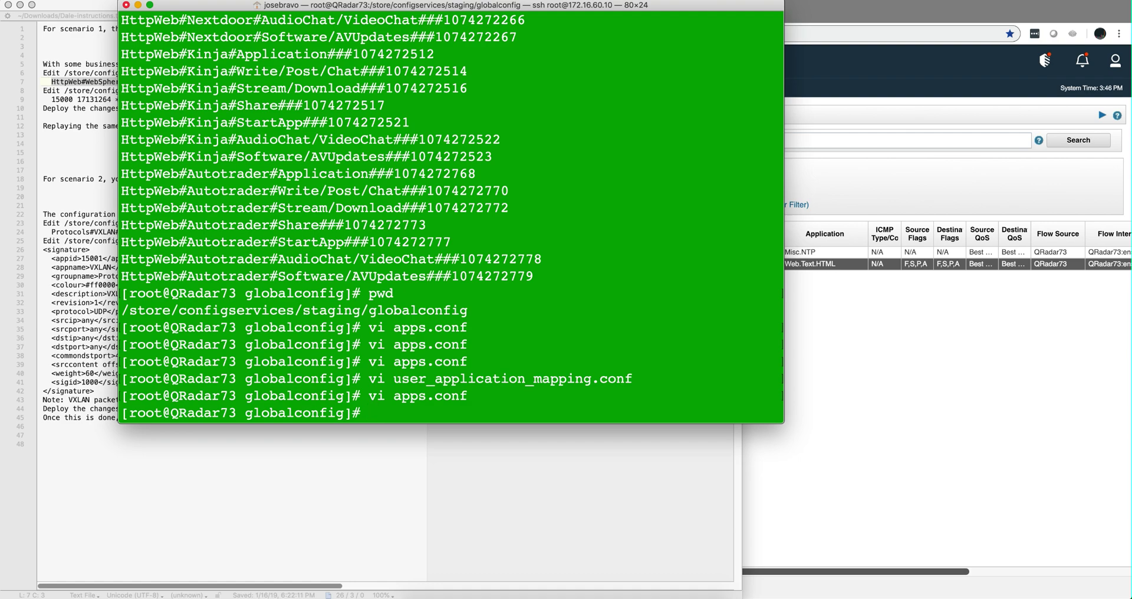
type("vi user_application_mapping.conf")
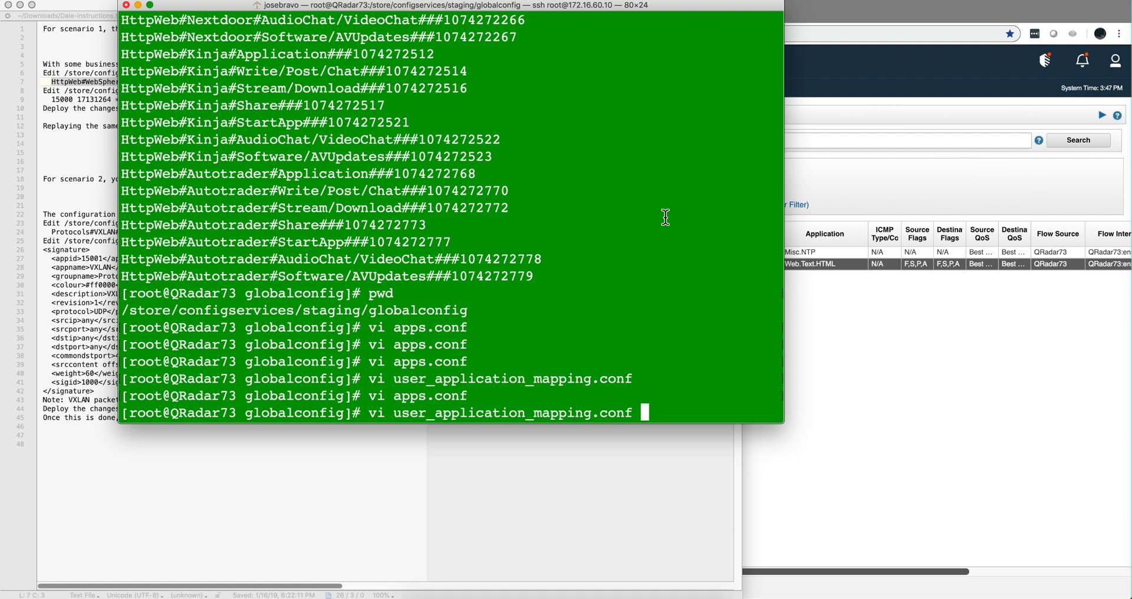
key("Return")
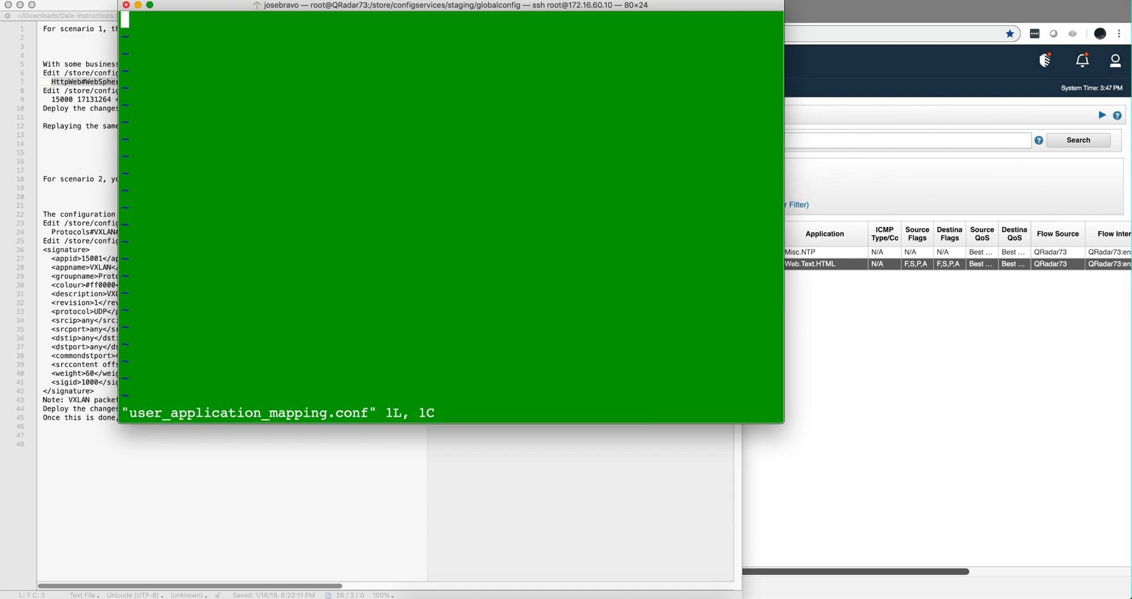
mouse_move(89, 120)
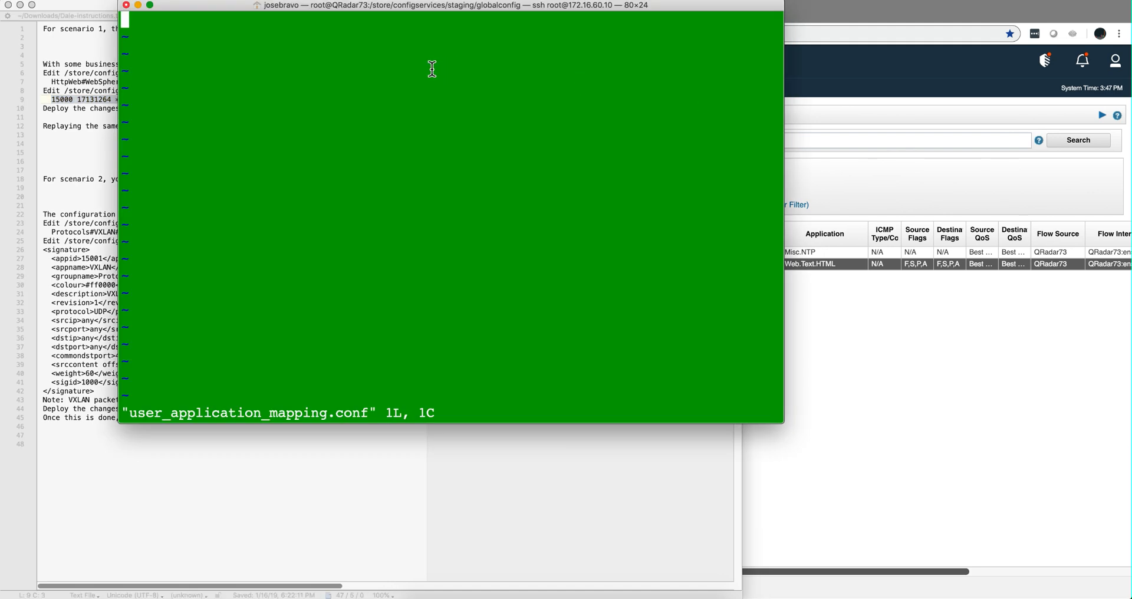
mouse_move(242, 51)
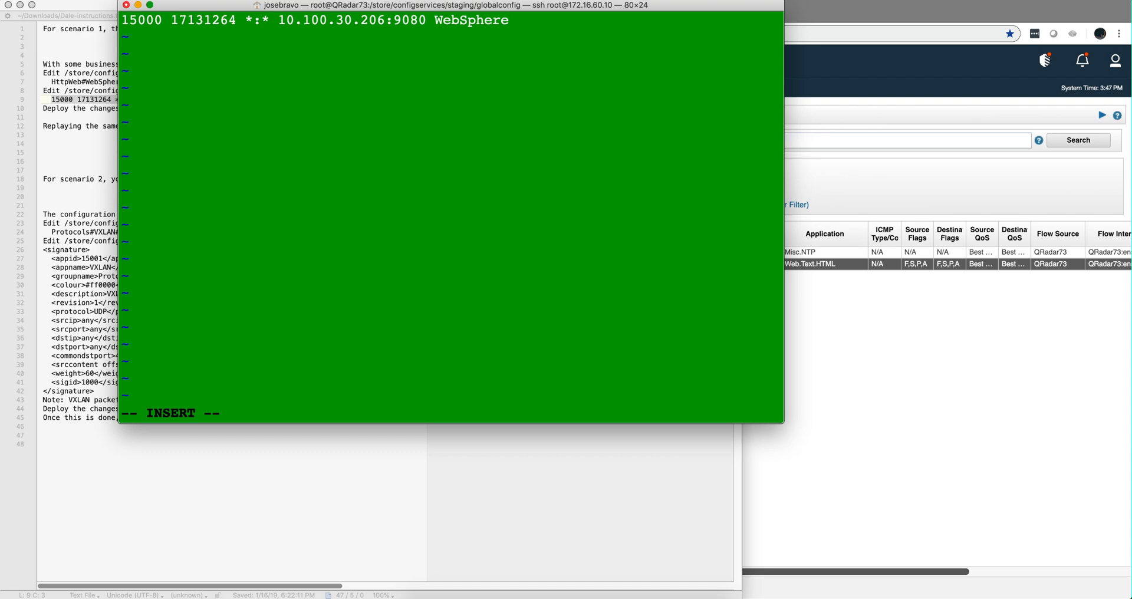
type(":wq")
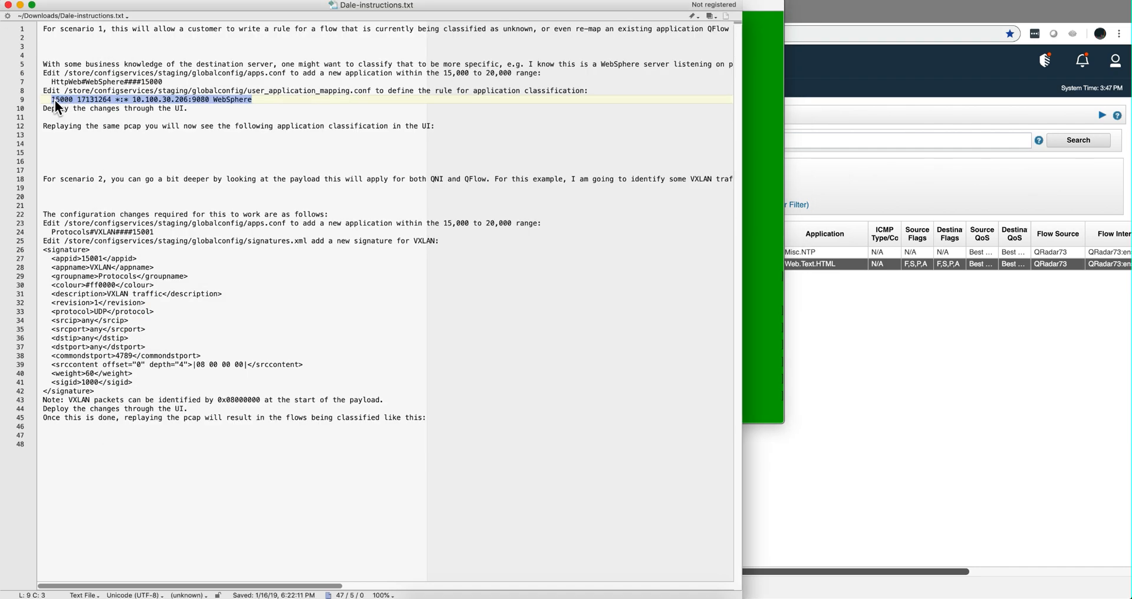
mouse_move(73, 106)
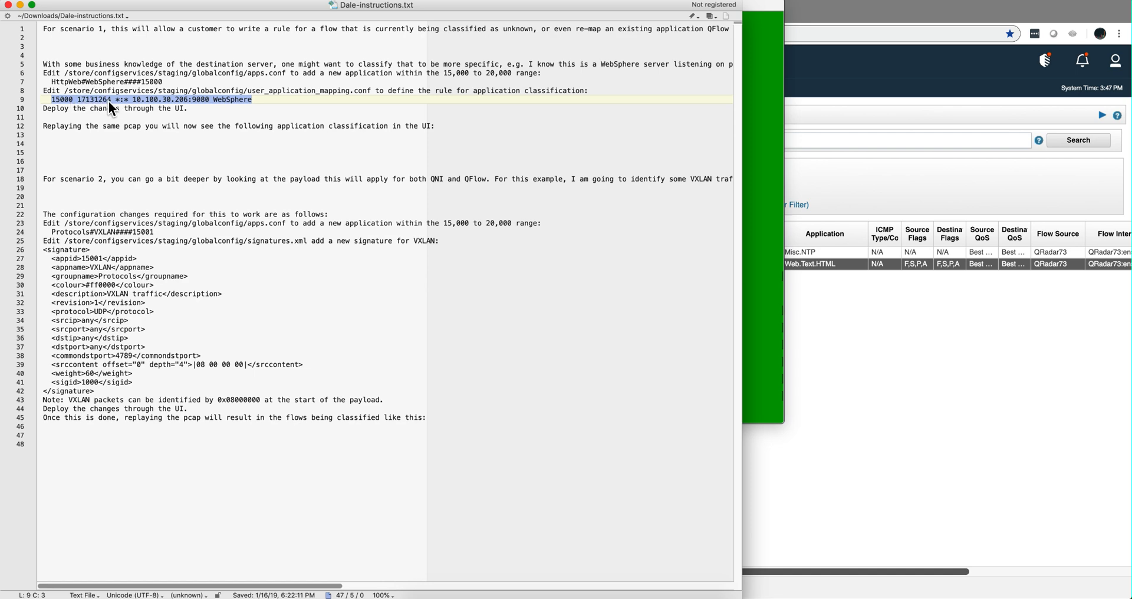
mouse_move(128, 102)
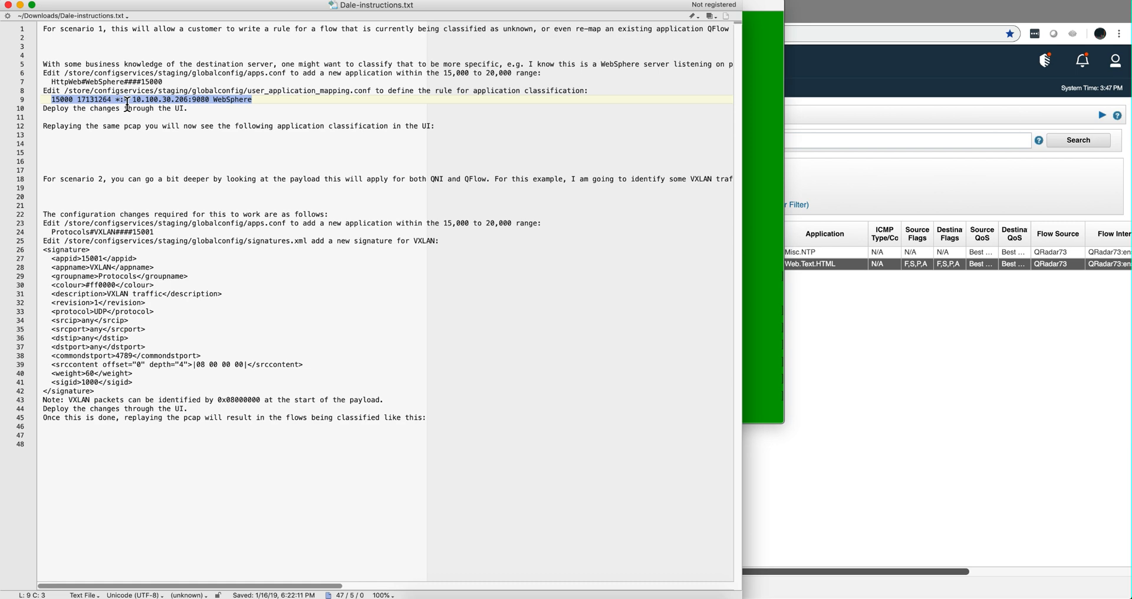
mouse_move(129, 110)
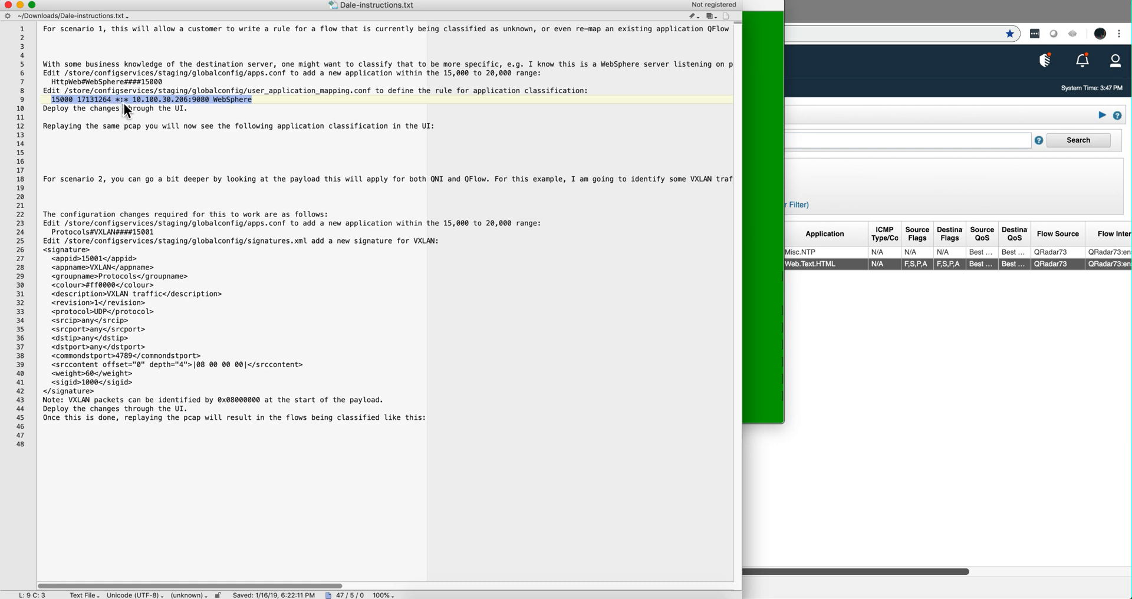
mouse_move(144, 109)
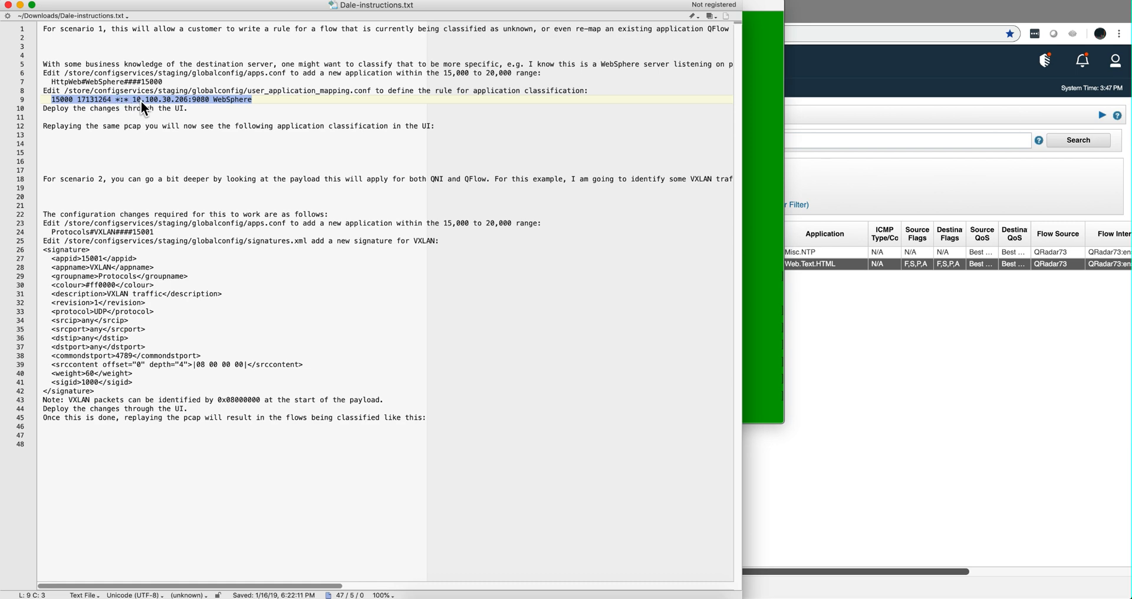
mouse_move(165, 108)
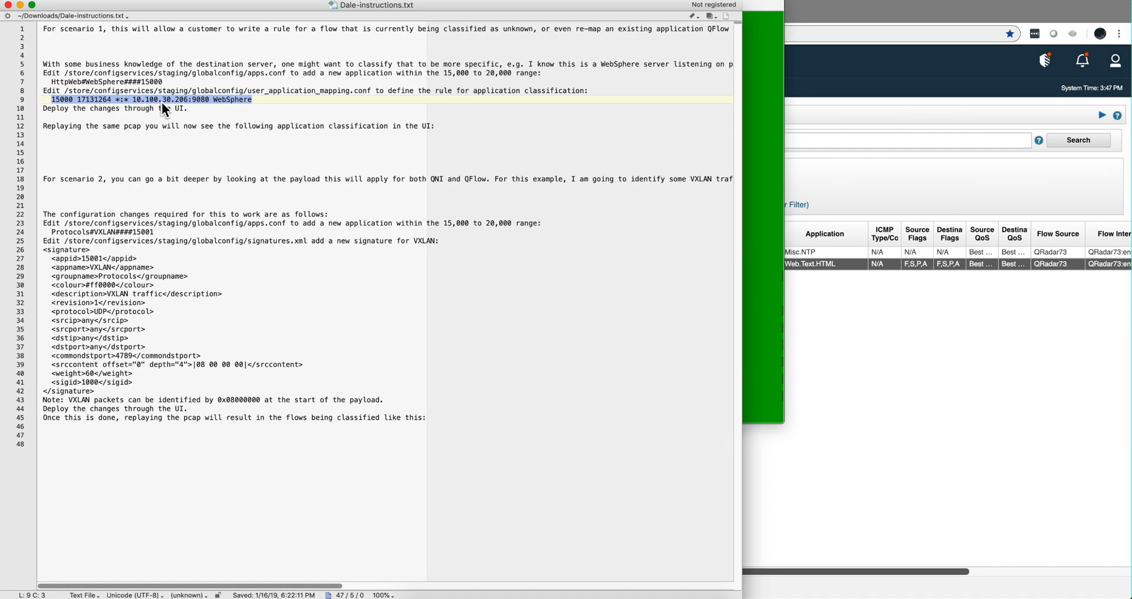
mouse_move(232, 106)
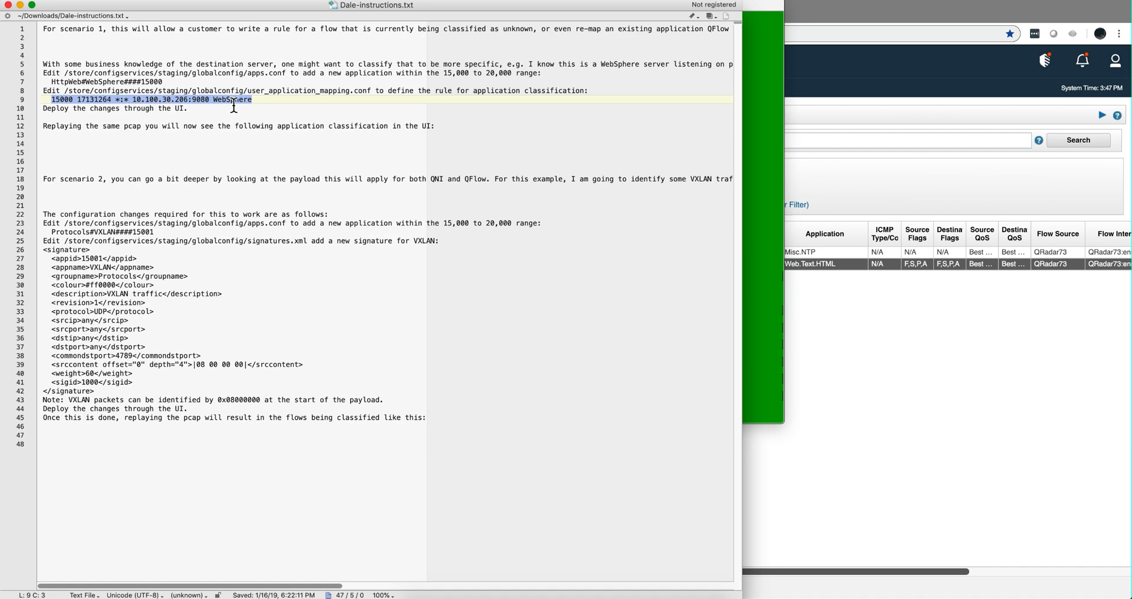
mouse_move(25, 20)
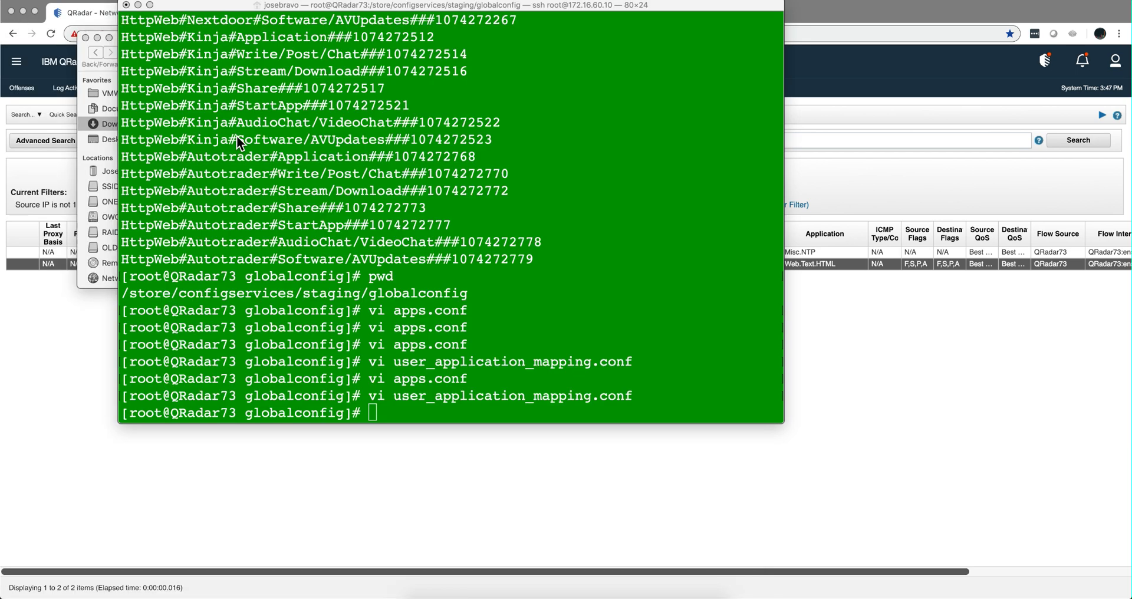
mouse_move(86, 340)
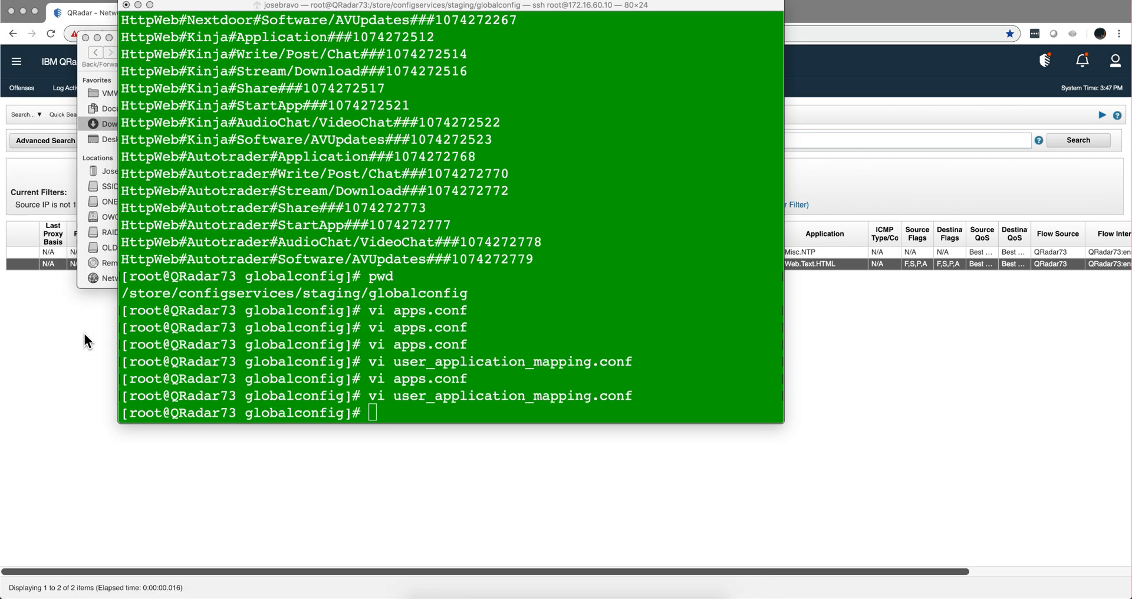
mouse_move(72, 337)
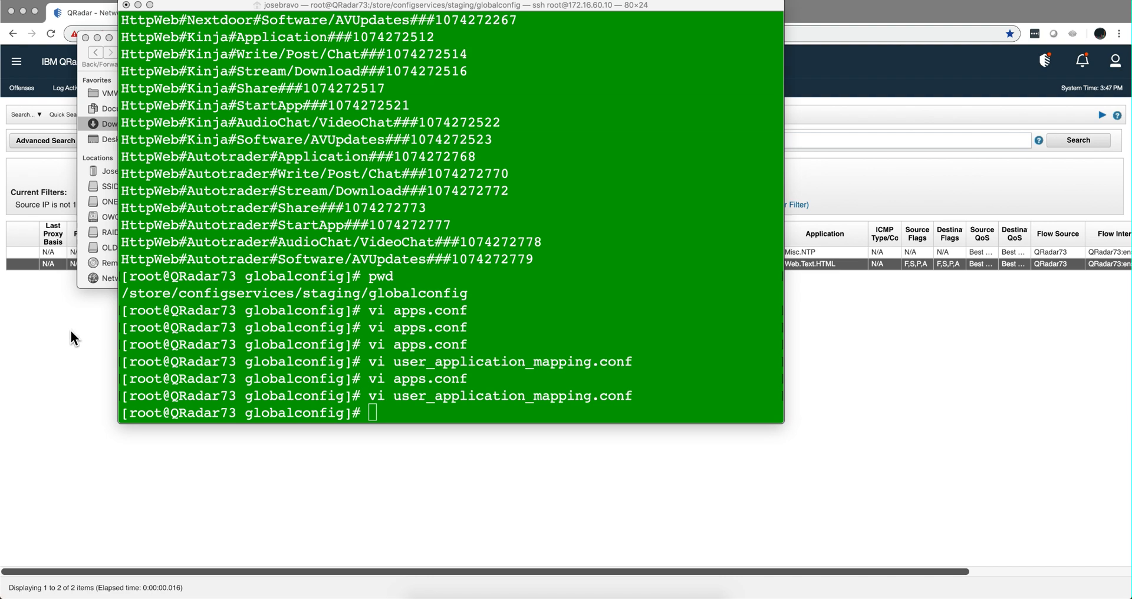
mouse_move(37, 72)
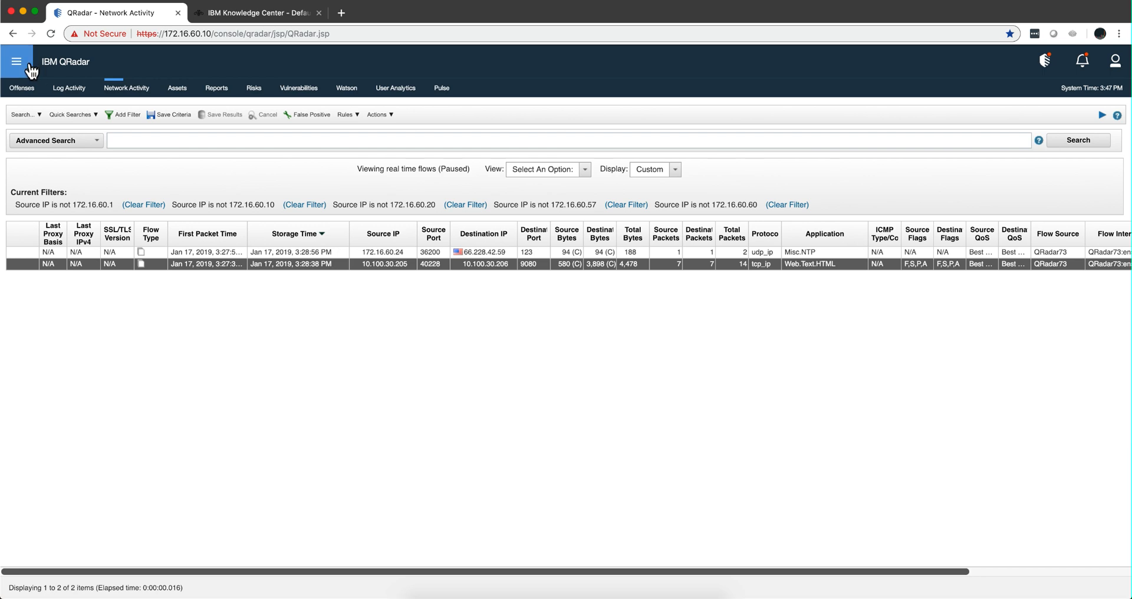
Step: Go to the Admin console and deploy the pending apps.conf and user_application_mapping.conf changes
left_click(16, 61)
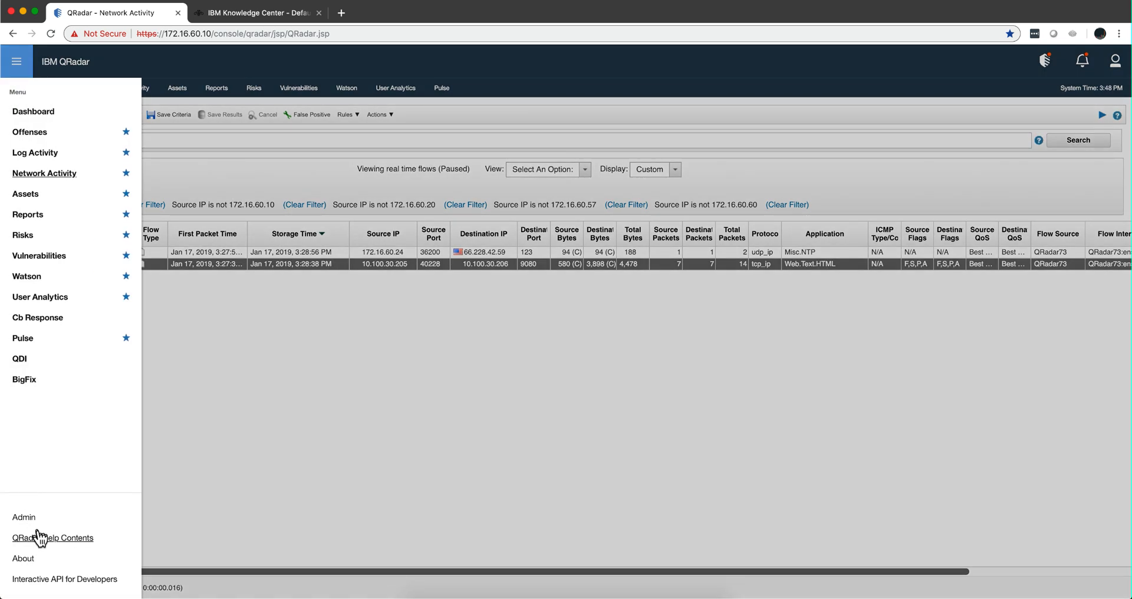
mouse_move(27, 520)
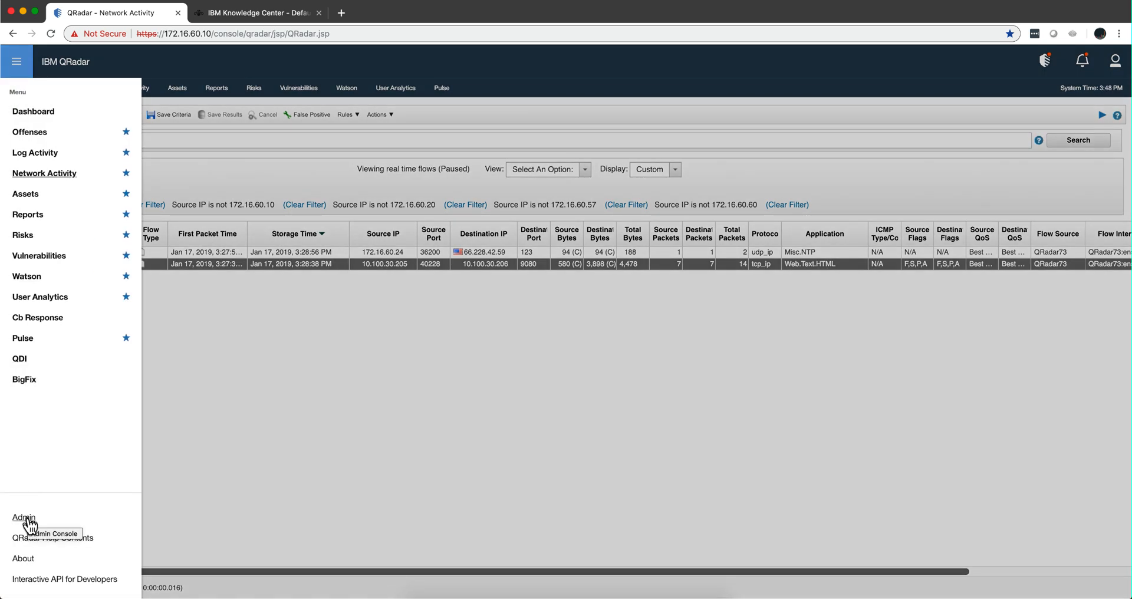
left_click(24, 517)
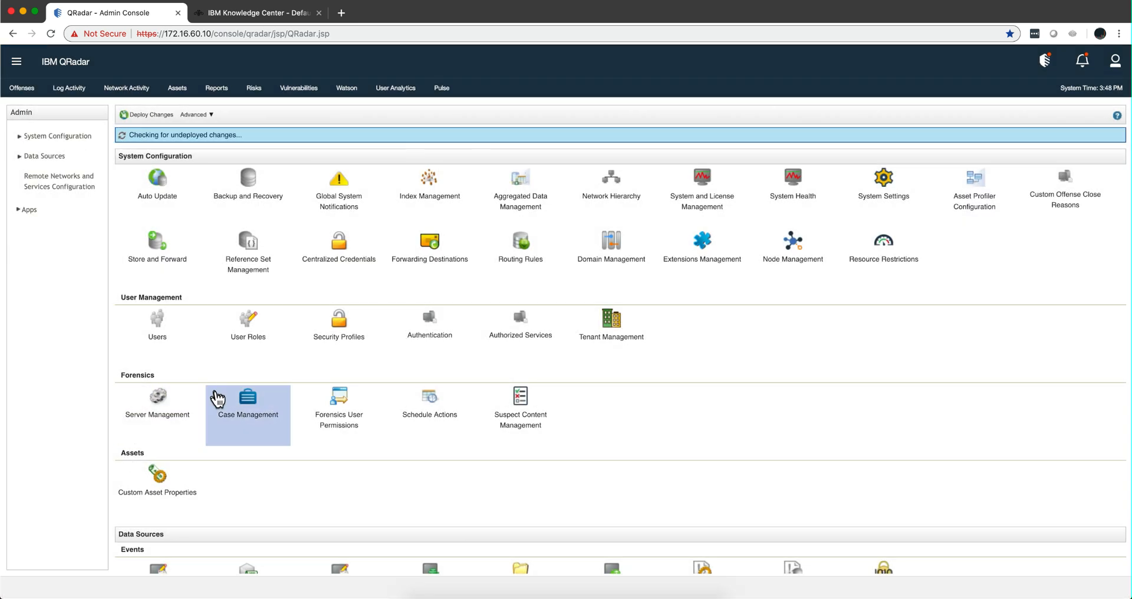
mouse_move(384, 250)
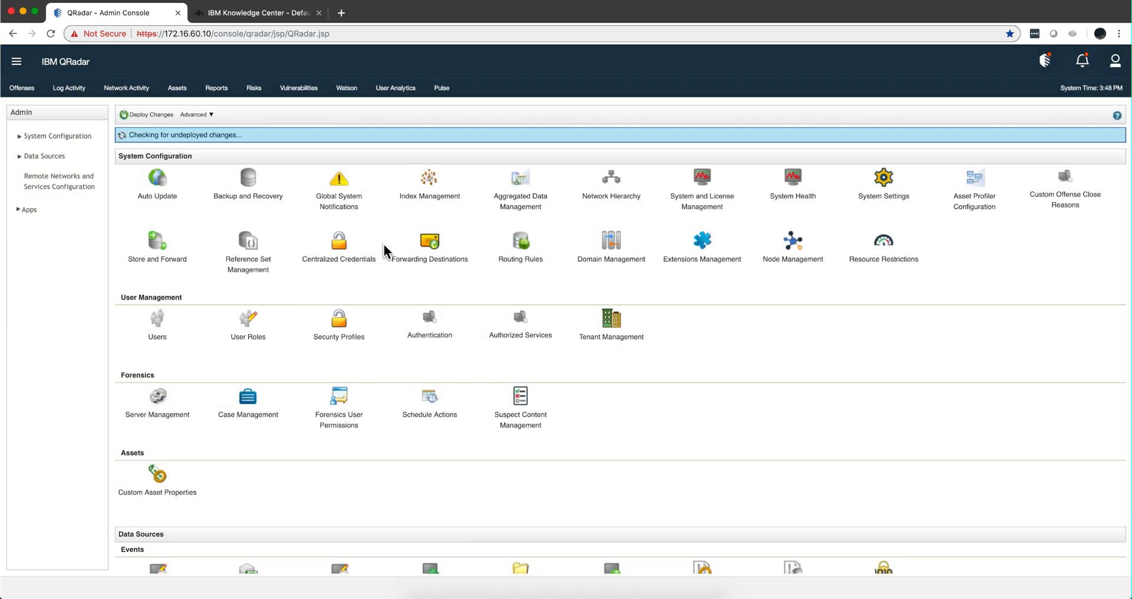
mouse_move(429, 479)
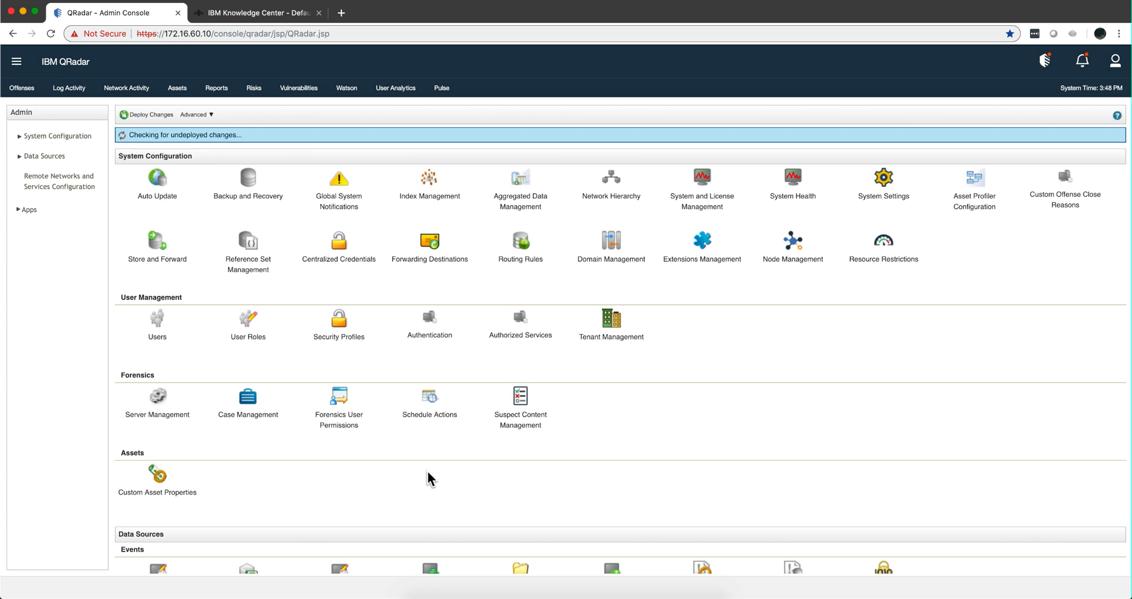
mouse_move(420, 484)
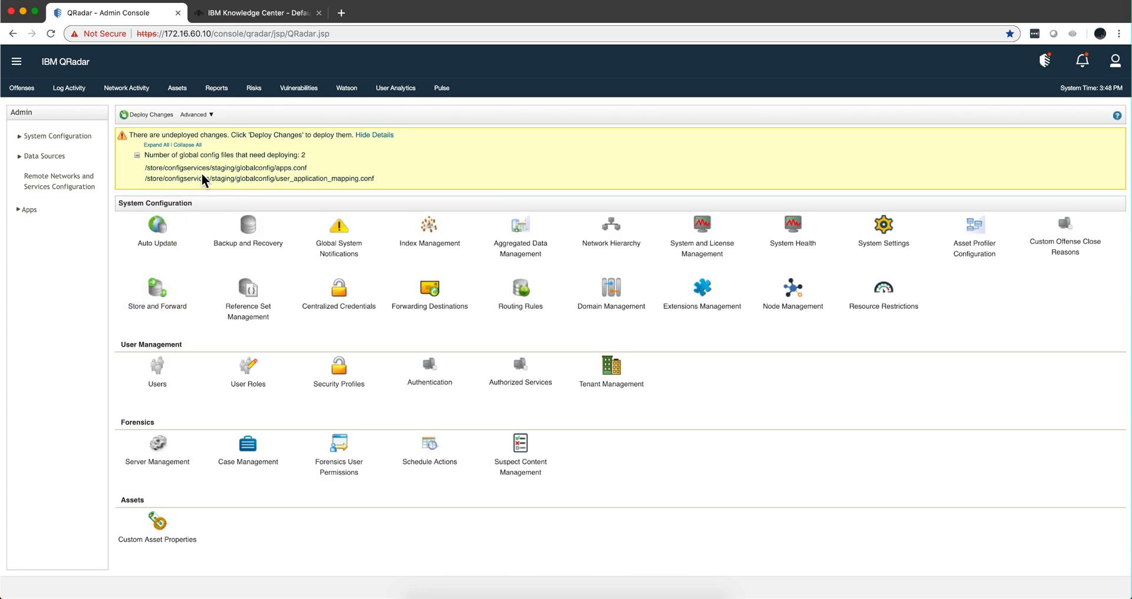
left_click(149, 114)
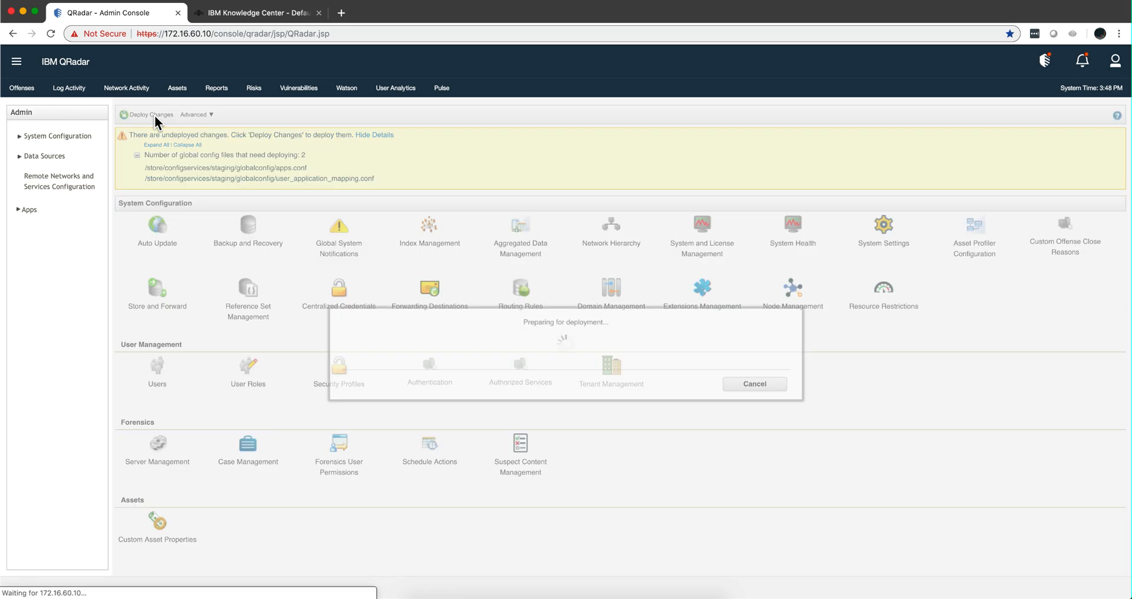
mouse_move(703, 383)
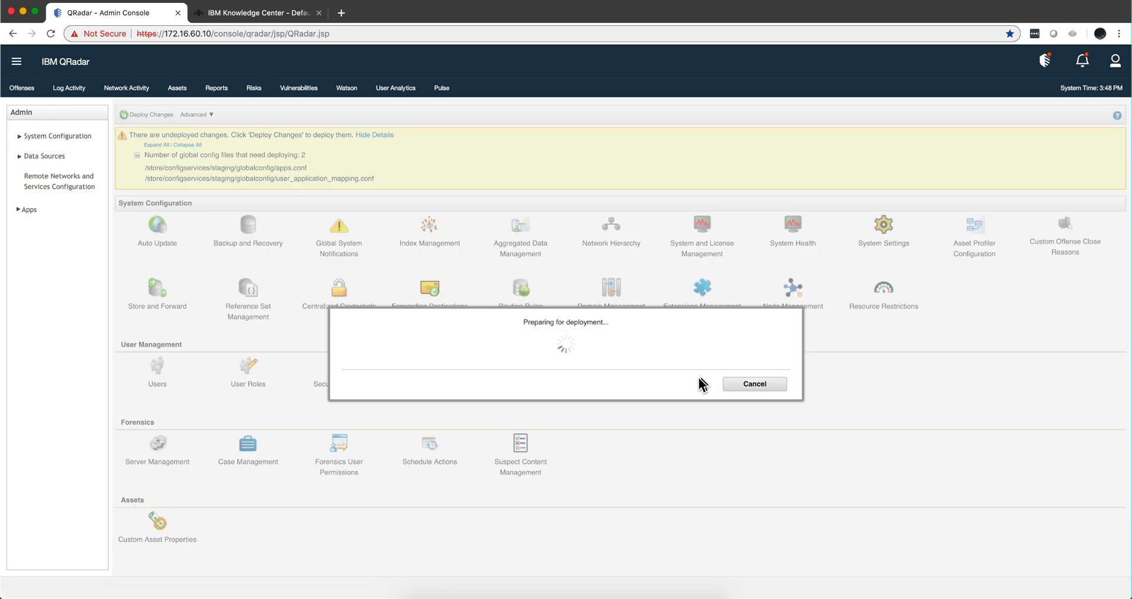
mouse_move(665, 441)
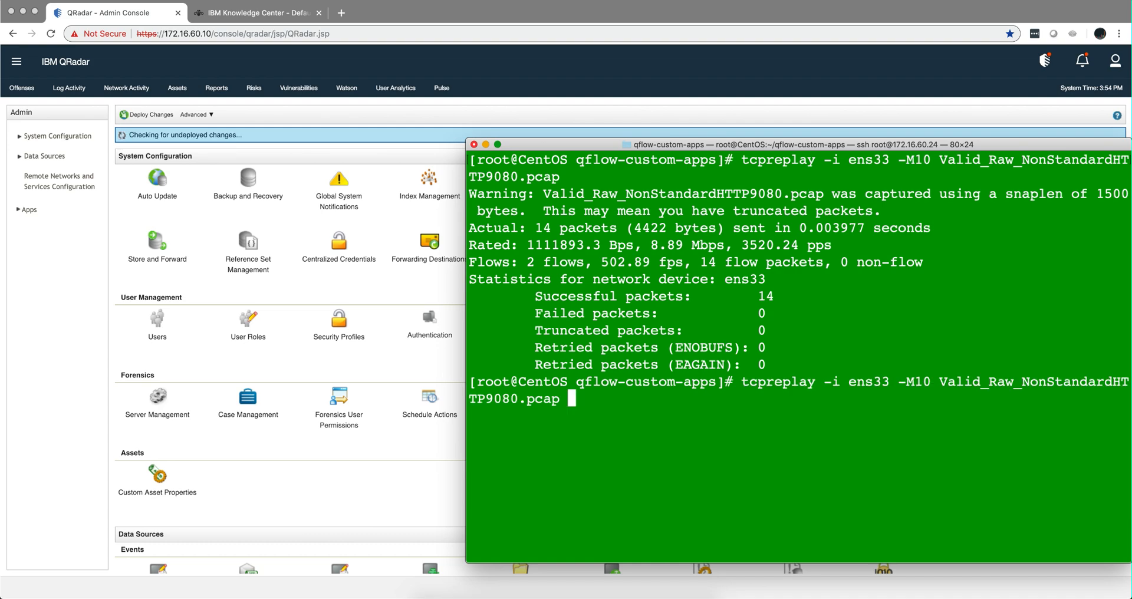
Step: Rerun the port 9080 tcpreplay and return to the QRadar flow view
key("Return")
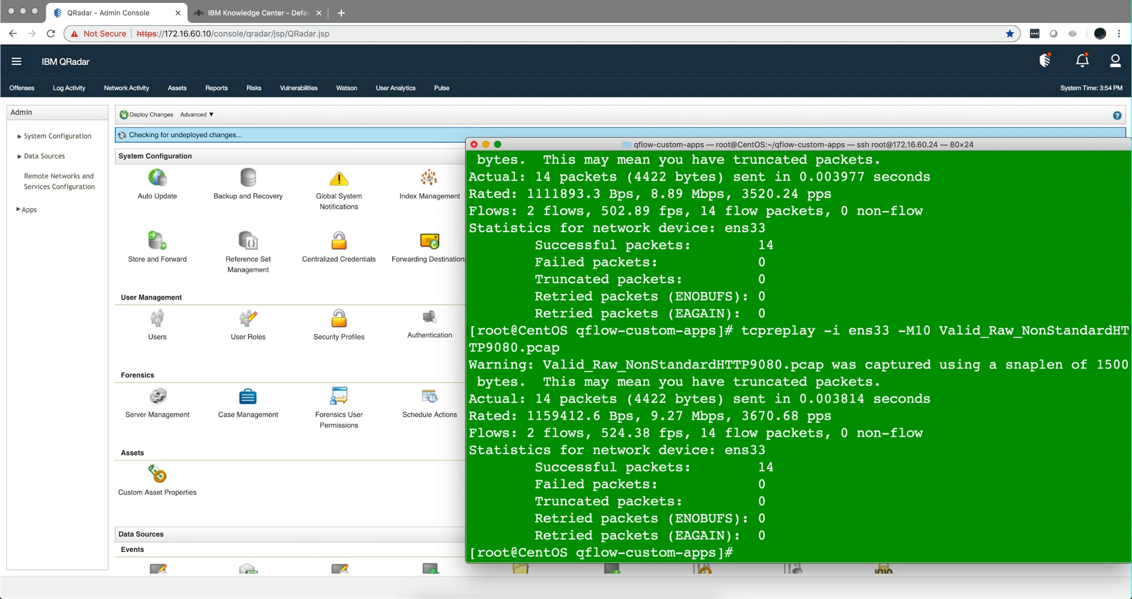
left_click(126, 87)
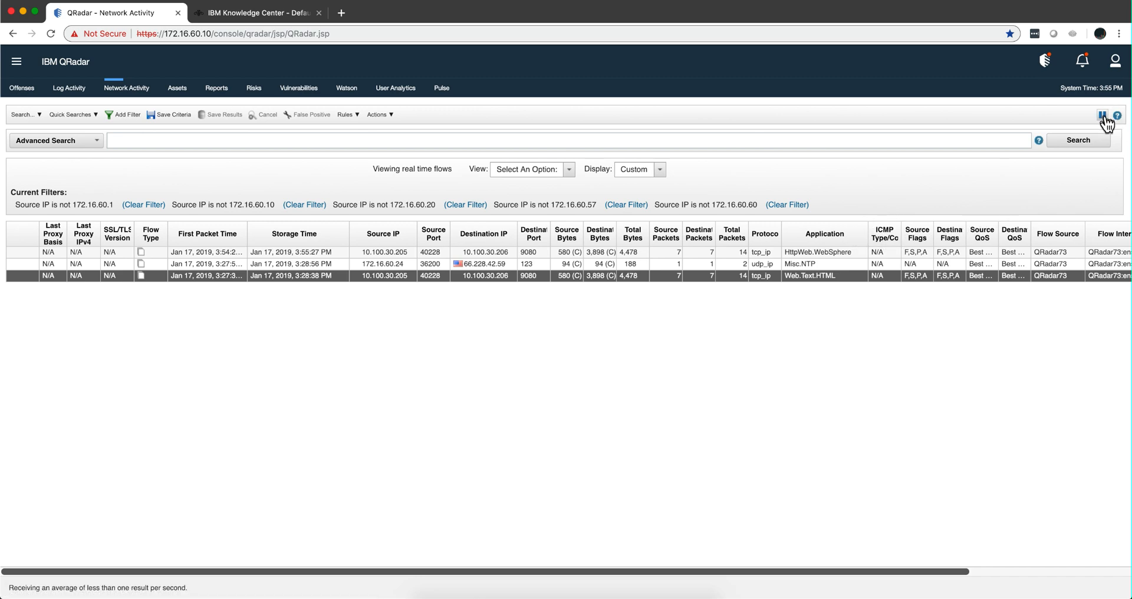
Step: Pause the real-time flow stream so the 9080 HttpWeb.WebSphere flow stays visible
left_click(1103, 114)
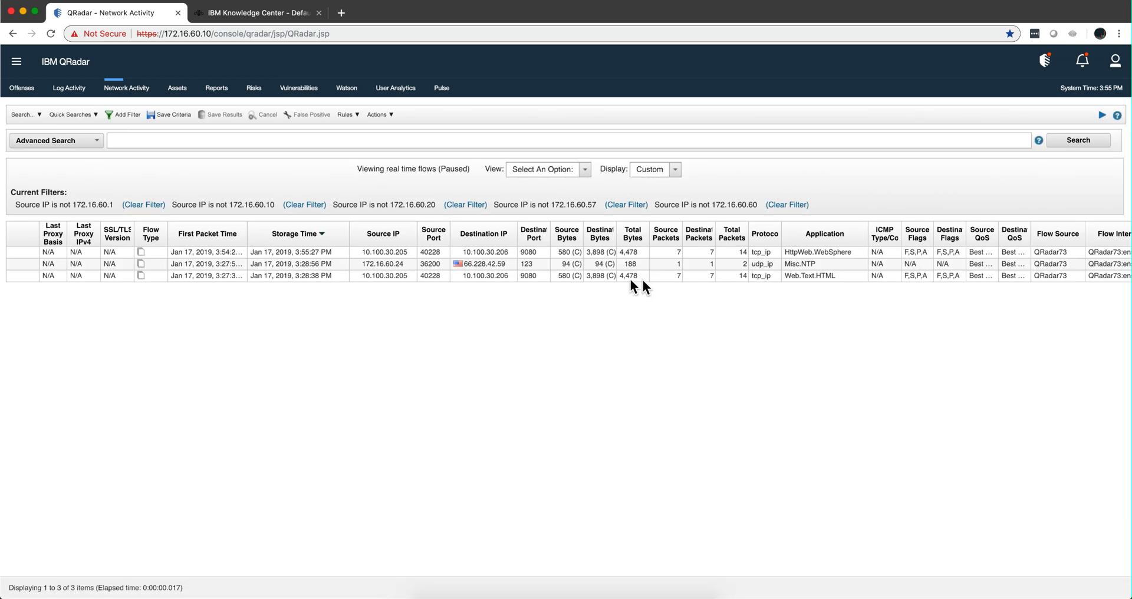
mouse_move(544, 254)
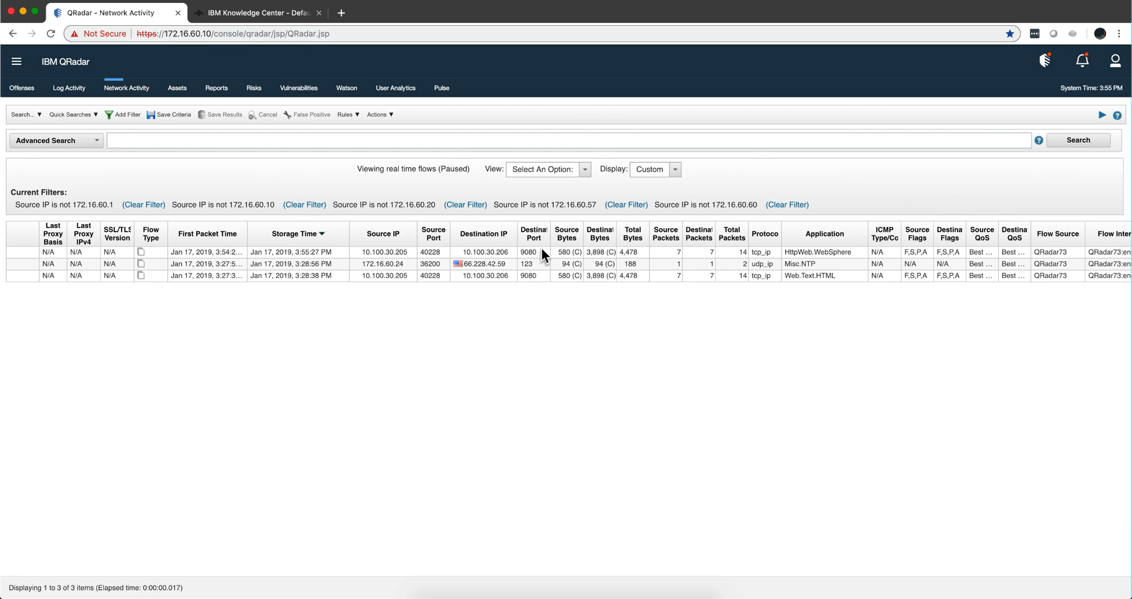
mouse_move(533, 259)
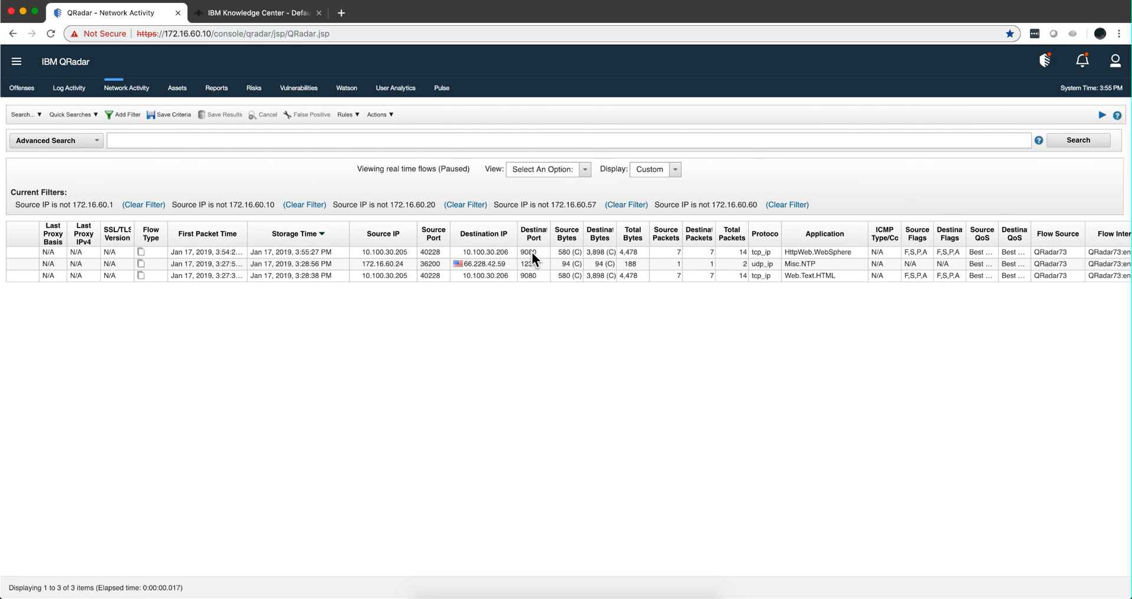
mouse_move(815, 267)
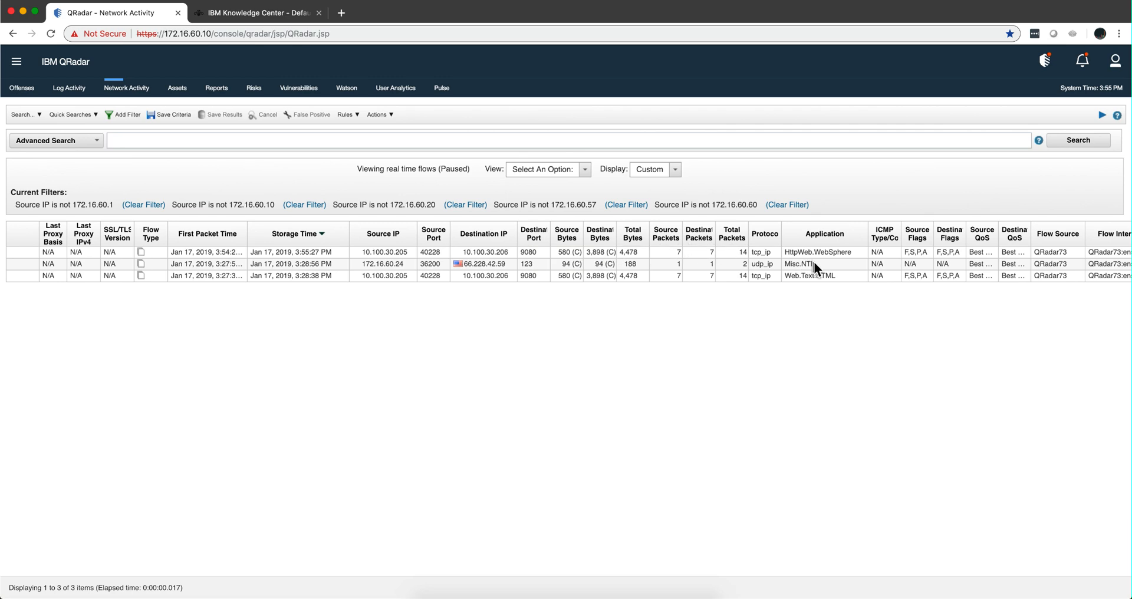
mouse_move(823, 265)
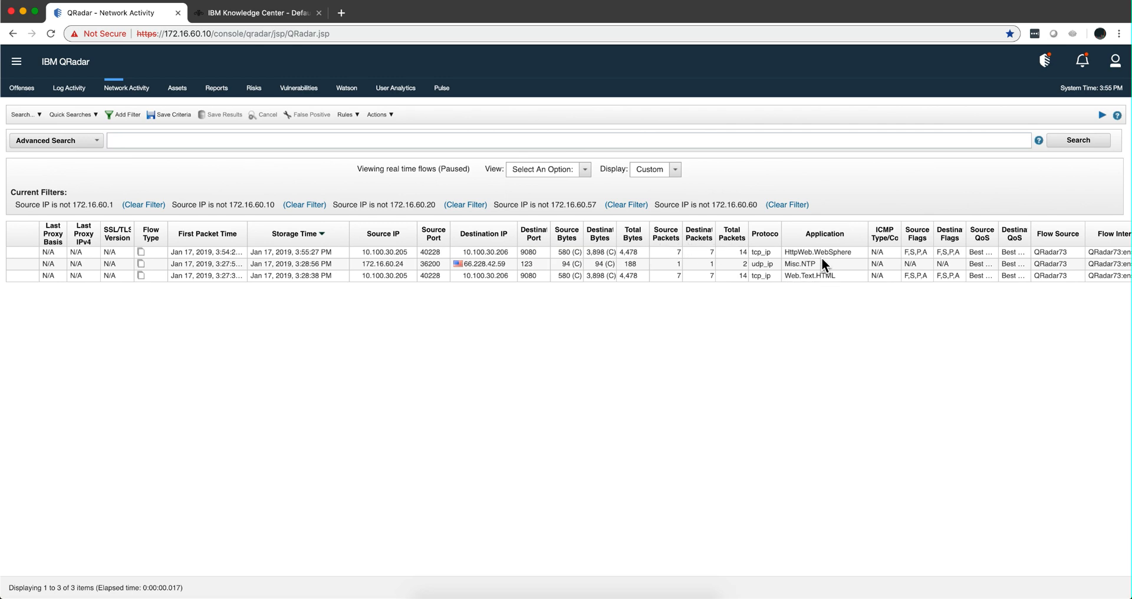
mouse_move(824, 257)
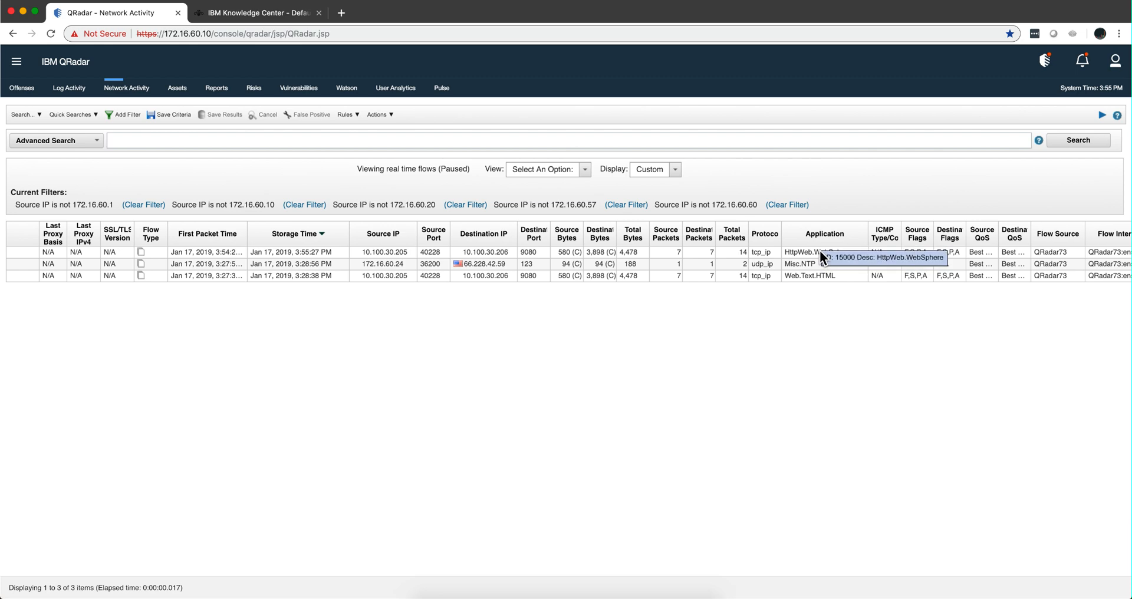
mouse_move(789, 302)
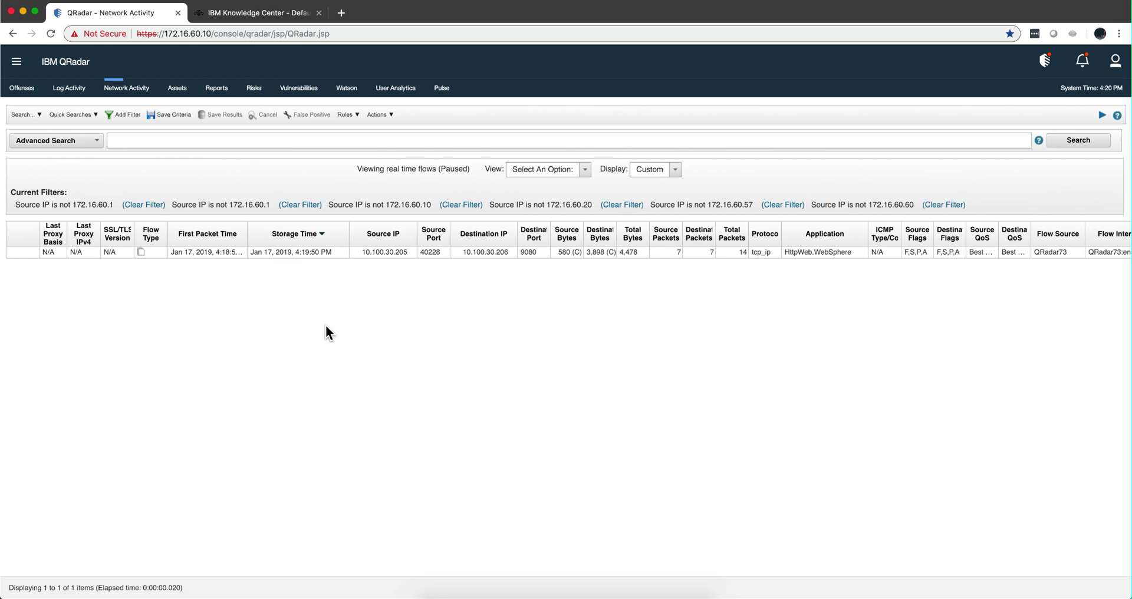
mouse_move(407, 275)
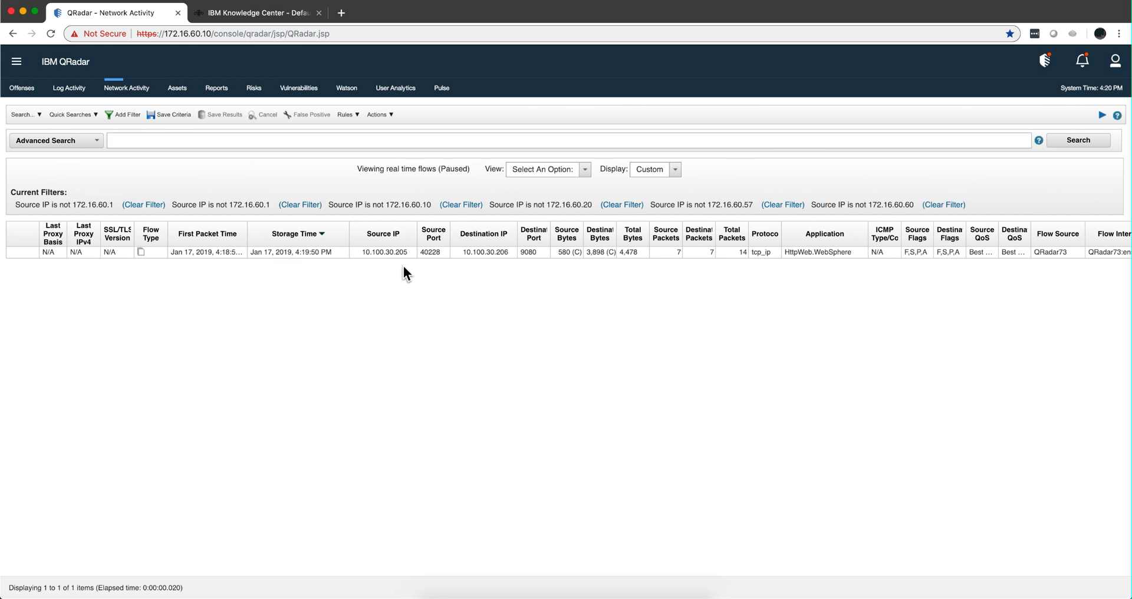
mouse_move(395, 287)
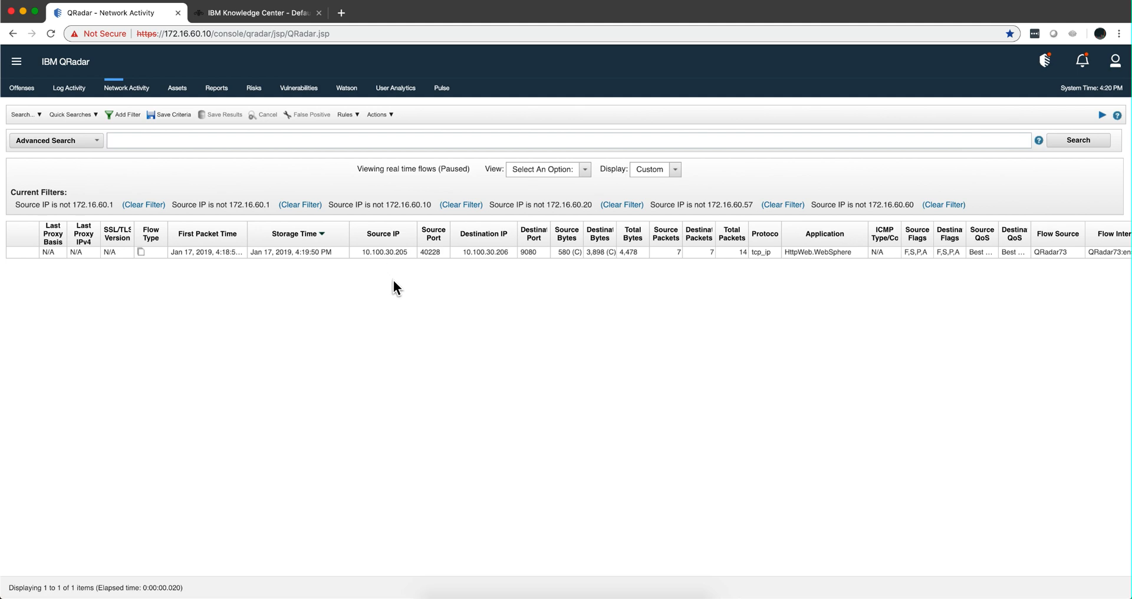
mouse_move(462, 261)
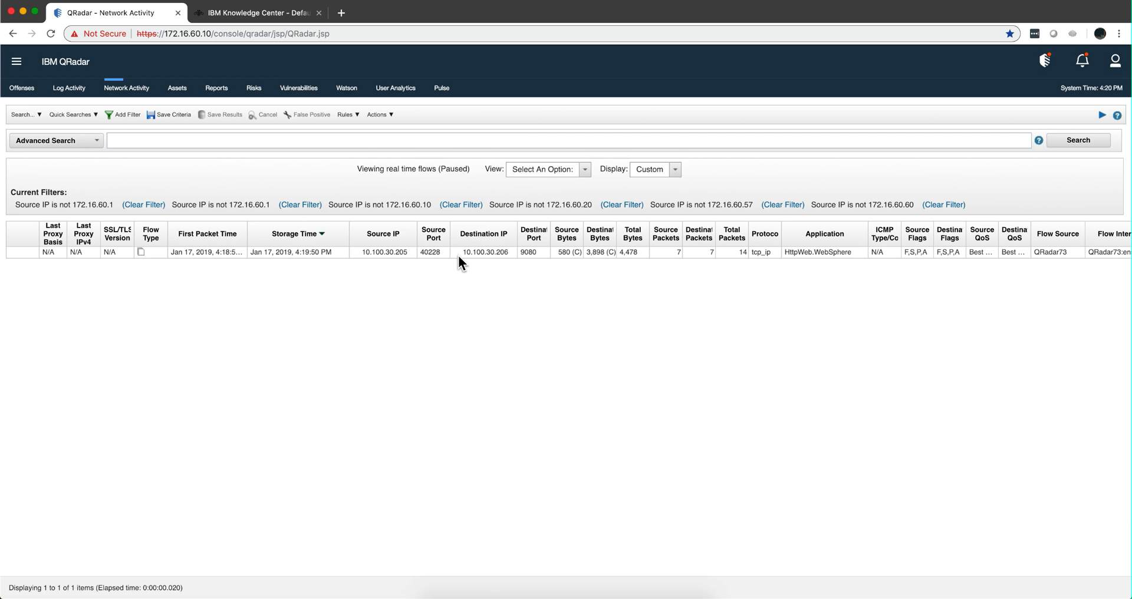
mouse_move(632, 300)
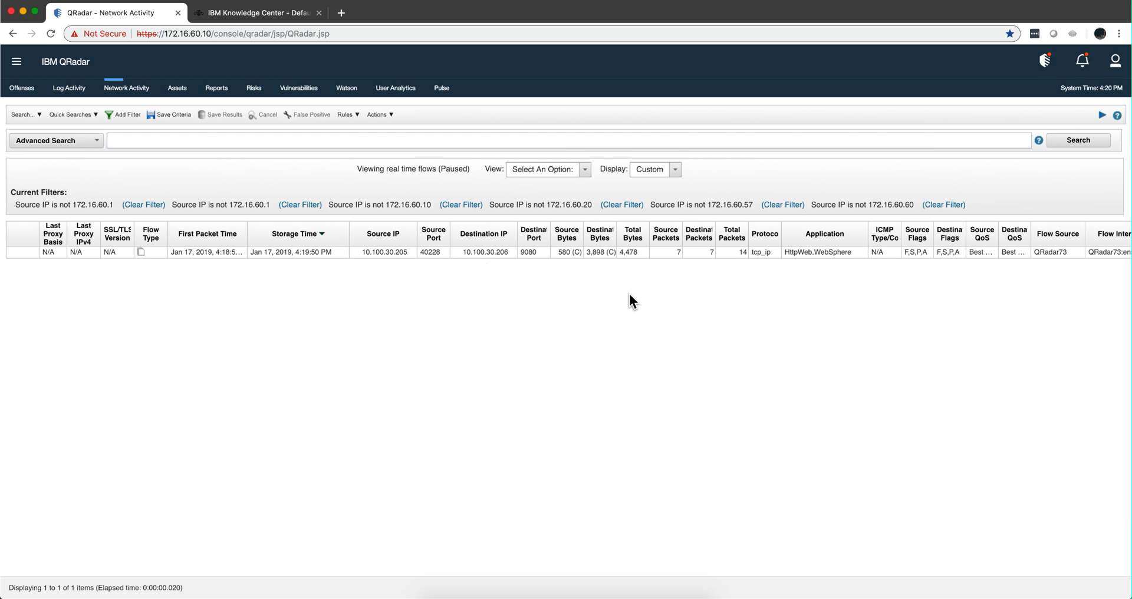
mouse_move(469, 266)
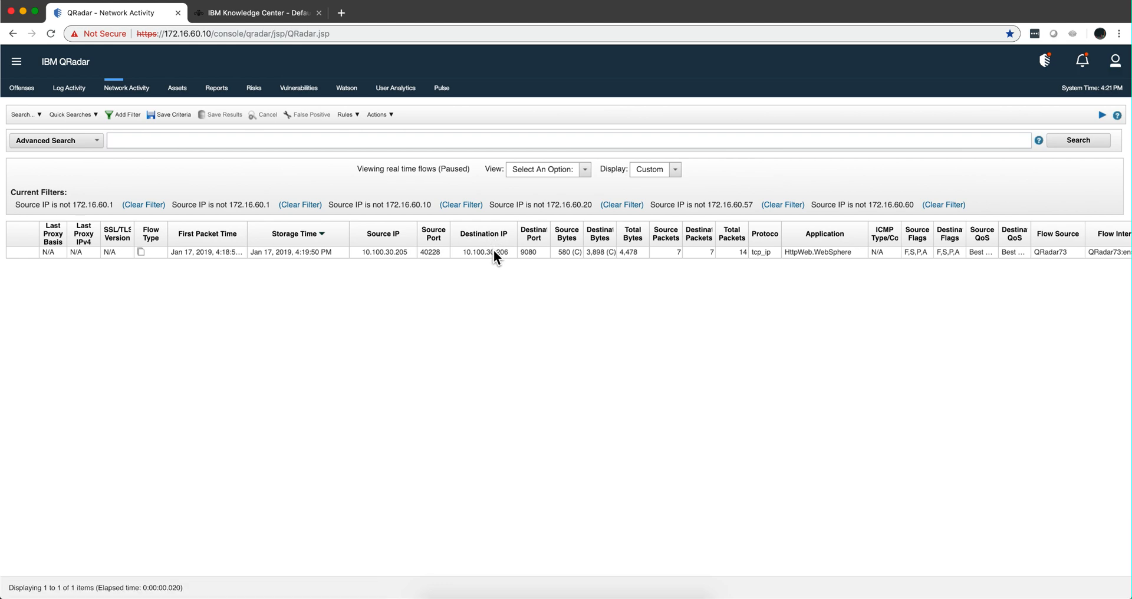
mouse_move(462, 259)
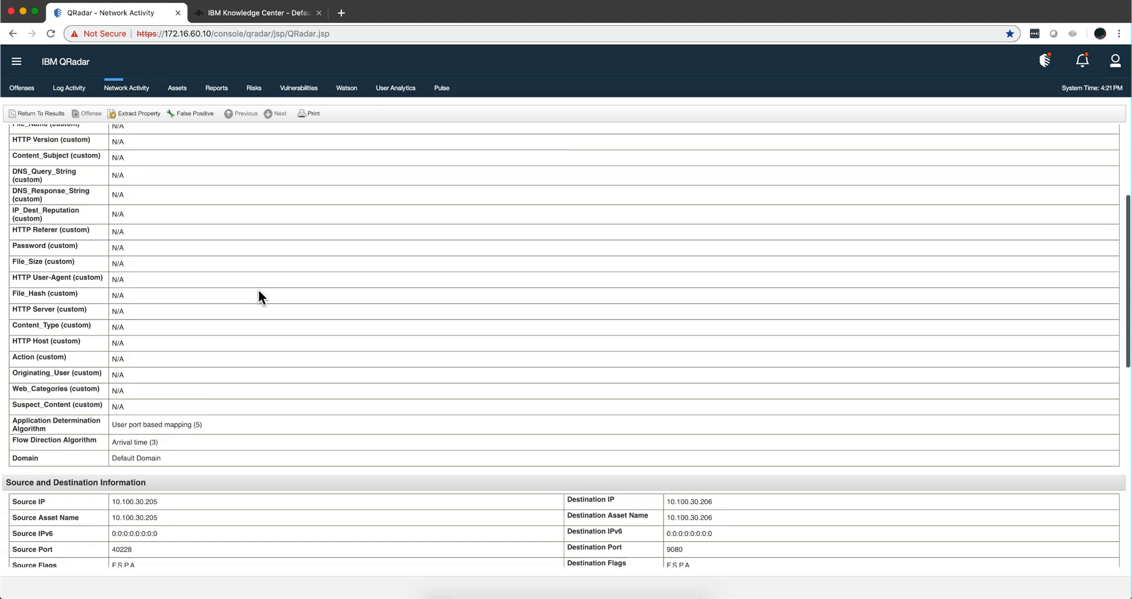
Step: Scroll the Flow Details down to Additional Information and the matched Custom Rules list
scroll("down", 3)
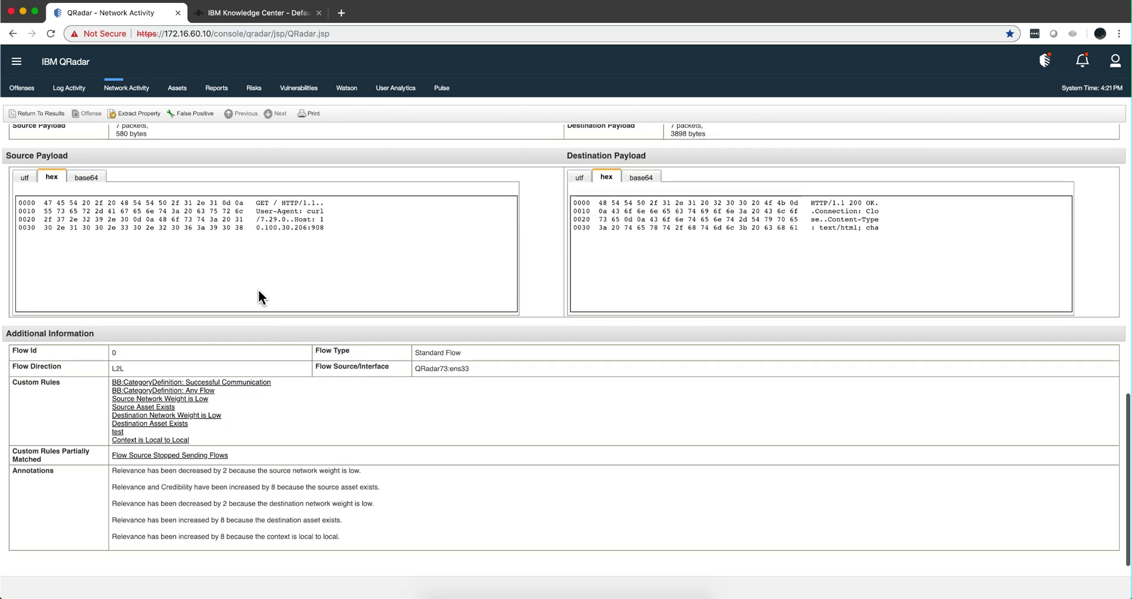
mouse_move(118, 432)
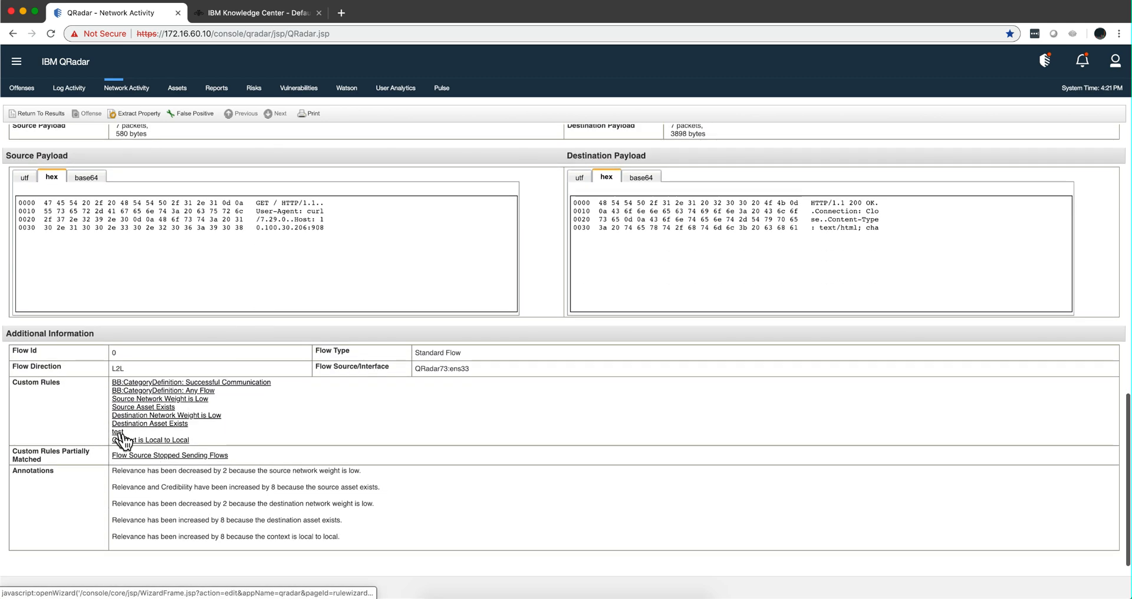
mouse_move(118, 443)
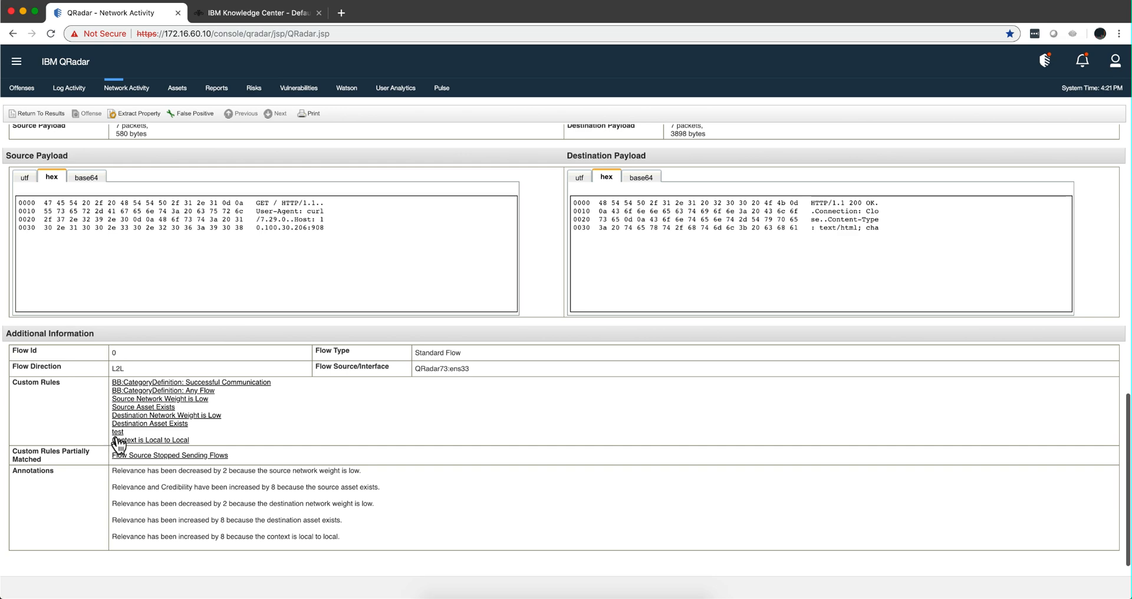
Step: Inspect the 'test' rule's condition on reference set 'test - AlphaNumeric' without changing it
left_click(118, 432)
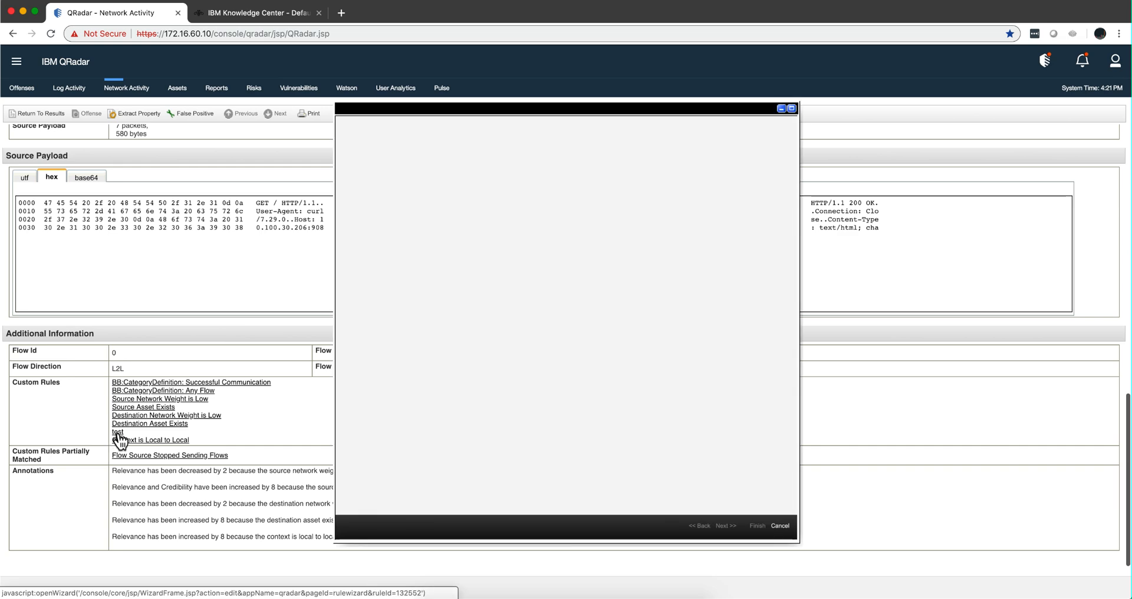
left_click(118, 431)
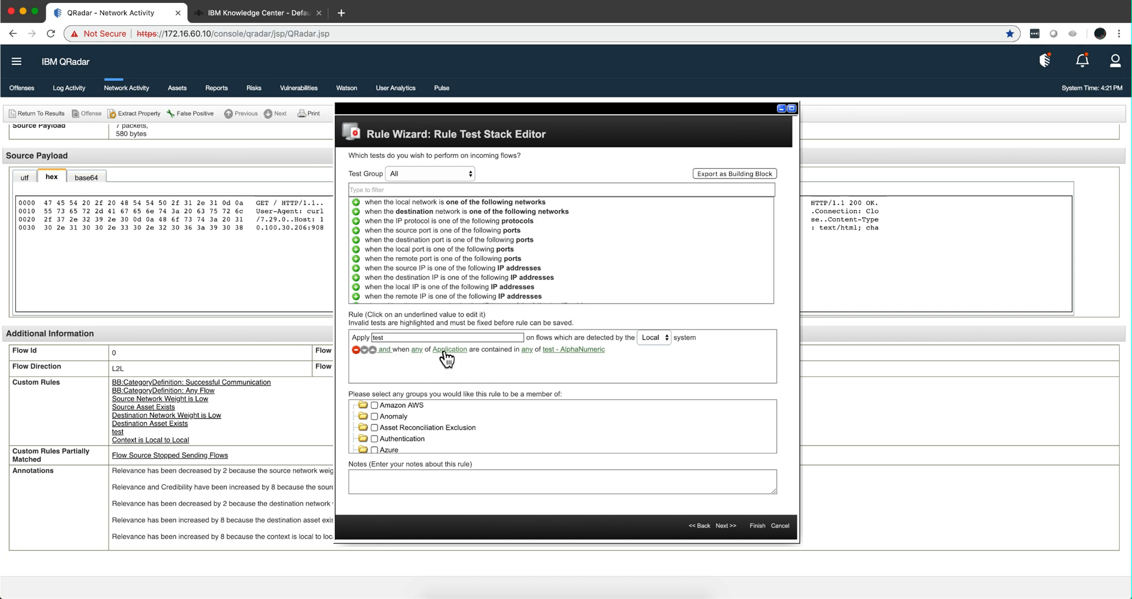
mouse_move(553, 353)
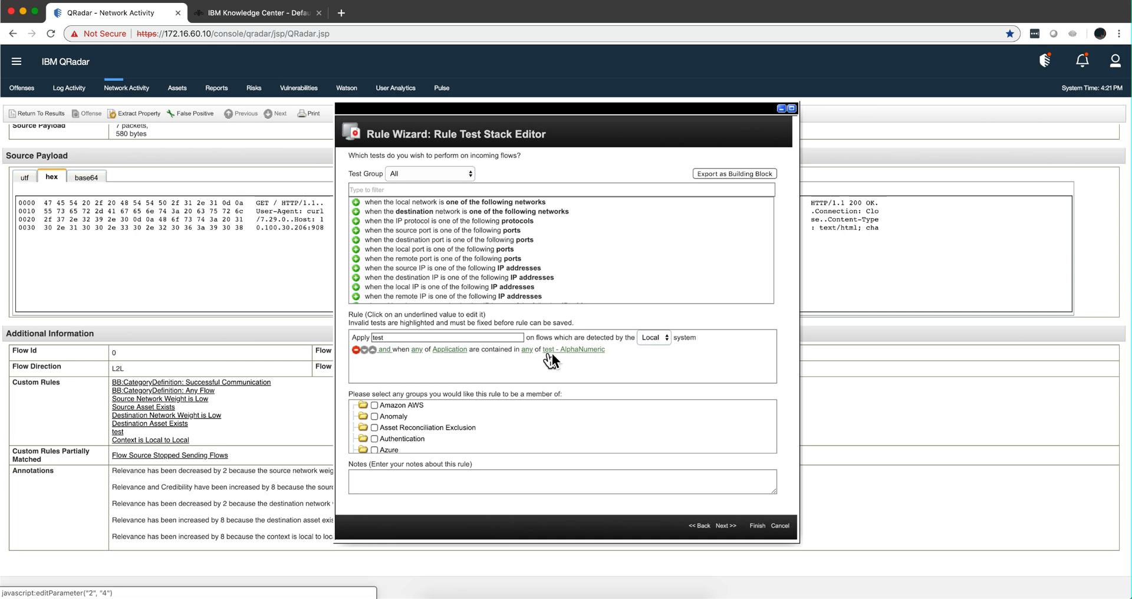
left_click(568, 349)
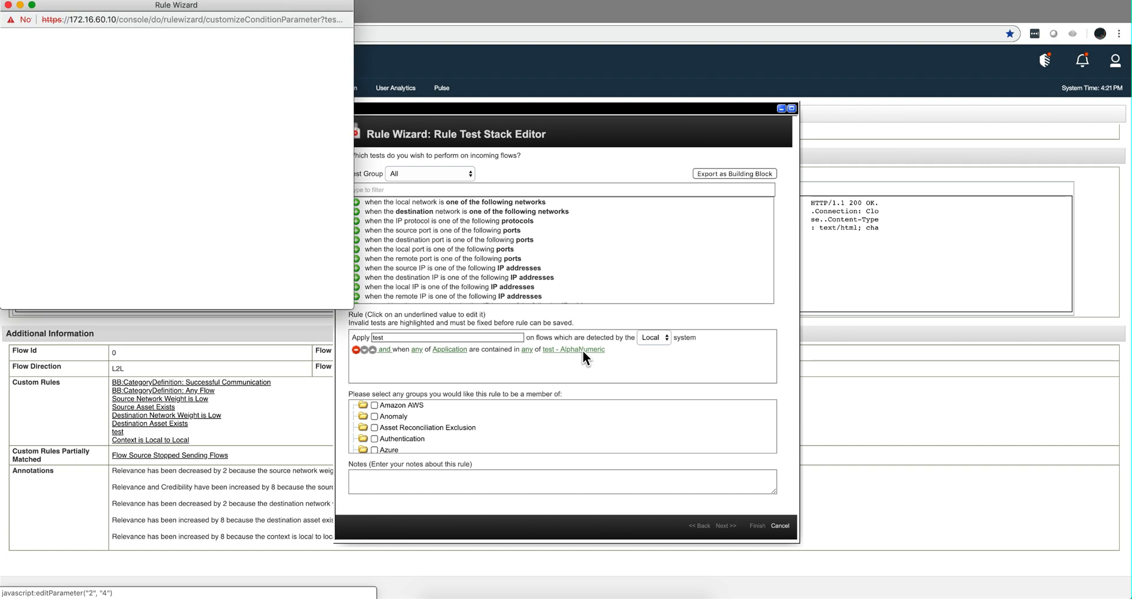
left_click(577, 349)
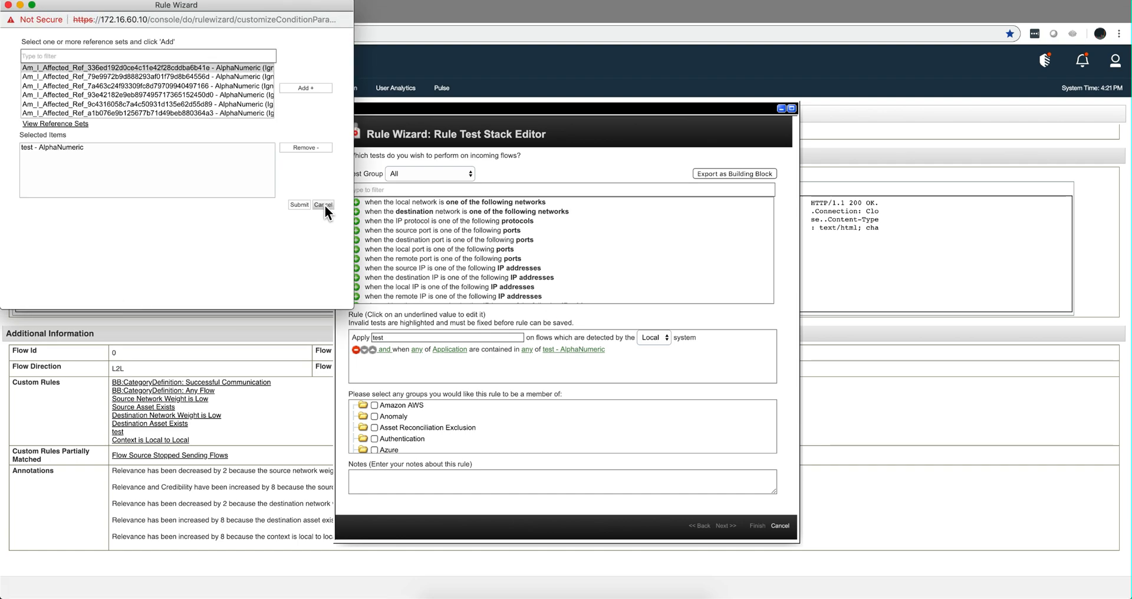
left_click(323, 204)
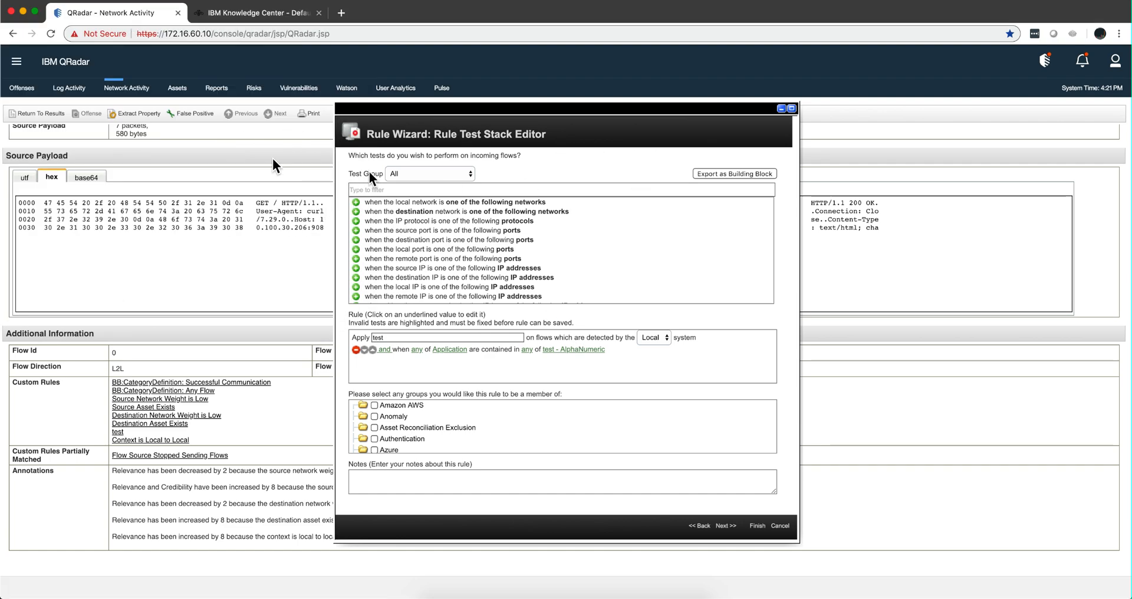
Step: Discard the 'test' rule edit unsaved, returning to the Admin Console
left_click(15, 61)
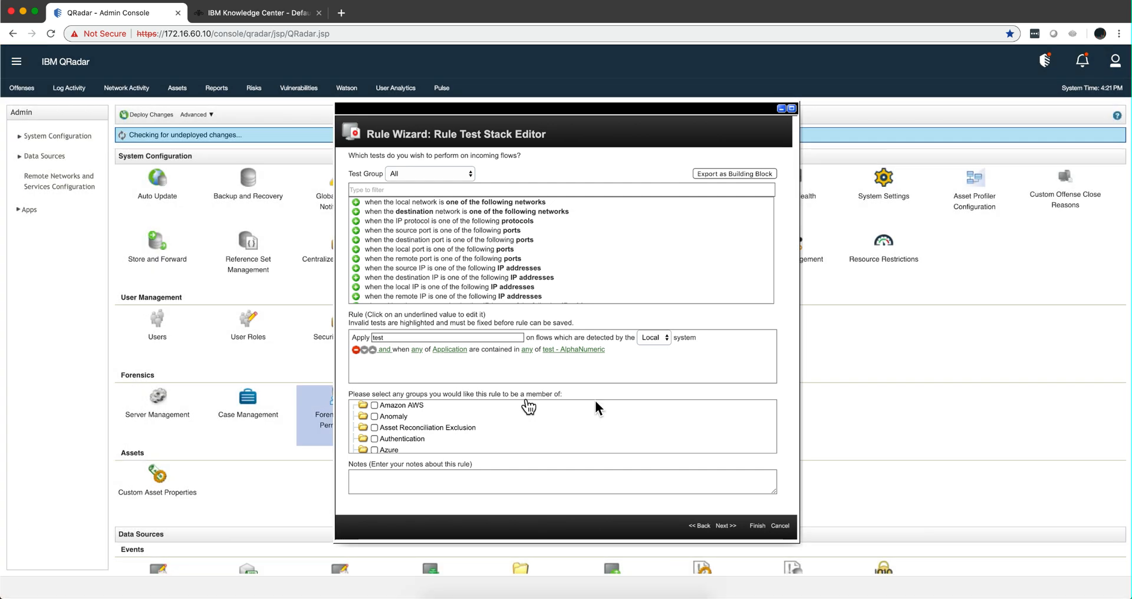
left_click(779, 526)
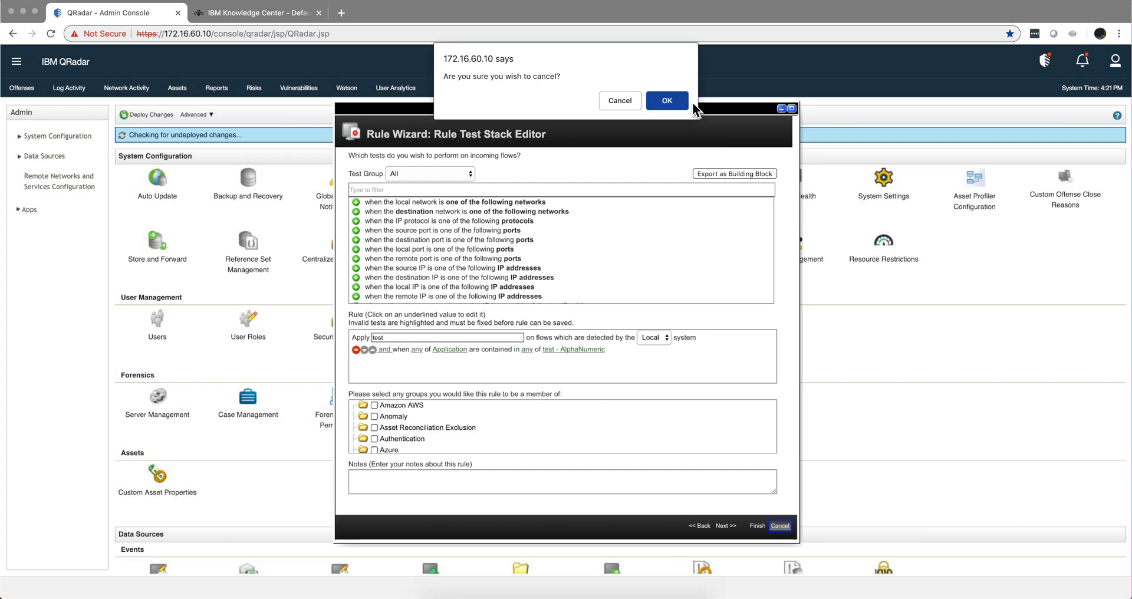
left_click(666, 100)
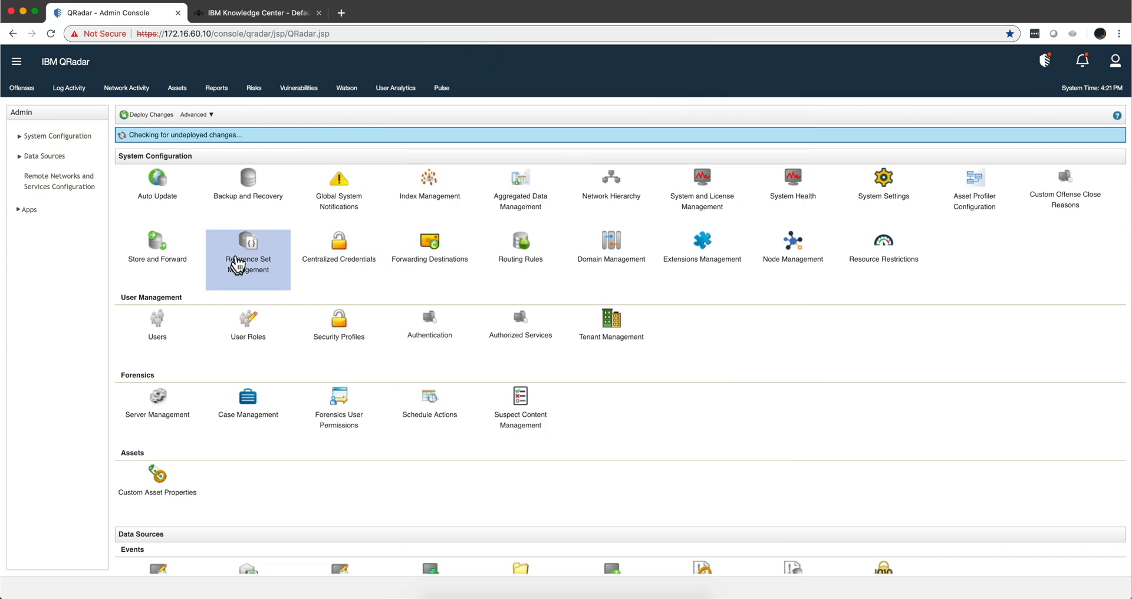
Step: Find reference set 'test' in Reference Set Management and show its HttpWeb.WebSphere value
left_click(247, 246)
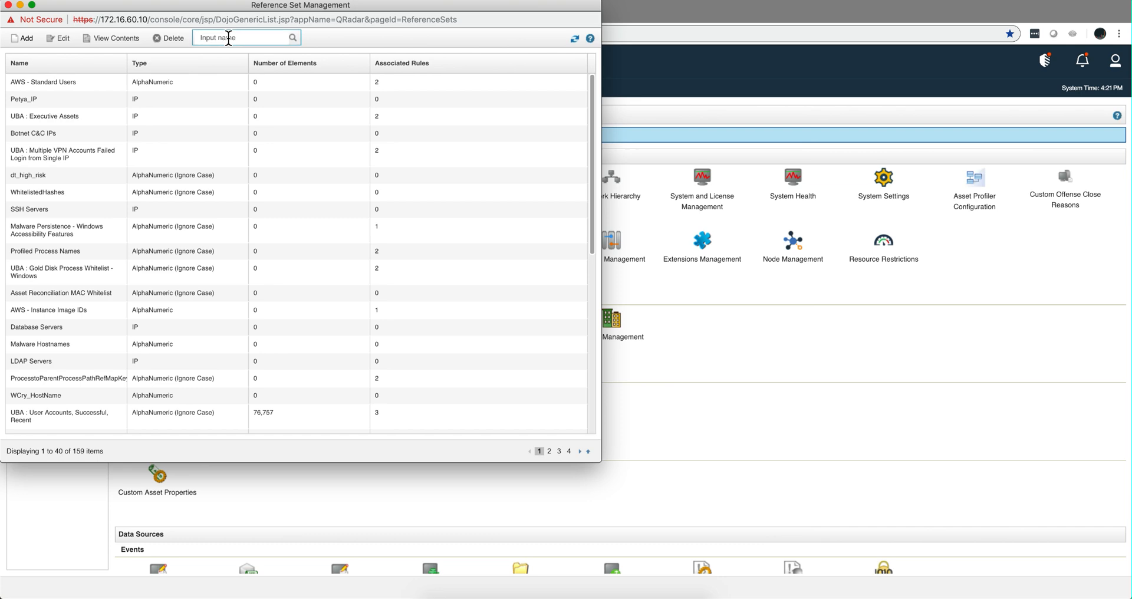
type("test")
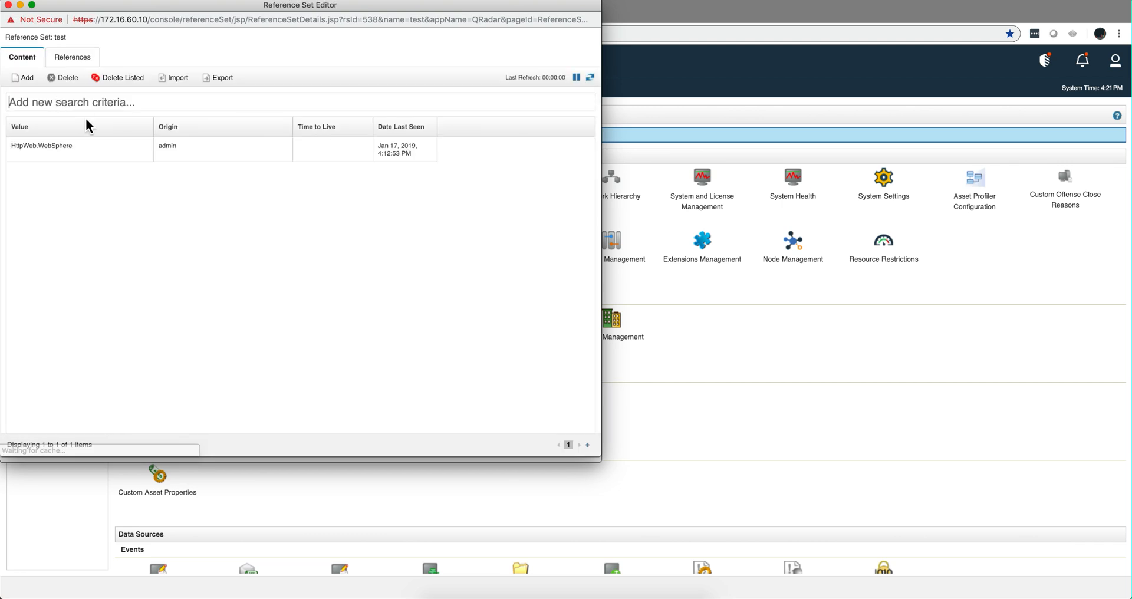
left_click(41, 145)
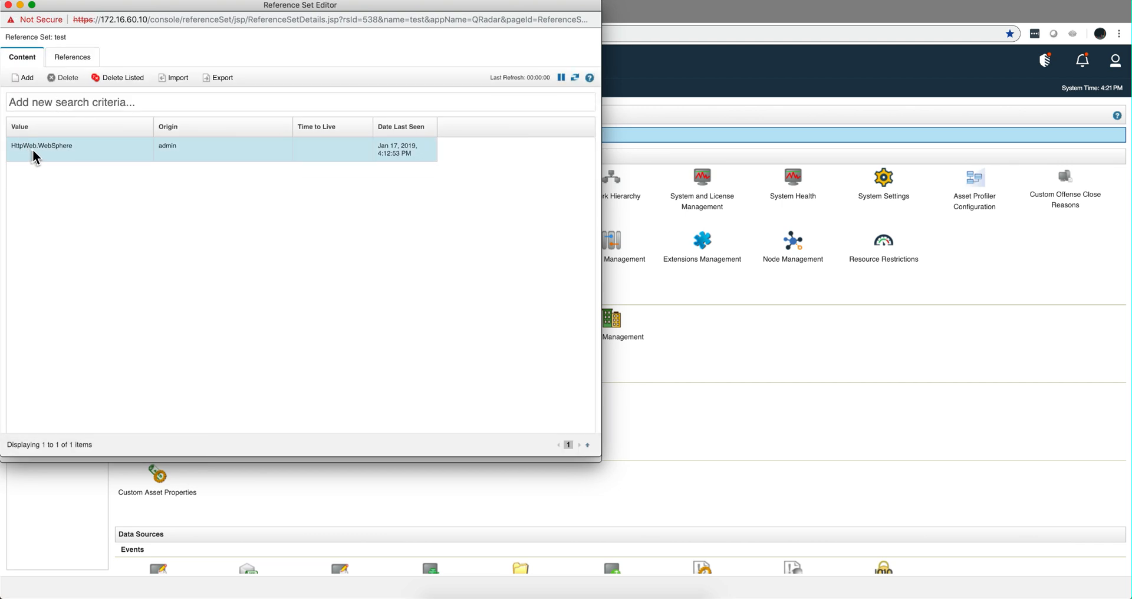